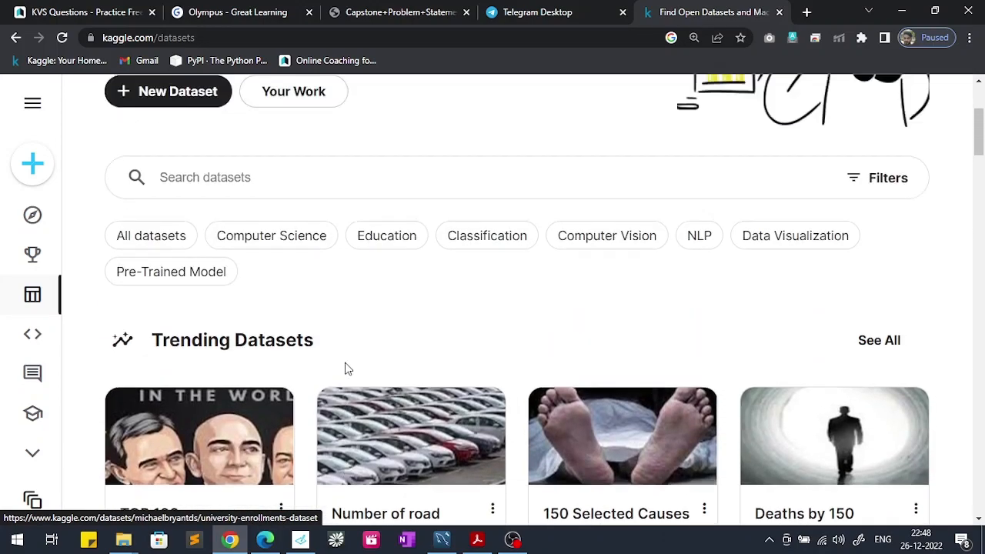
Step: Expand the test schema in the Navigator and show the context menu for its Tables folder
scroll(down, 3)
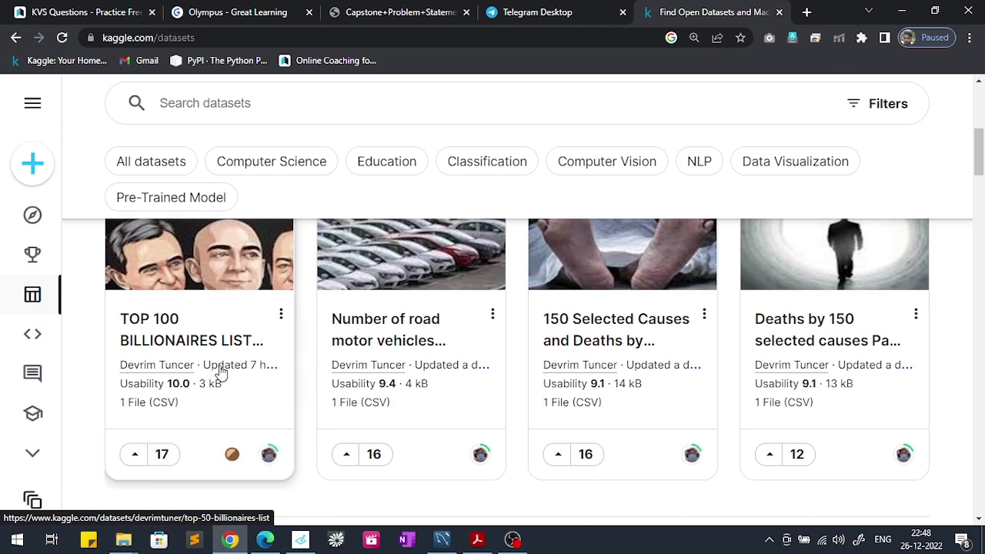
mouse_move(237, 283)
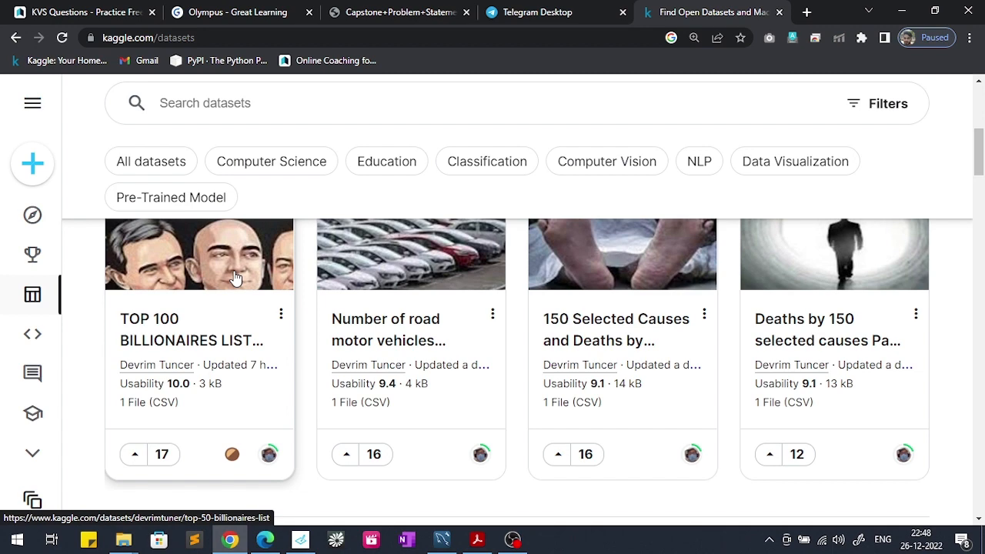
mouse_move(477, 497)
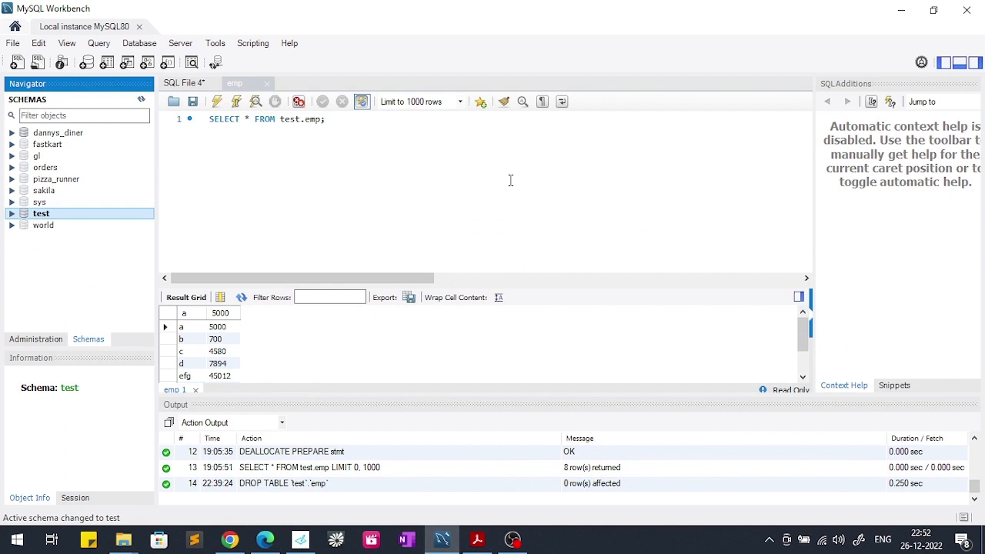
mouse_move(221, 240)
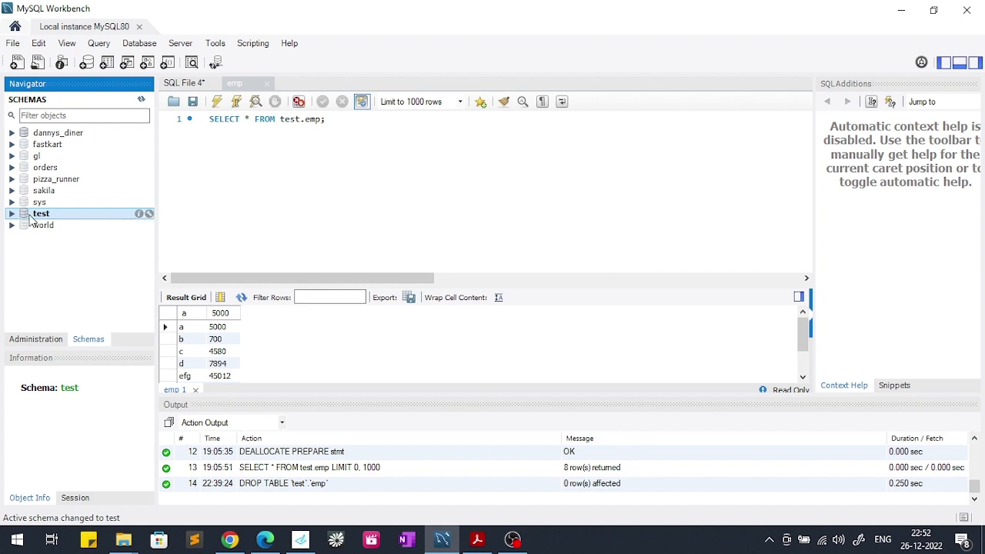
click(13, 213)
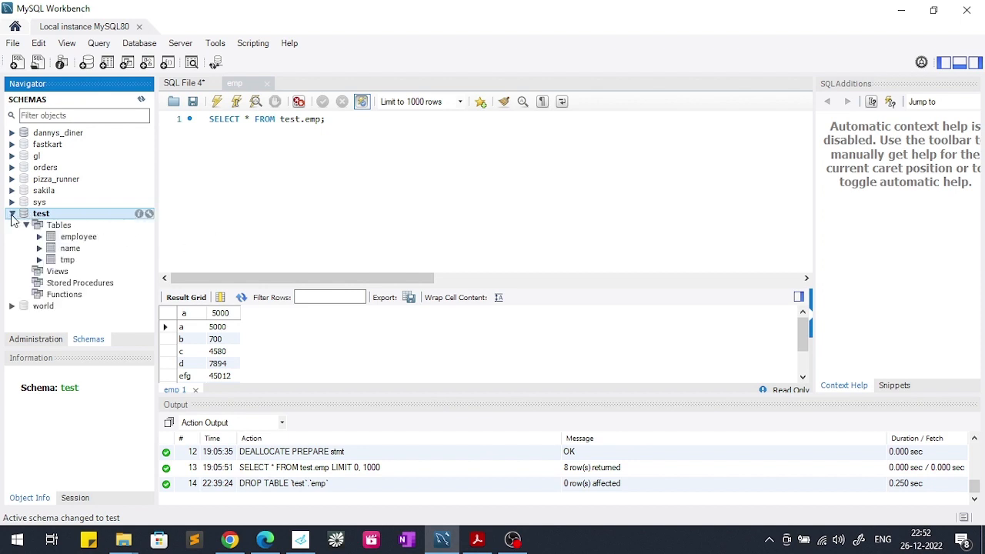
right_click(41, 213)
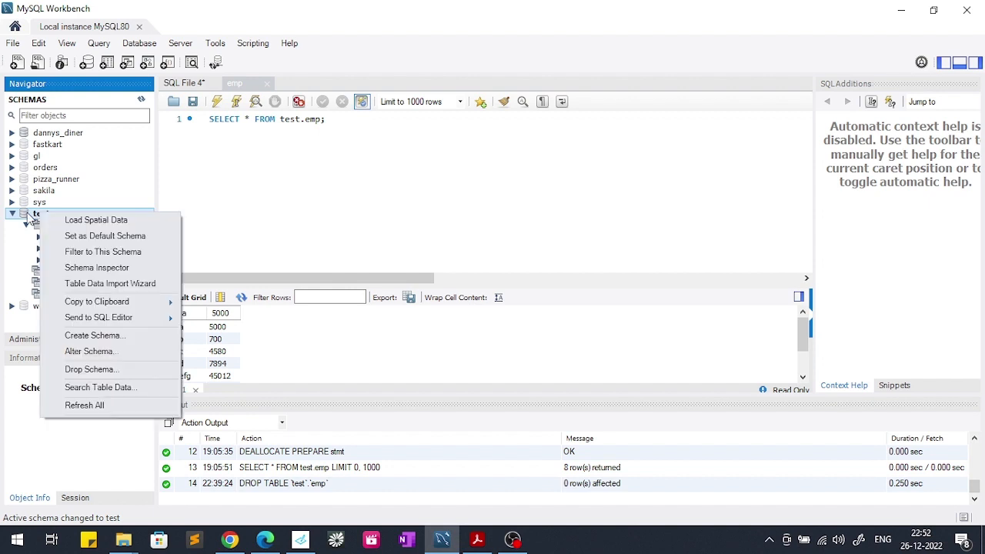
click(40, 213)
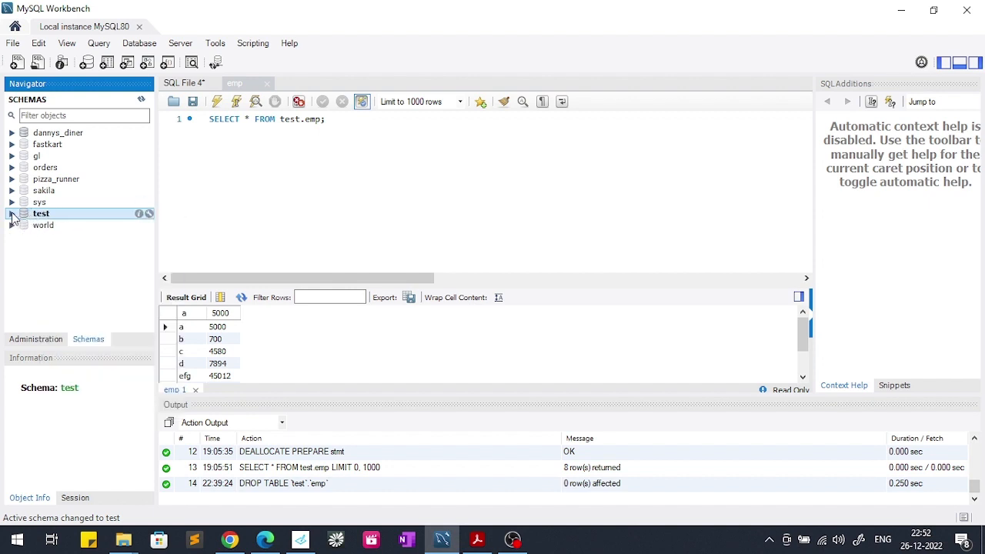
click(12, 214)
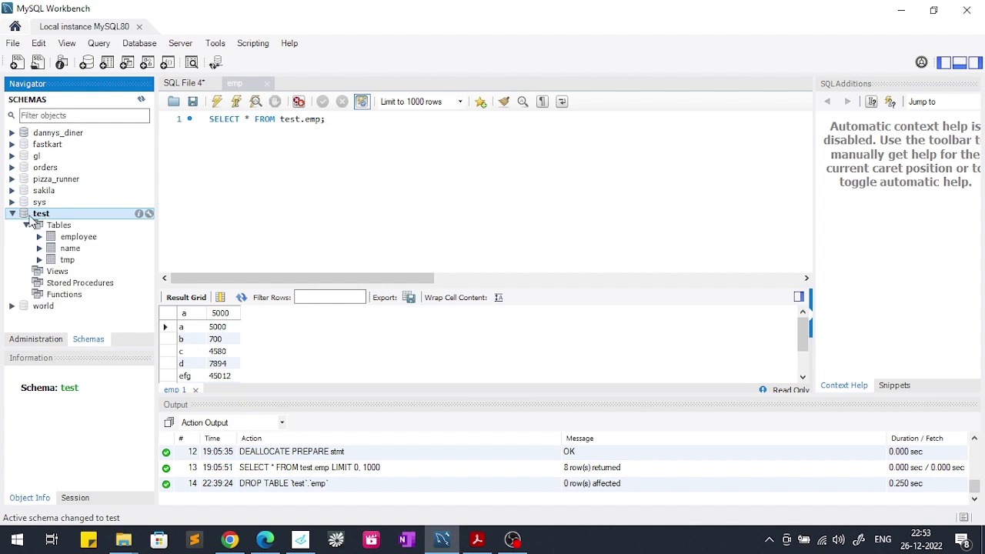
click(58, 224)
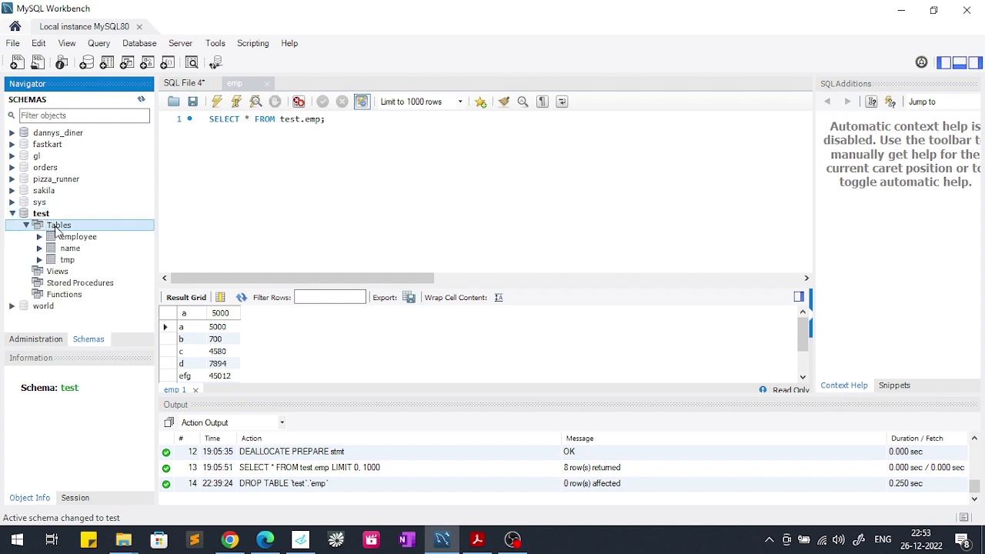
right_click(59, 225)
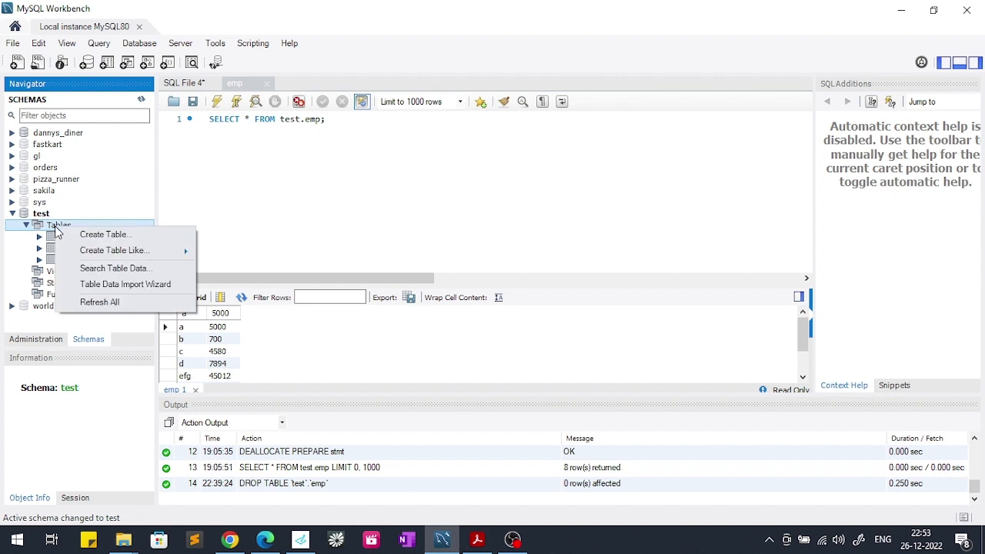
mouse_move(150, 293)
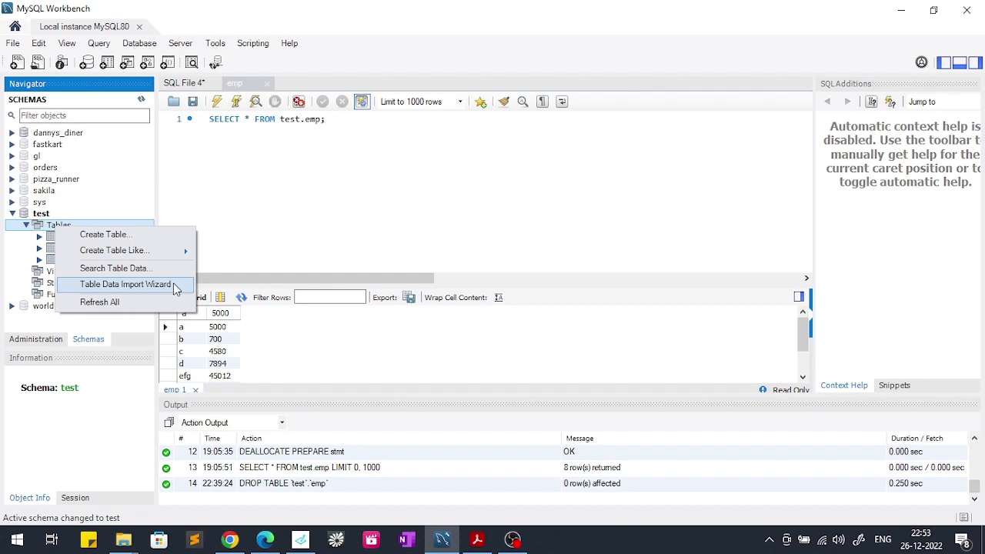
Step: Launch the Table Data Import Wizard maximized, with emp.csv from the Desktop as the source
click(127, 284)
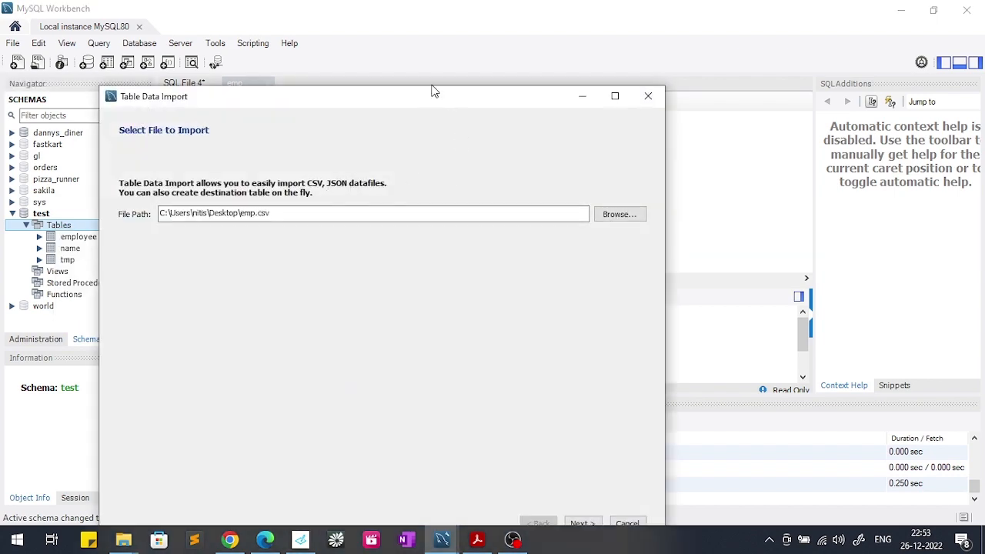
click(615, 96)
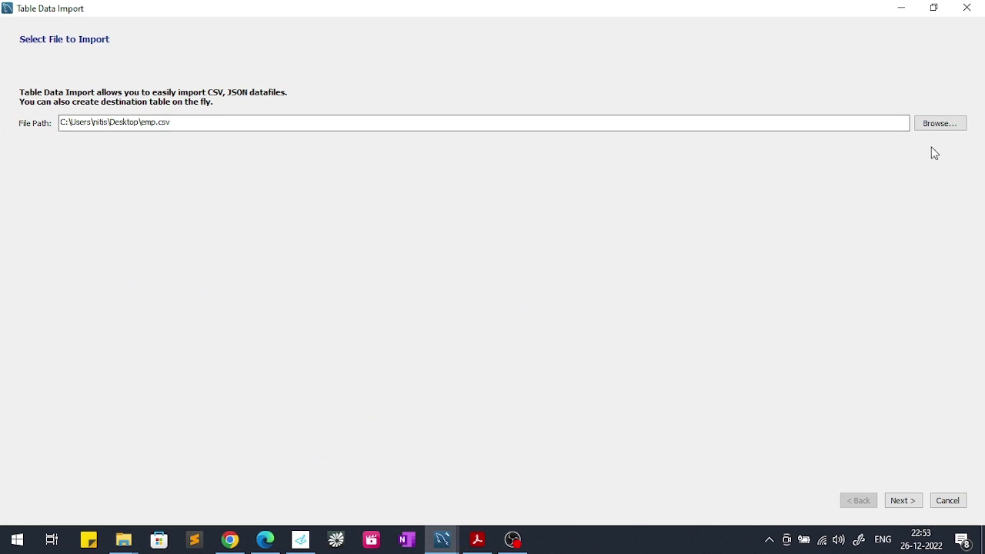
click(940, 123)
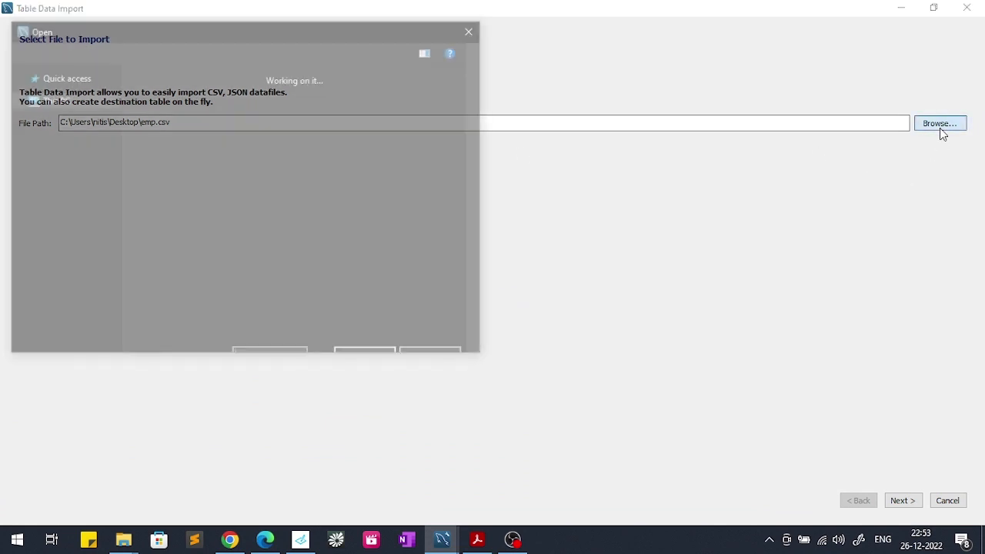
click(940, 123)
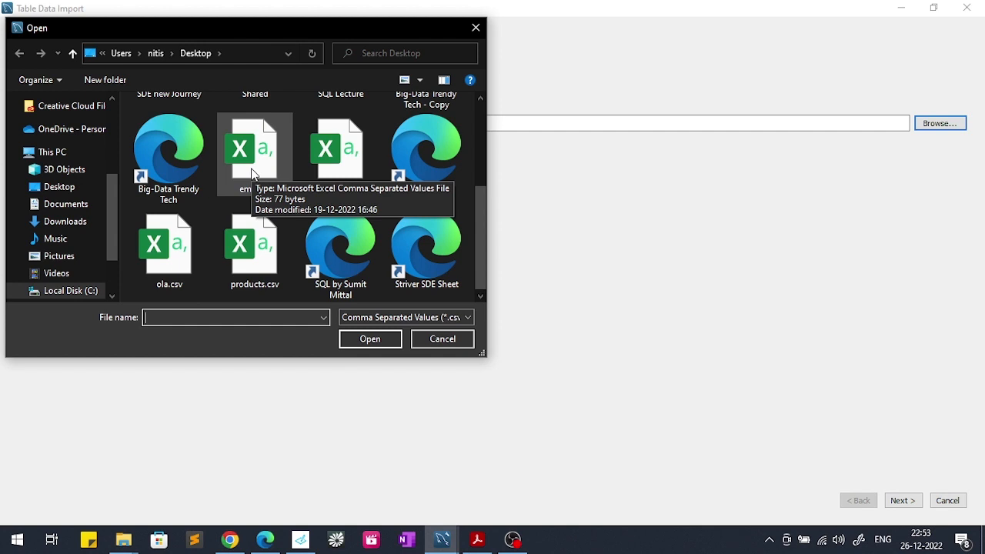
click(255, 150)
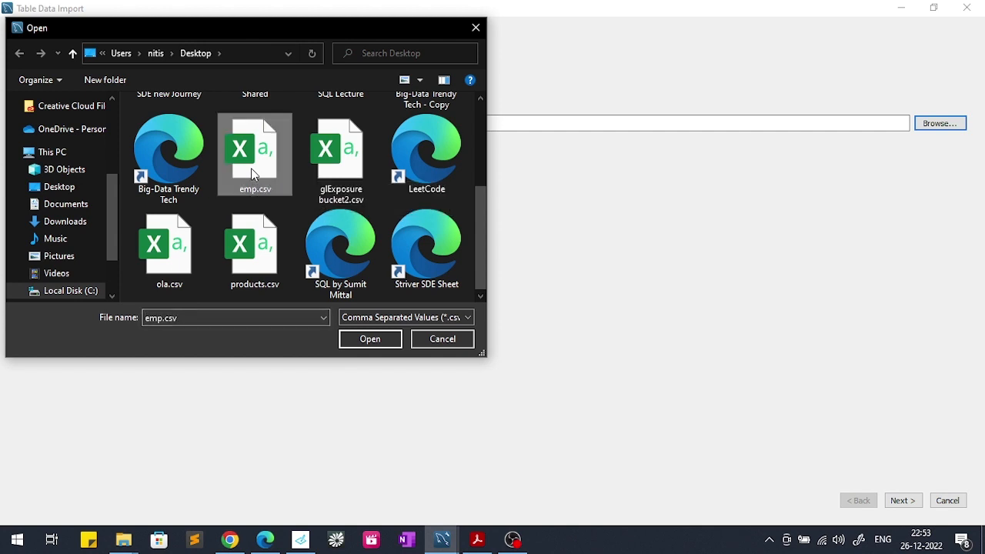
mouse_move(266, 199)
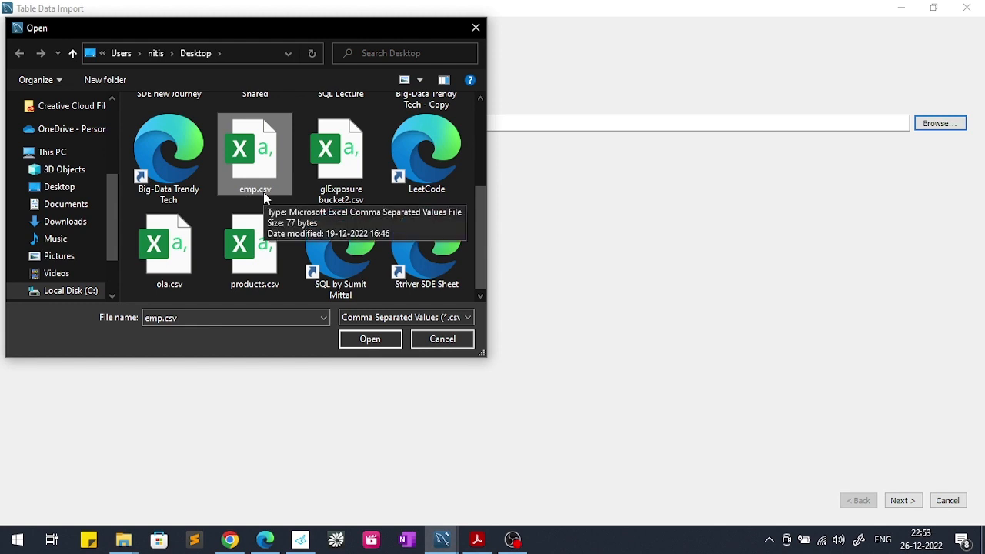
mouse_move(267, 203)
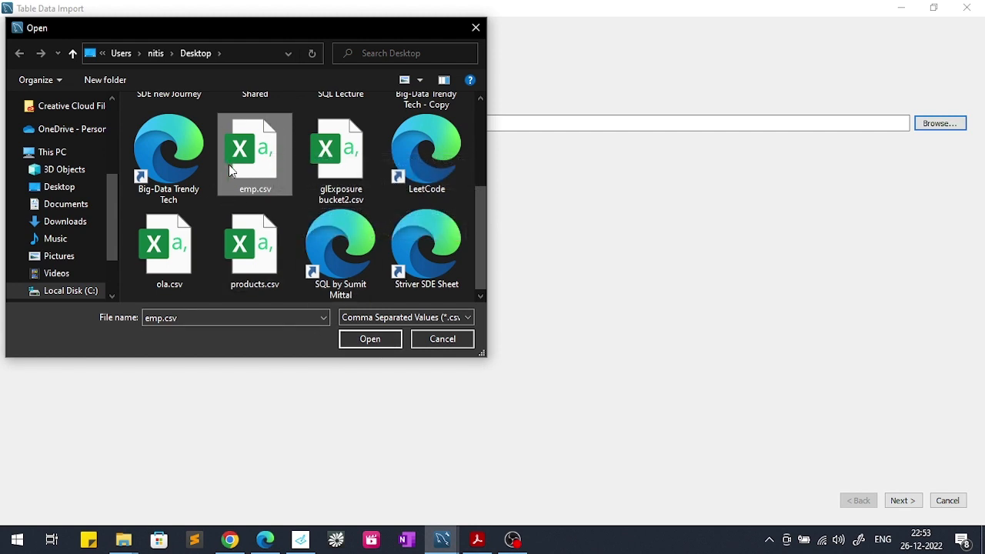
click(369, 339)
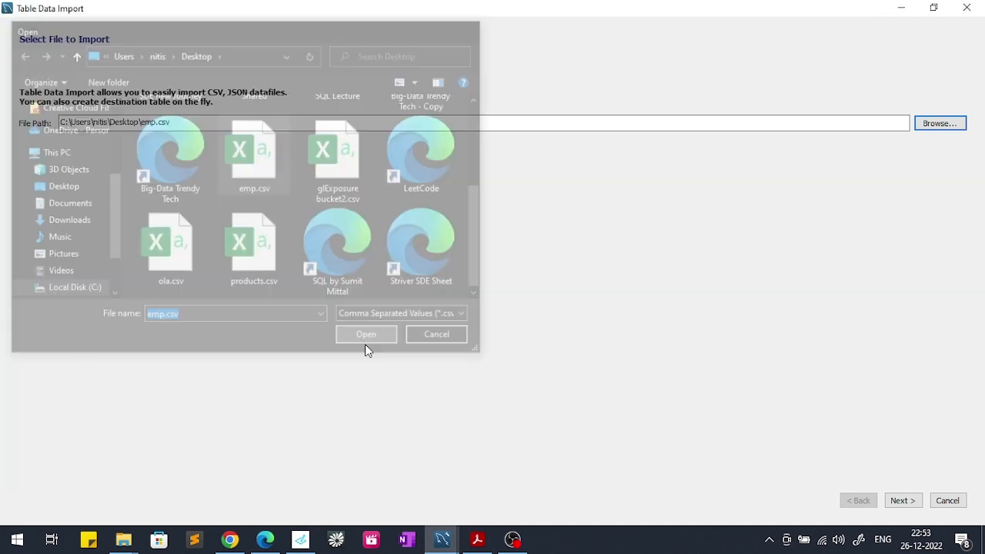
click(365, 334)
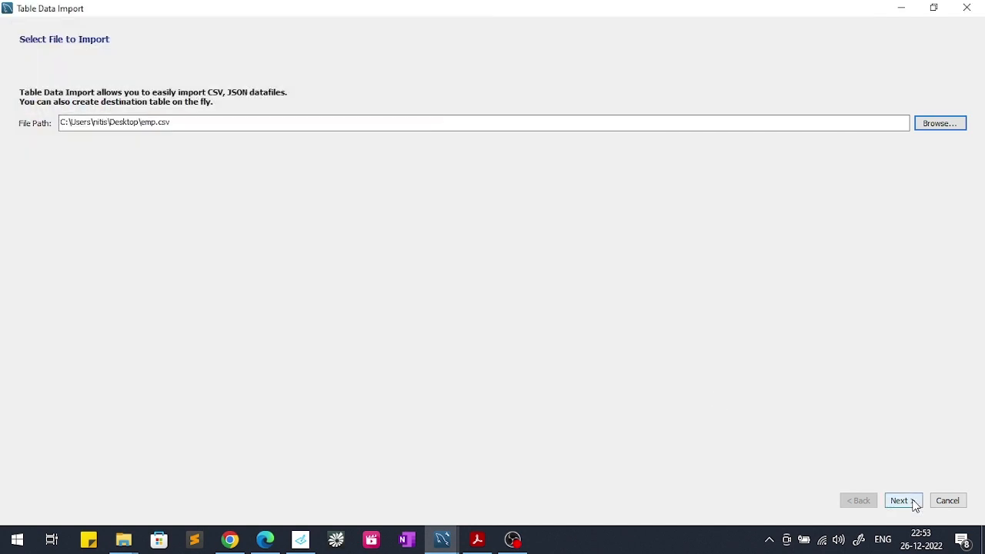
Step: On Select Destination, choose to create a new table emp in schema test
click(903, 501)
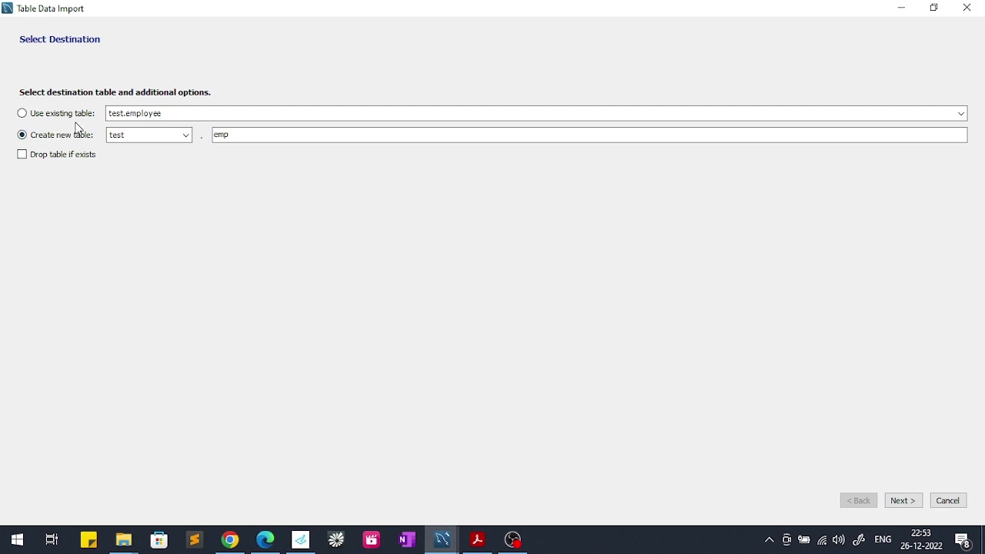
click(22, 135)
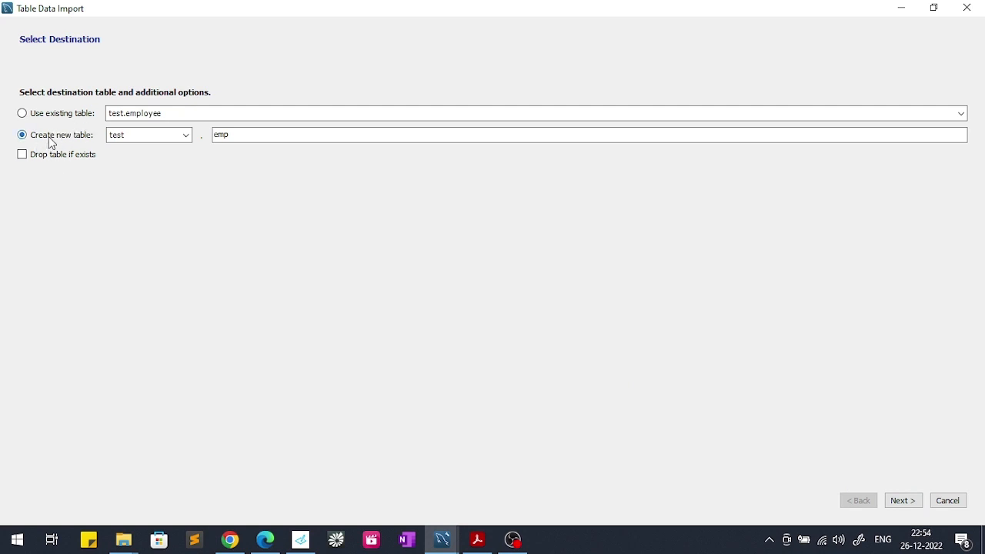
mouse_move(64, 142)
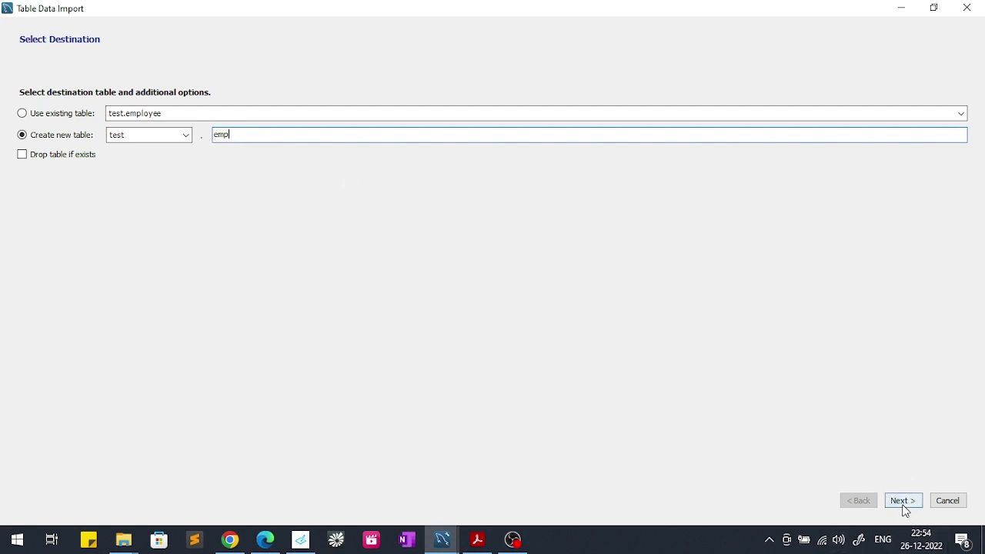
Step: On Configure Import Settings, keep column a as text and column 5000 as int
click(902, 500)
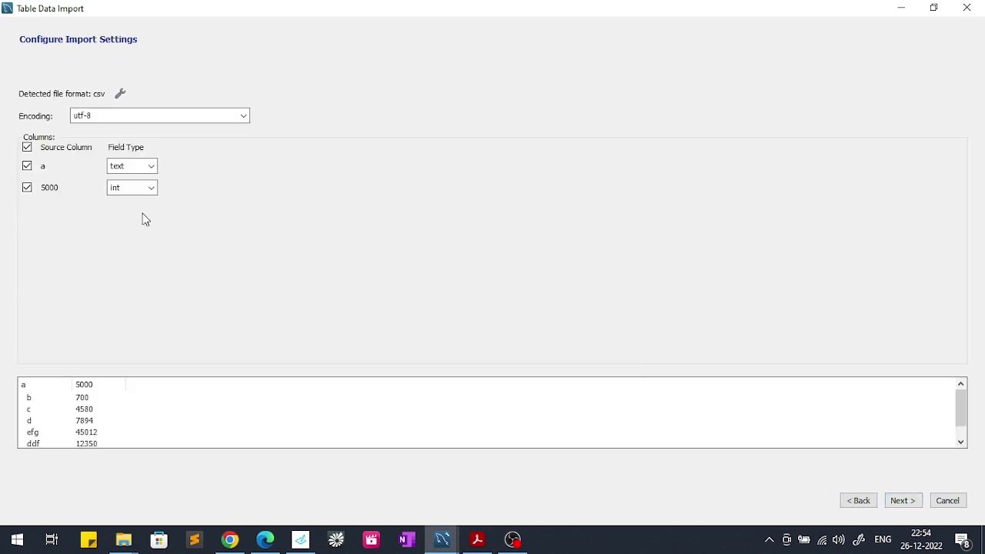
mouse_move(67, 183)
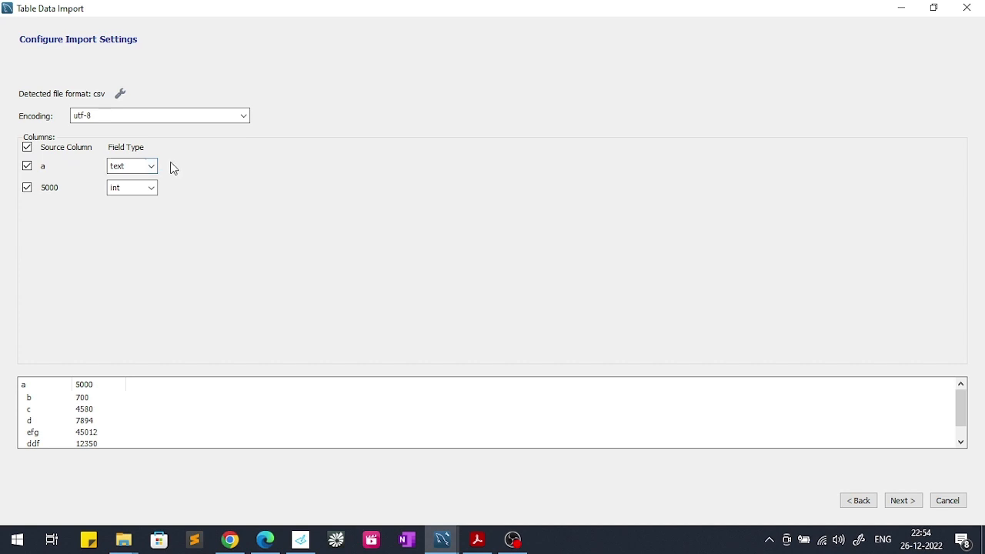
mouse_move(115, 175)
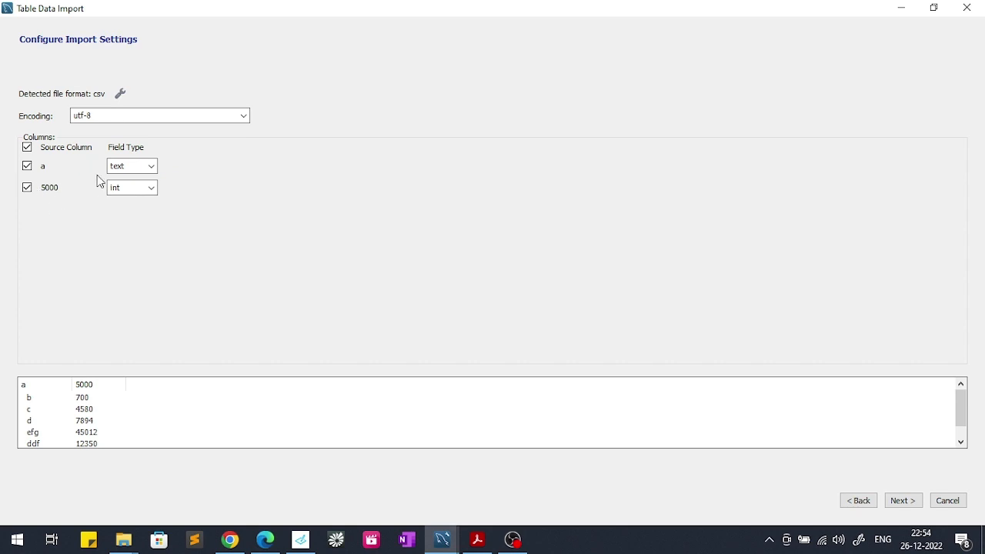
mouse_move(99, 317)
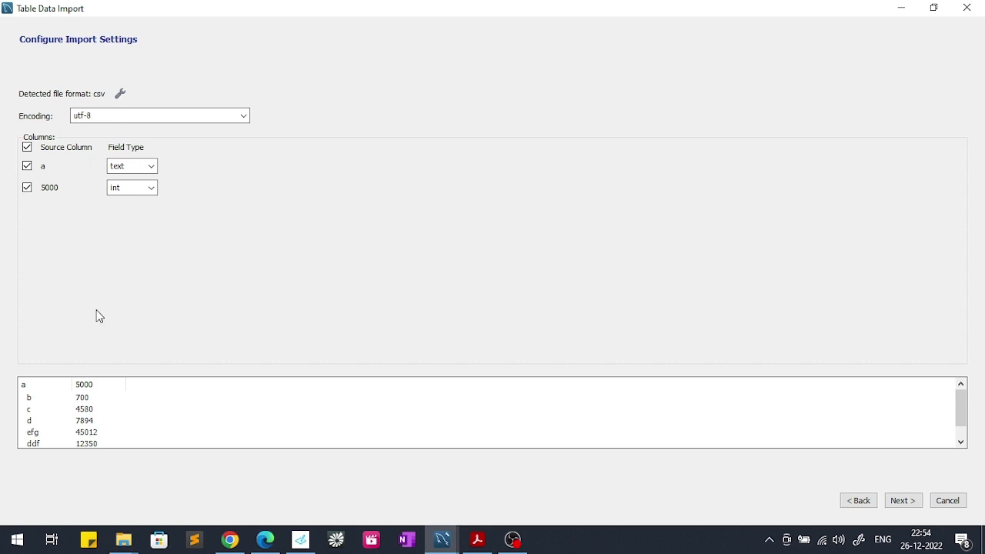
click(152, 187)
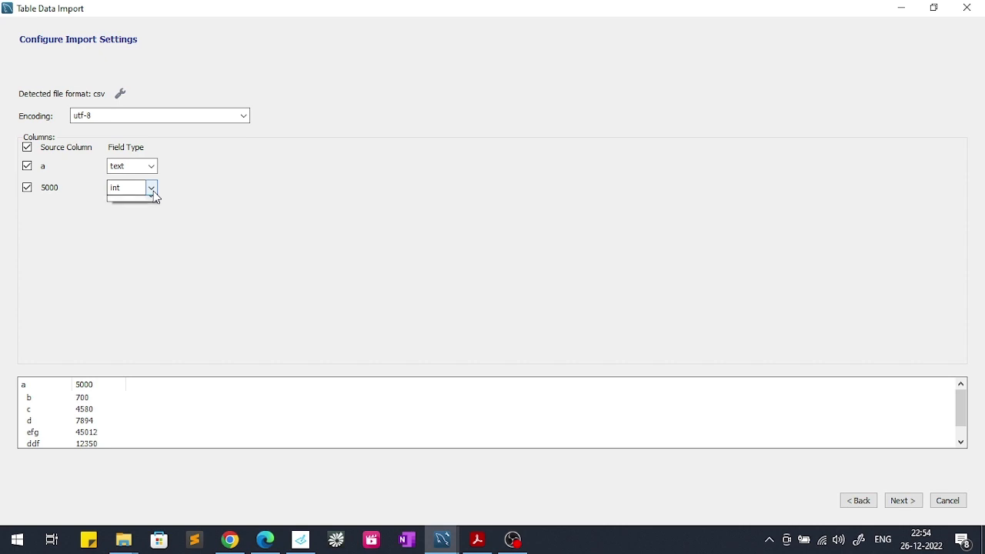
click(152, 187)
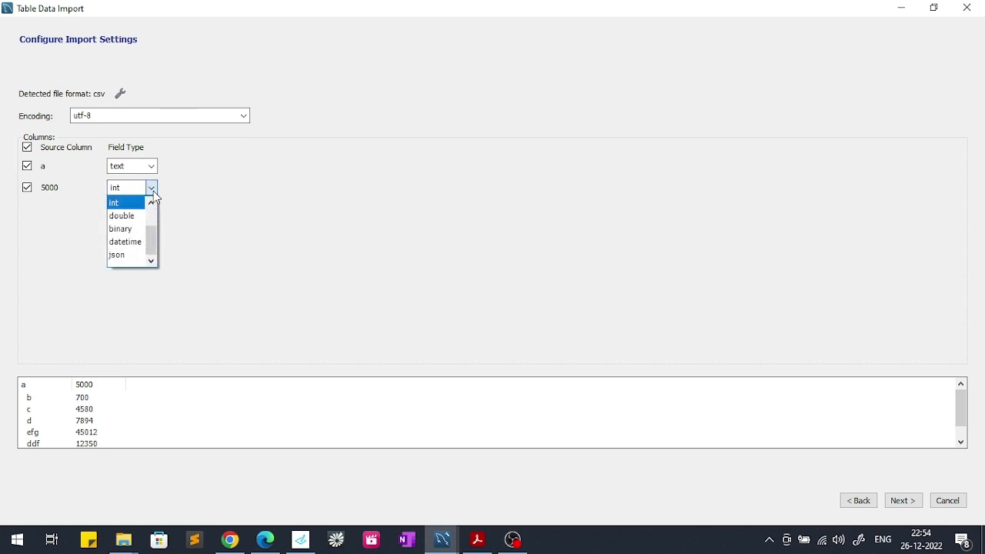
click(115, 201)
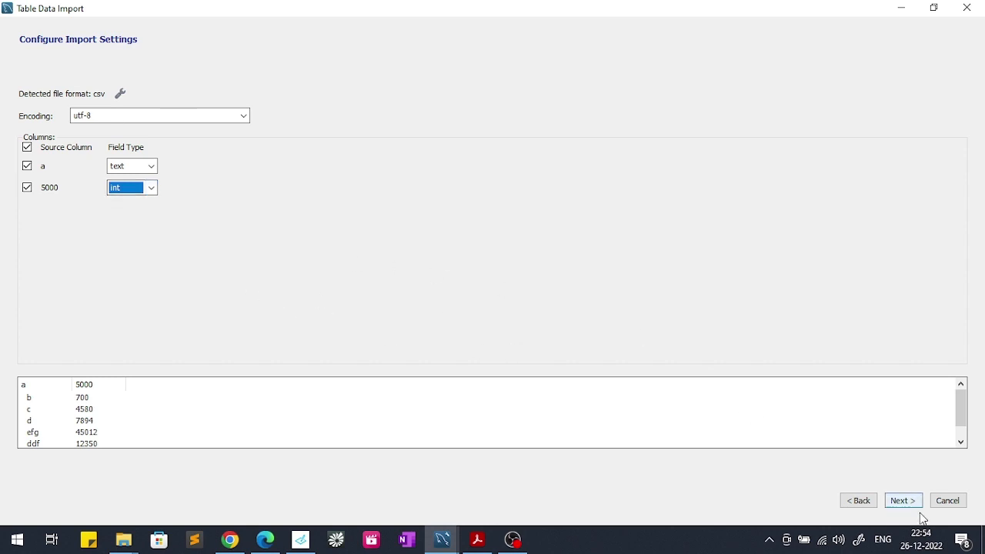
Step: Execute the emp.csv import and view the results showing 8 records imported into test.emp
click(902, 500)
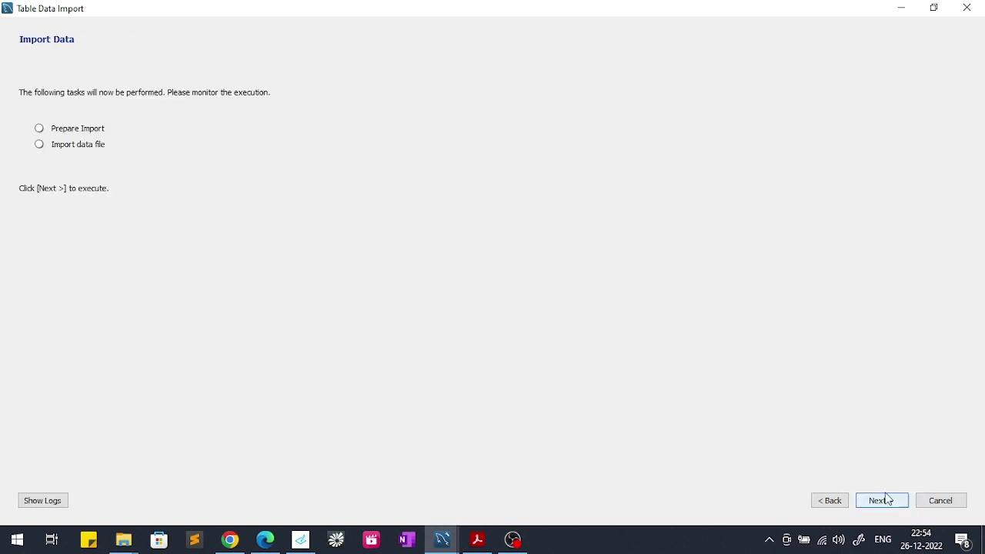
mouse_move(497, 347)
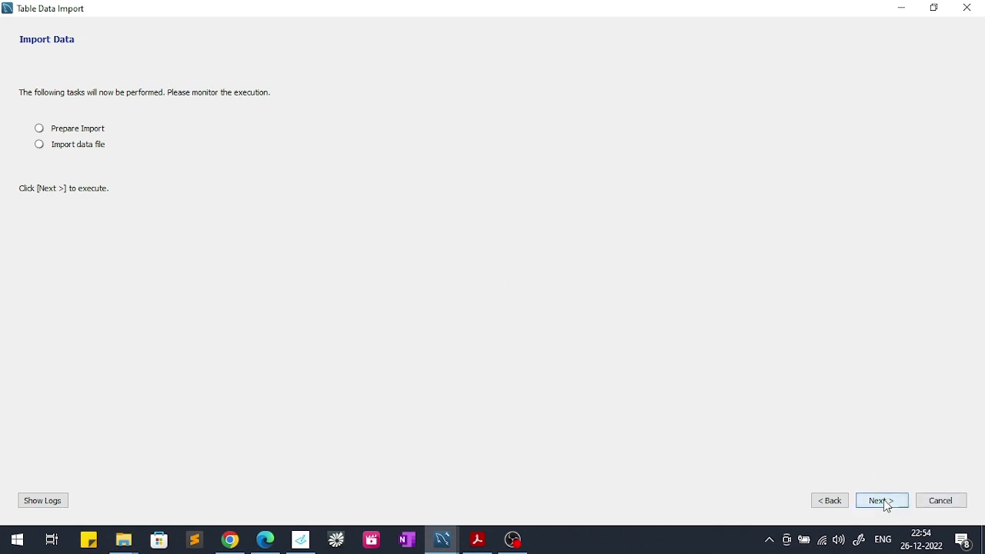
click(881, 501)
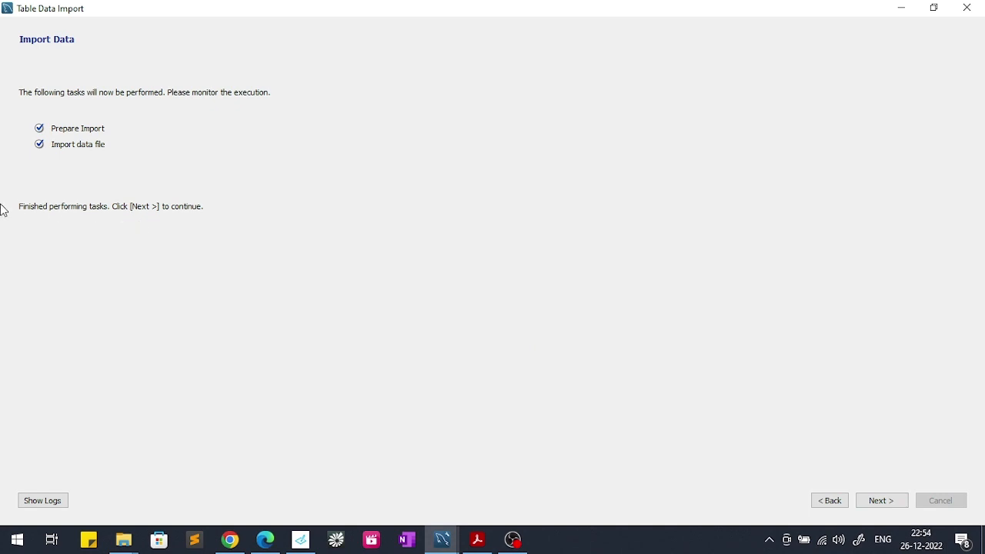
mouse_move(586, 379)
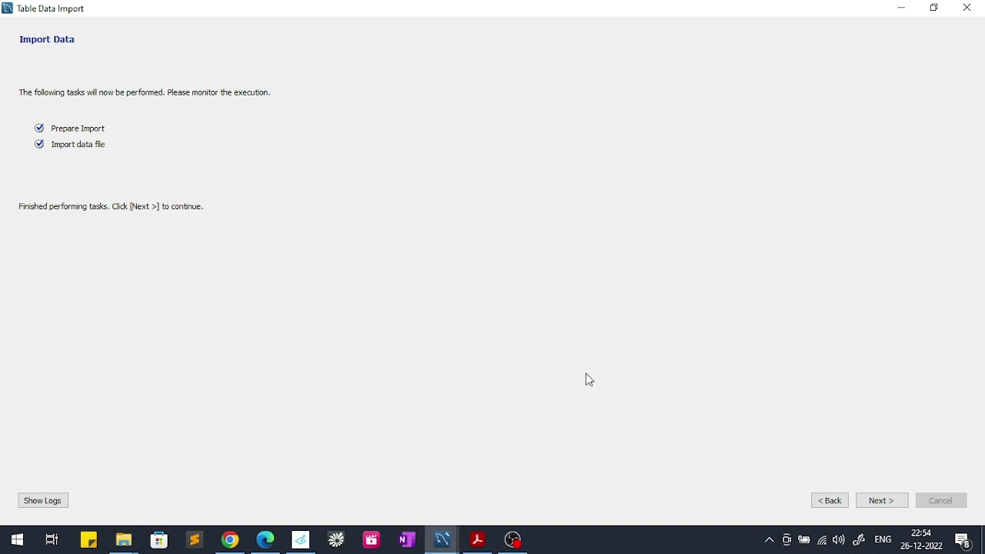
click(882, 501)
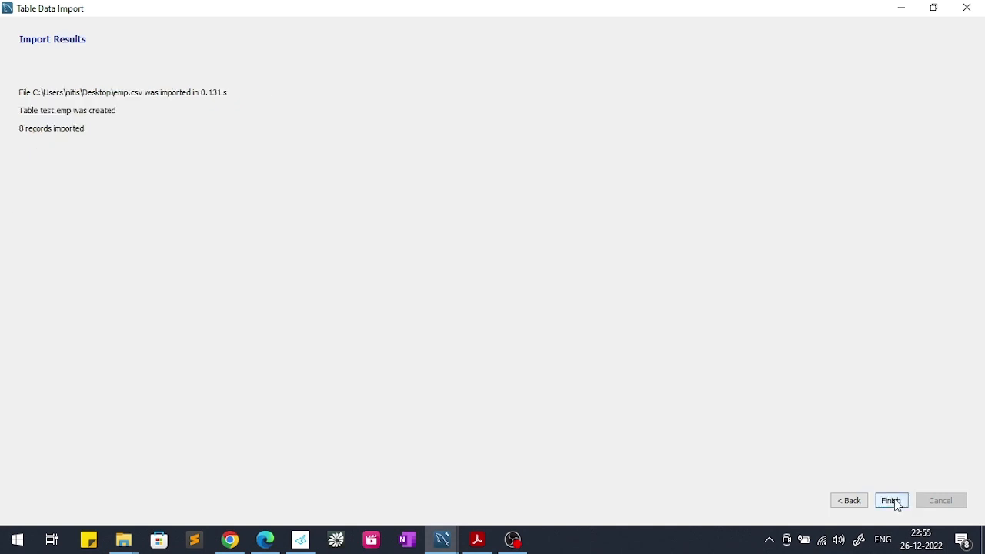
Step: Finish the wizard, refresh the Schemas list, and open emp's 8 rows under test's Tables
click(891, 500)
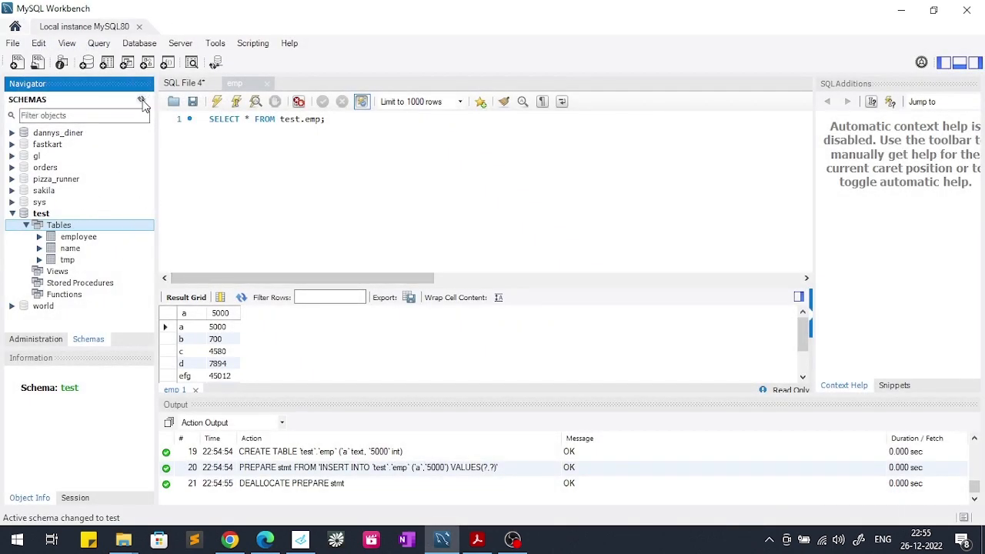
click(141, 98)
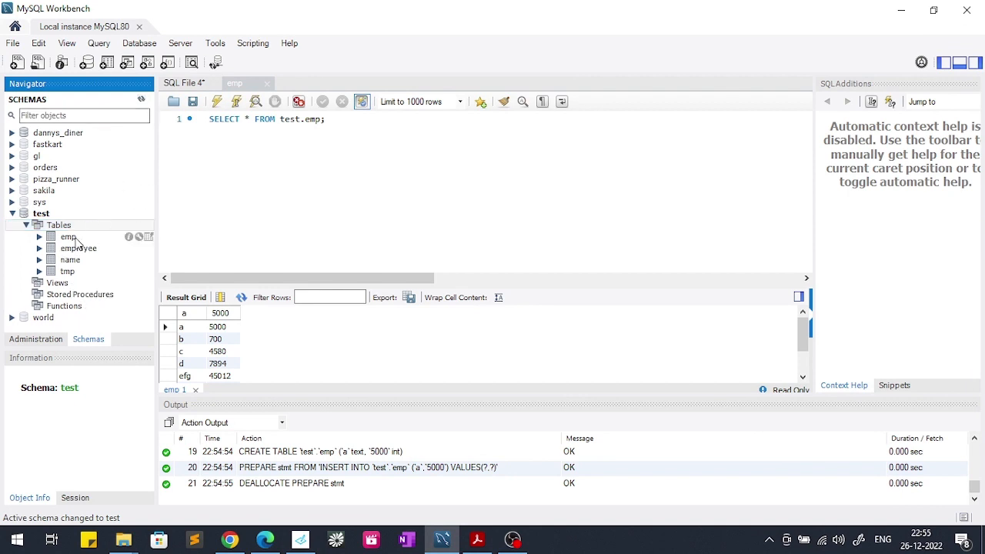
click(69, 237)
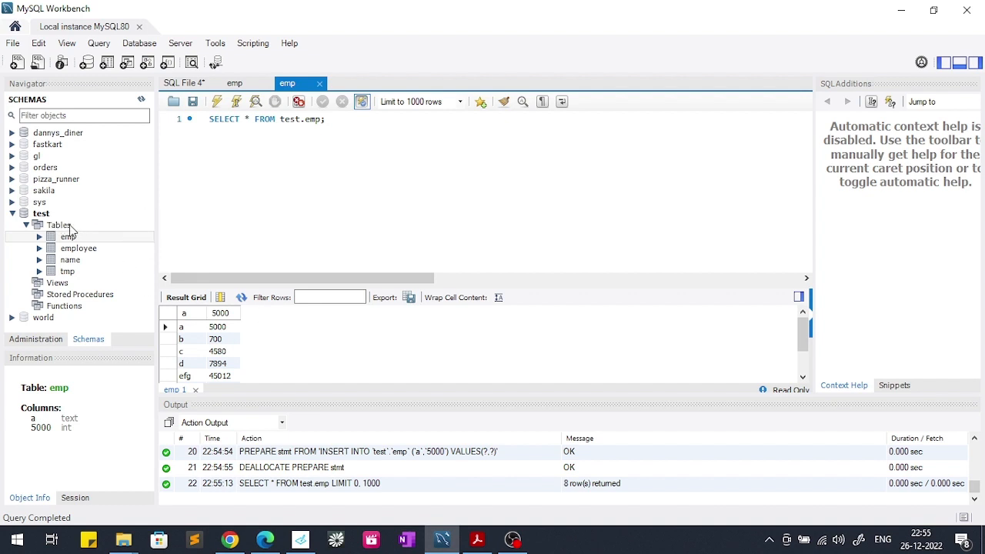
click(59, 225)
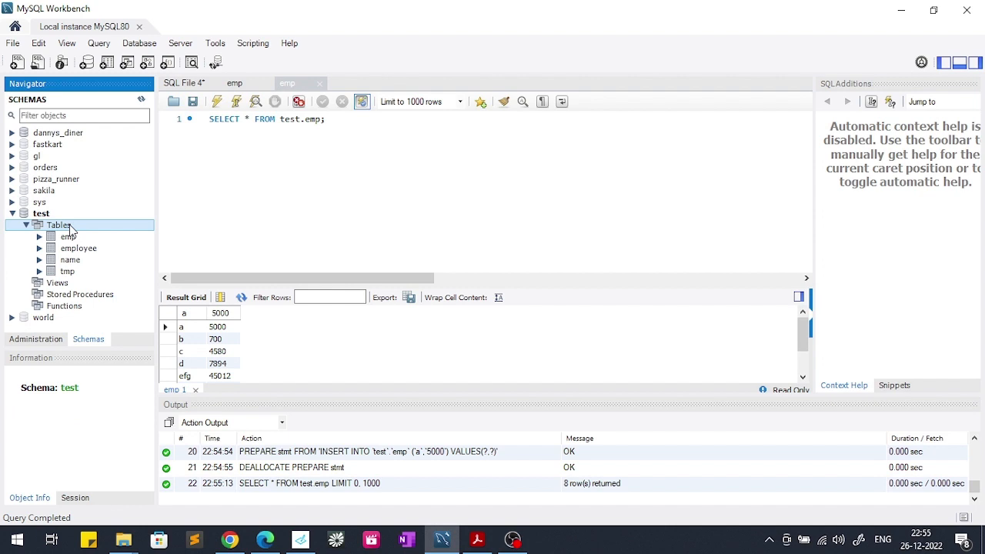
Step: Start a Table Data Import from test's Tables menu with Desktop ola.csv as the source
right_click(57, 224)
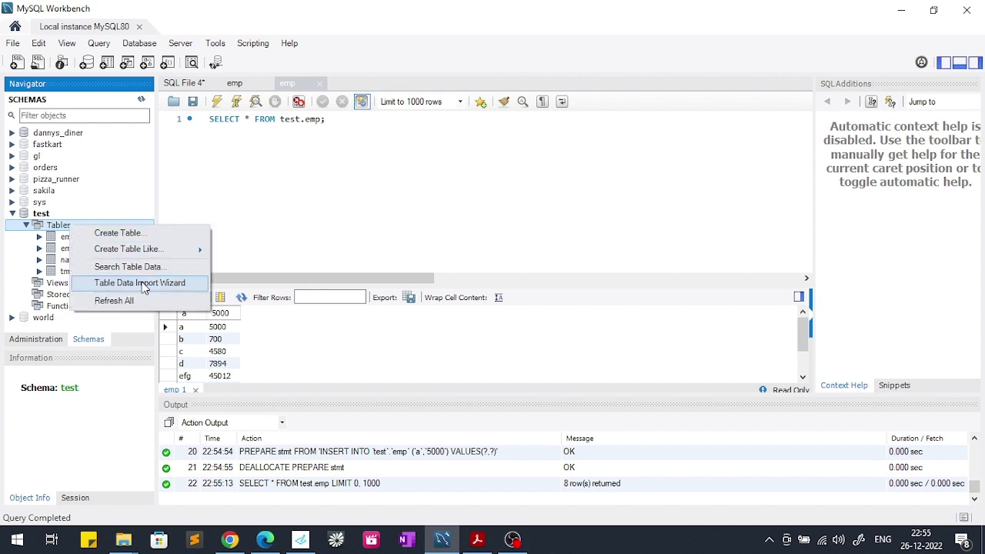
click(140, 283)
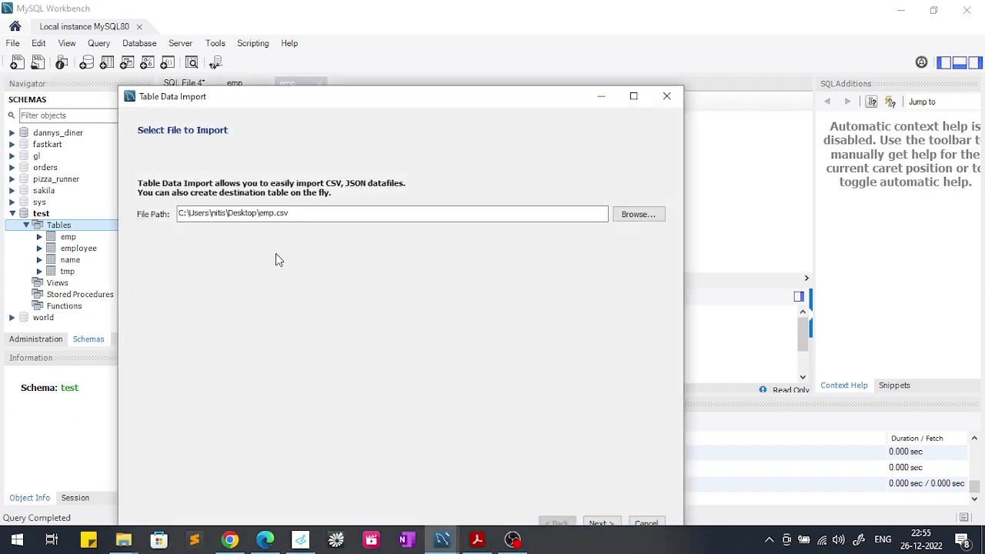
click(638, 214)
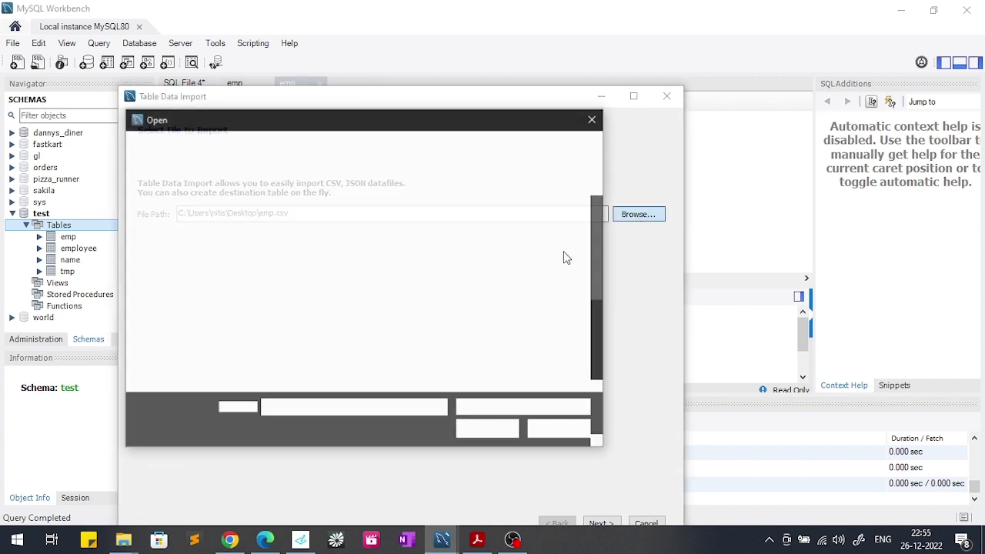
click(638, 213)
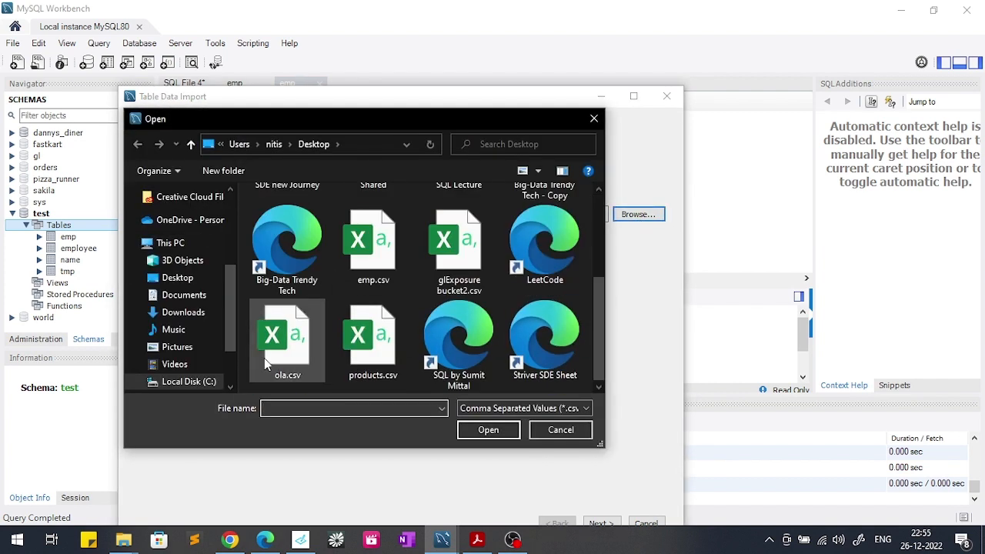
mouse_move(289, 346)
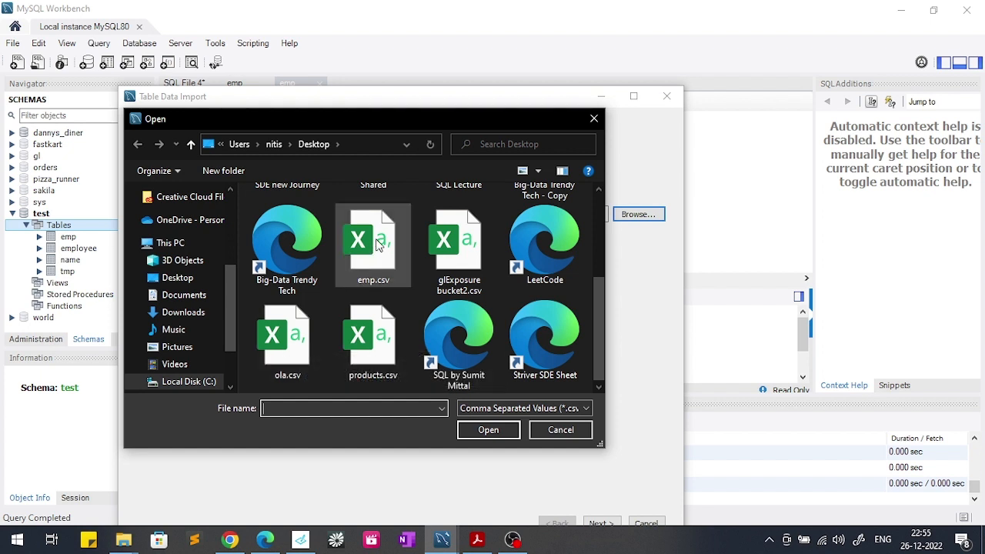
mouse_move(369, 257)
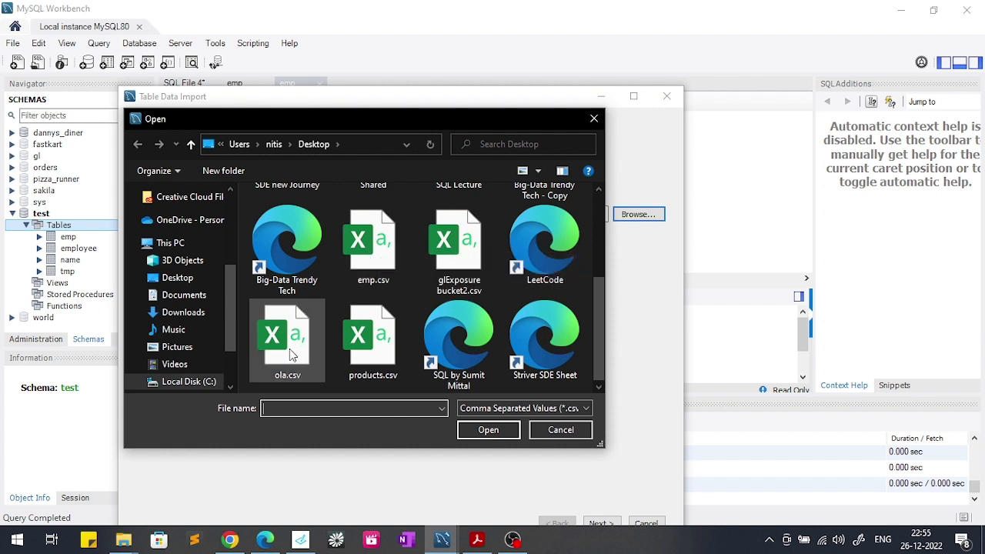
click(288, 340)
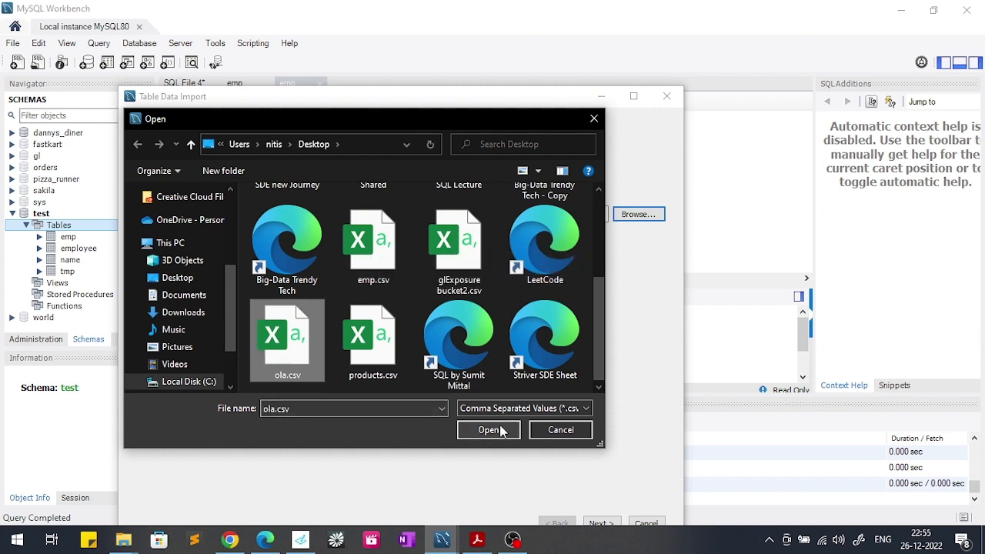
click(489, 430)
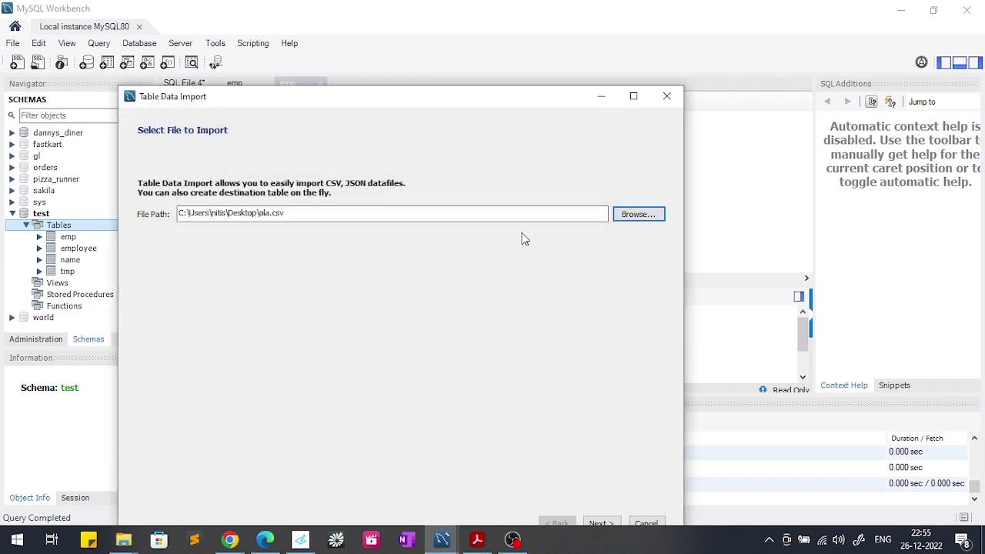
Step: Target a new table test.ola and accept the detected column types to reach the run step
click(634, 96)
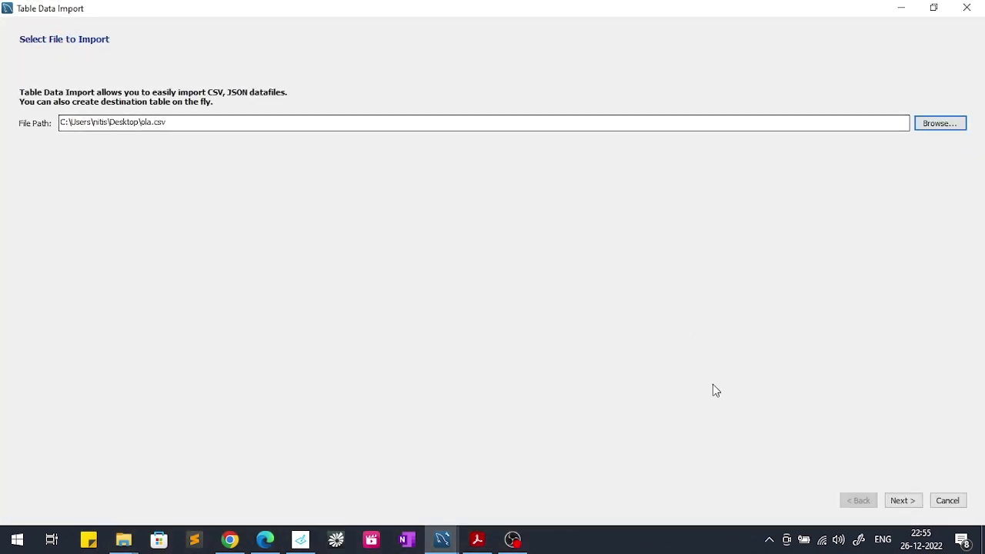
click(903, 501)
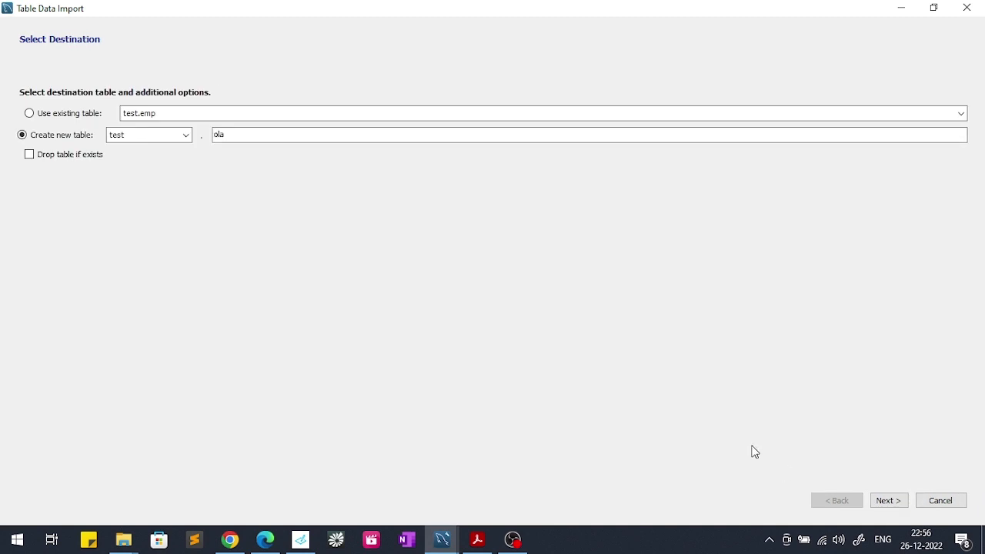
click(889, 500)
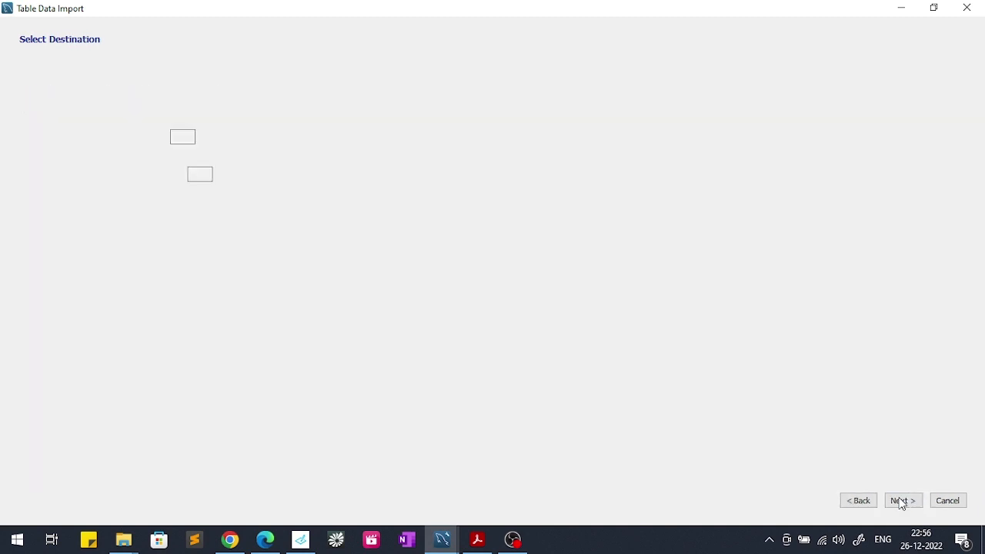
click(902, 500)
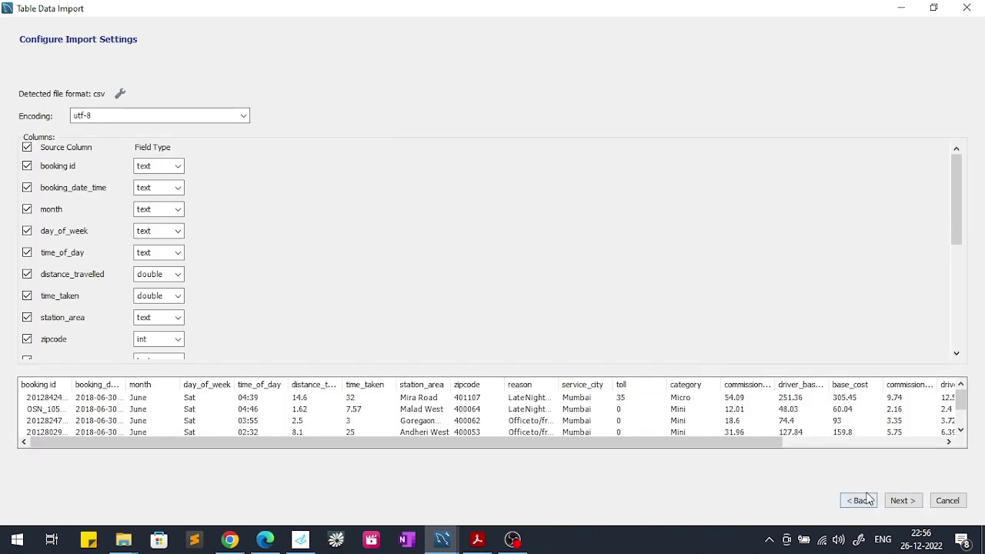
scroll(down, 3)
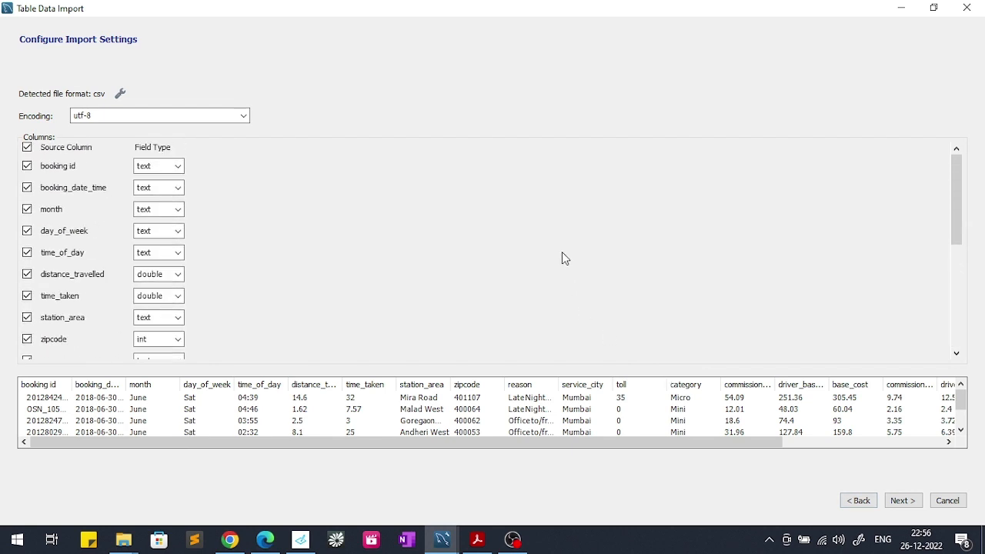
click(903, 500)
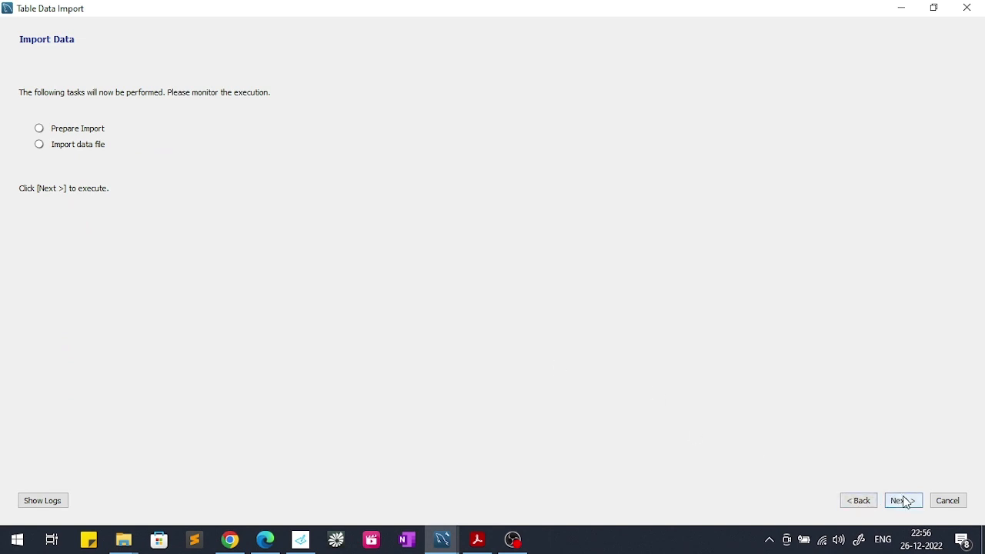
Step: Execute the ola.csv import into test.ola and show the message log
click(903, 501)
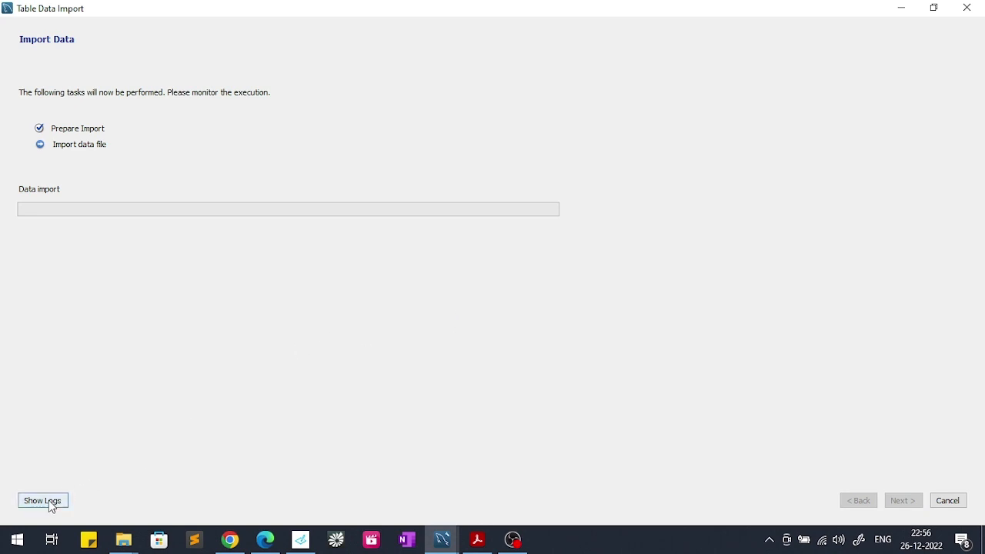
click(42, 501)
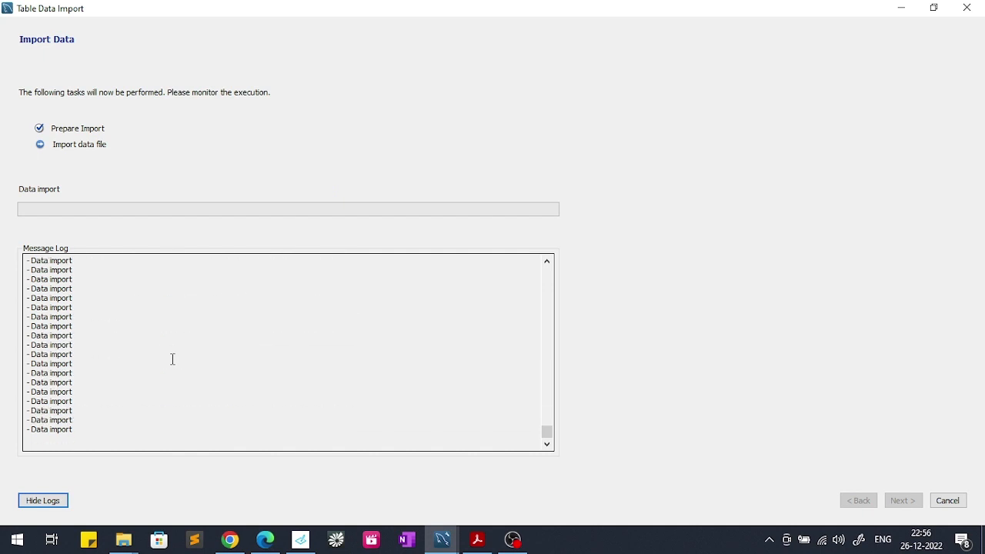
mouse_move(280, 377)
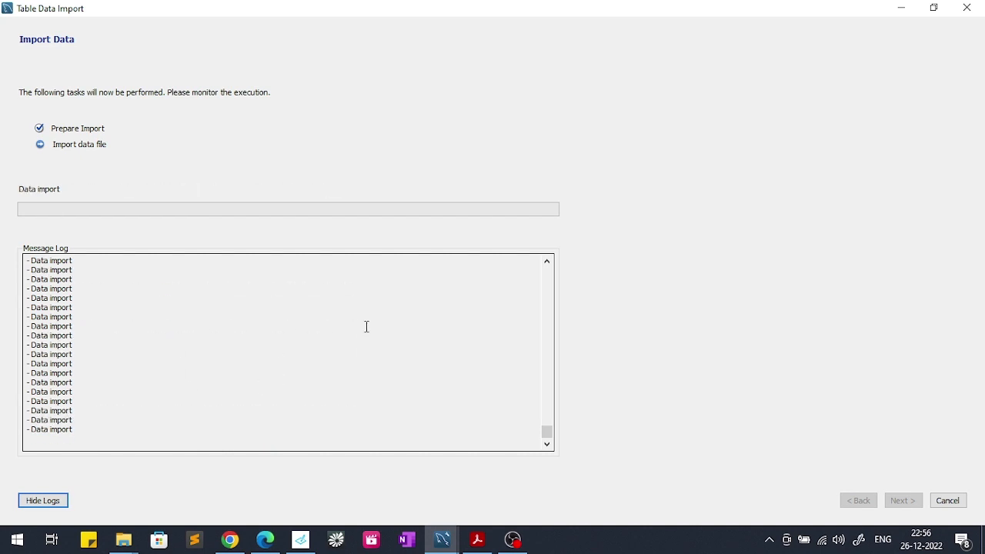
mouse_move(266, 332)
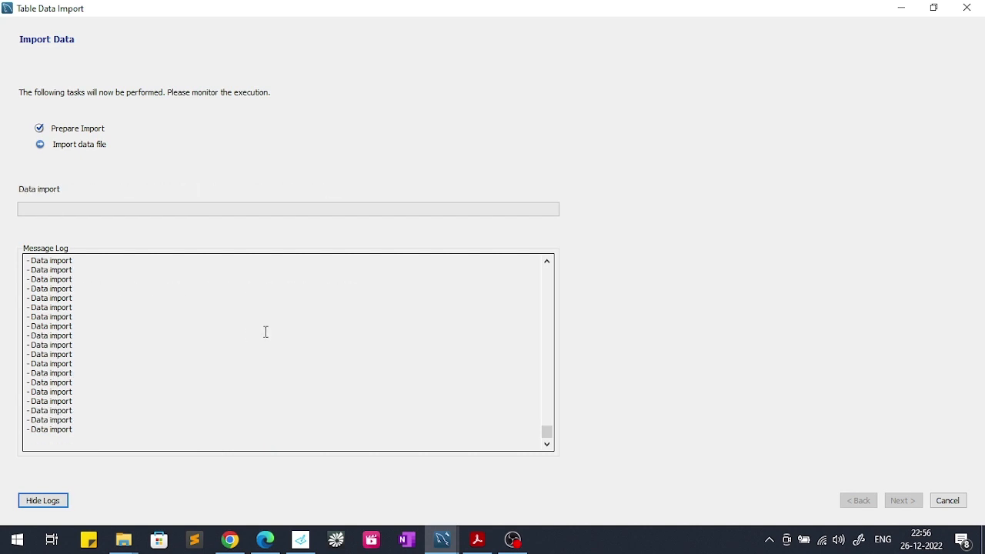
mouse_move(655, 273)
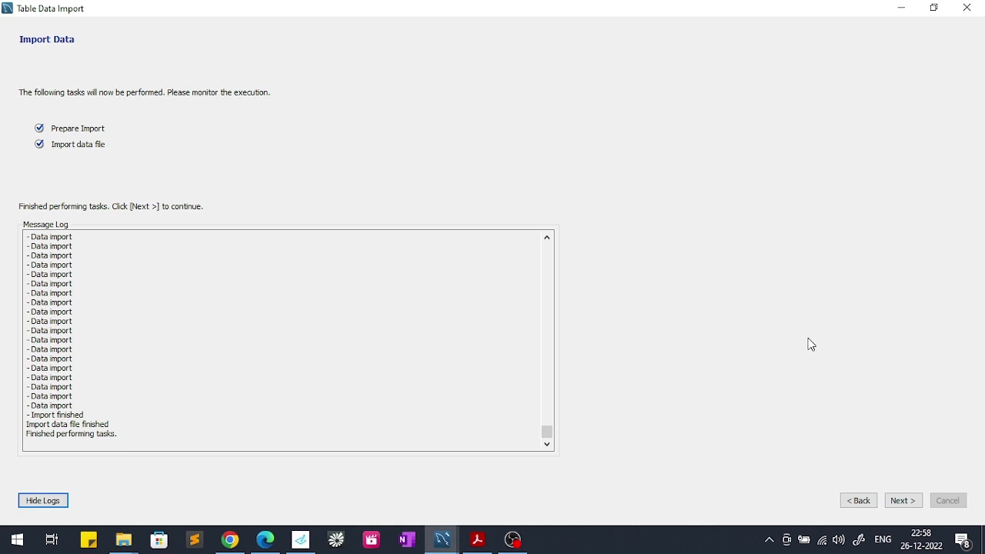
mouse_move(842, 386)
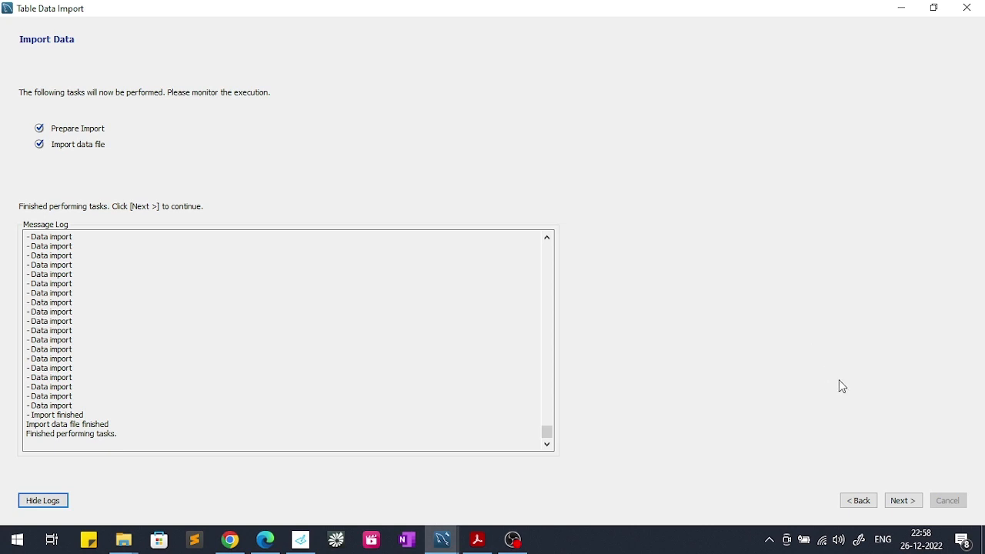
click(902, 500)
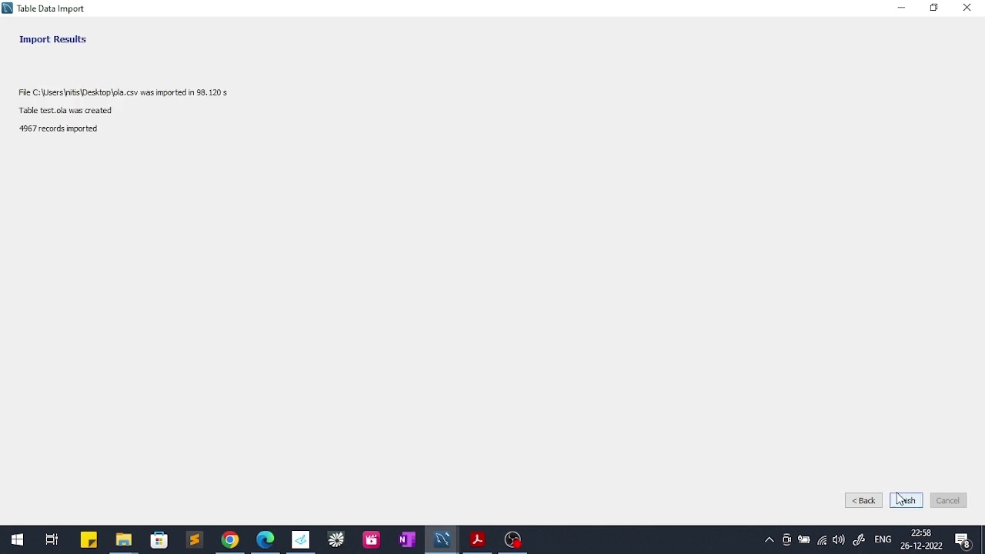
mouse_move(113, 104)
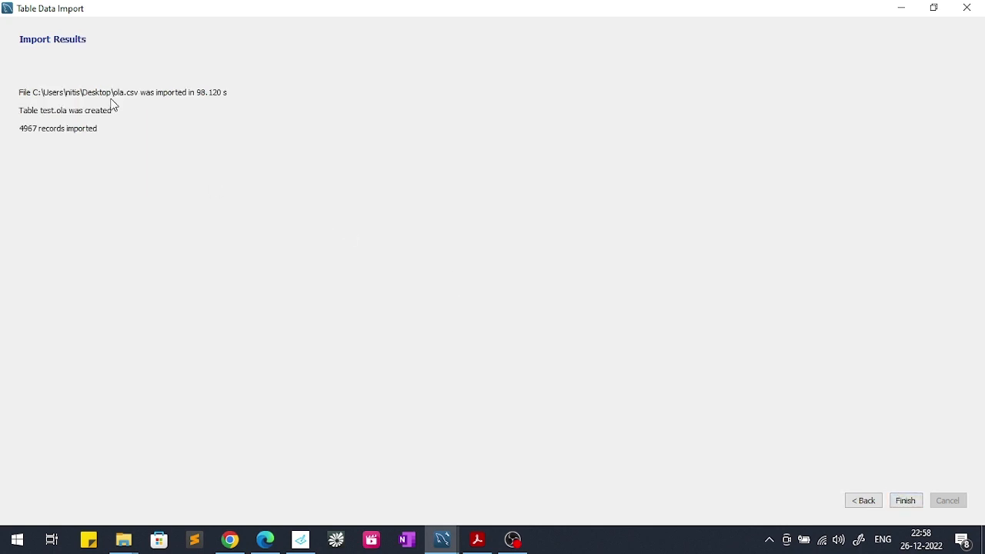
mouse_move(29, 136)
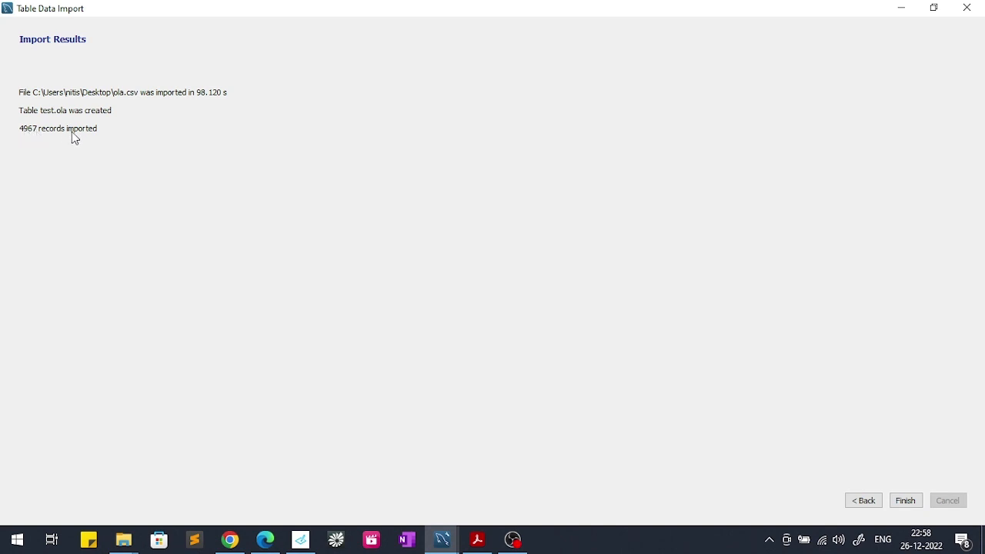
mouse_move(901, 492)
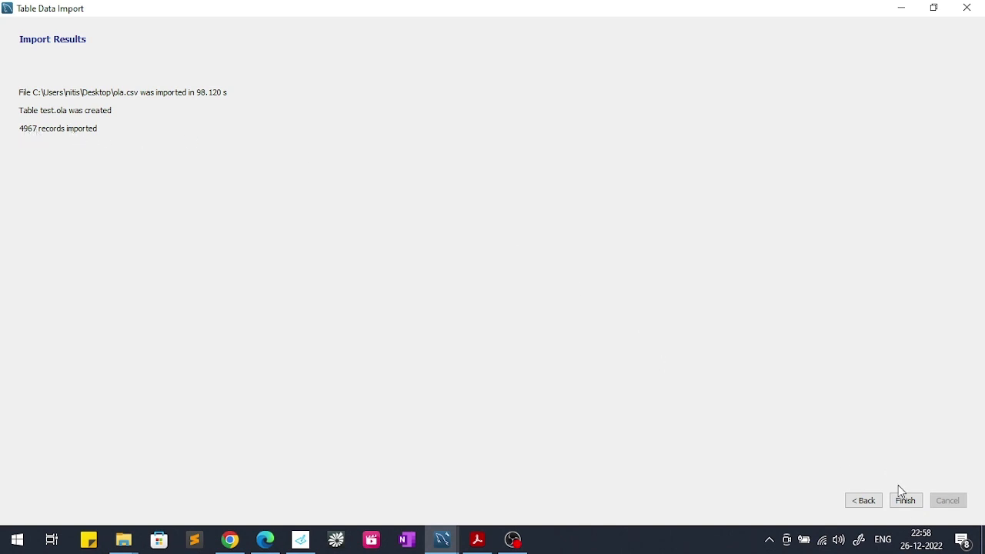
click(905, 500)
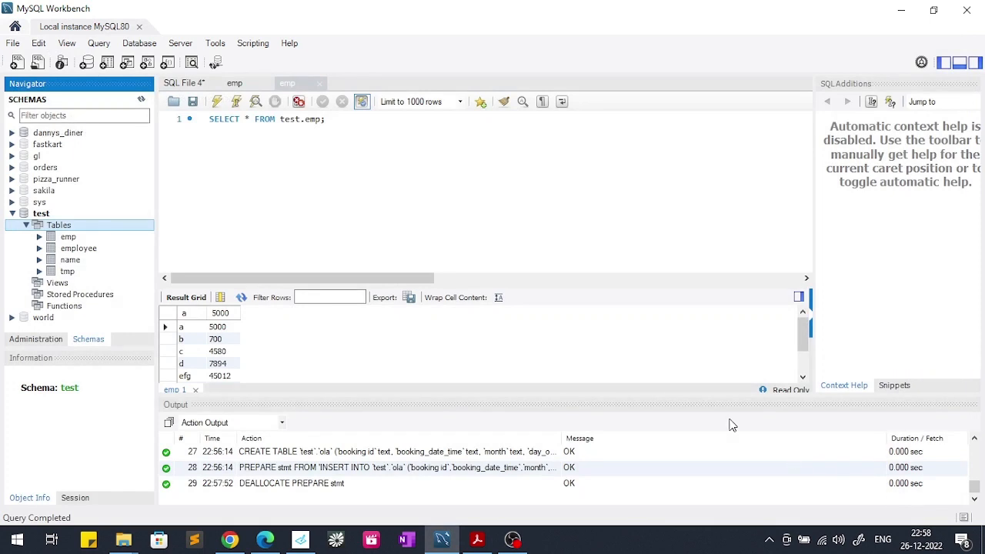
mouse_move(190, 195)
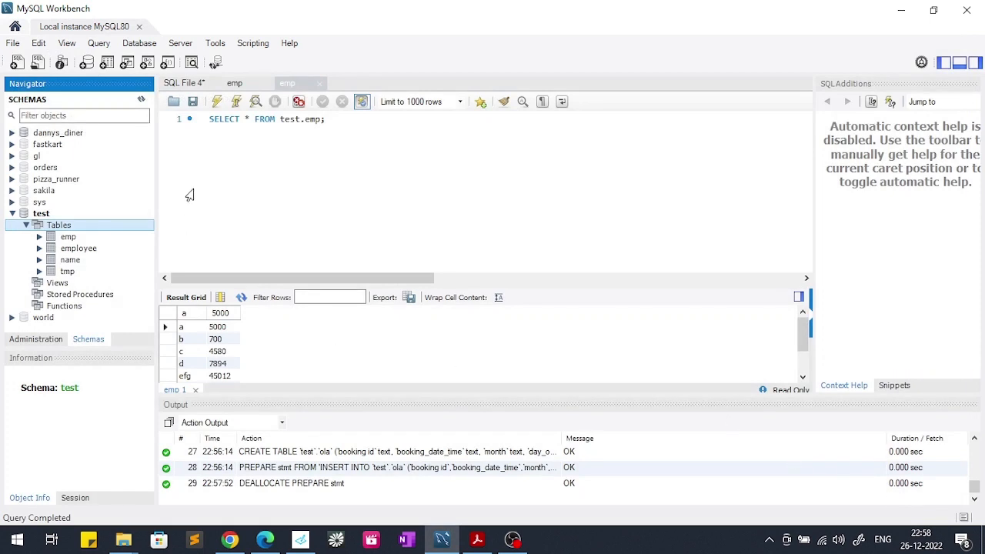
mouse_move(345, 353)
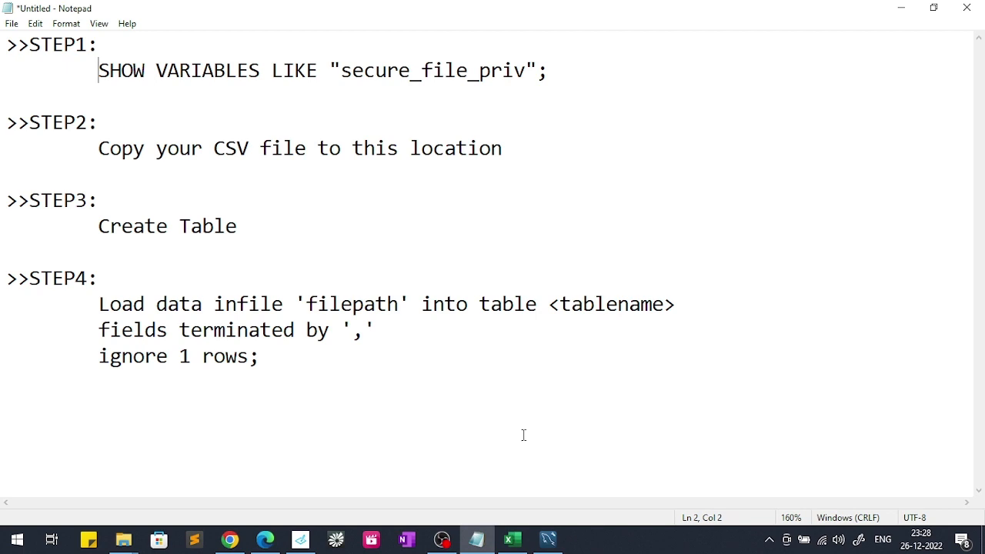
mouse_move(206, 68)
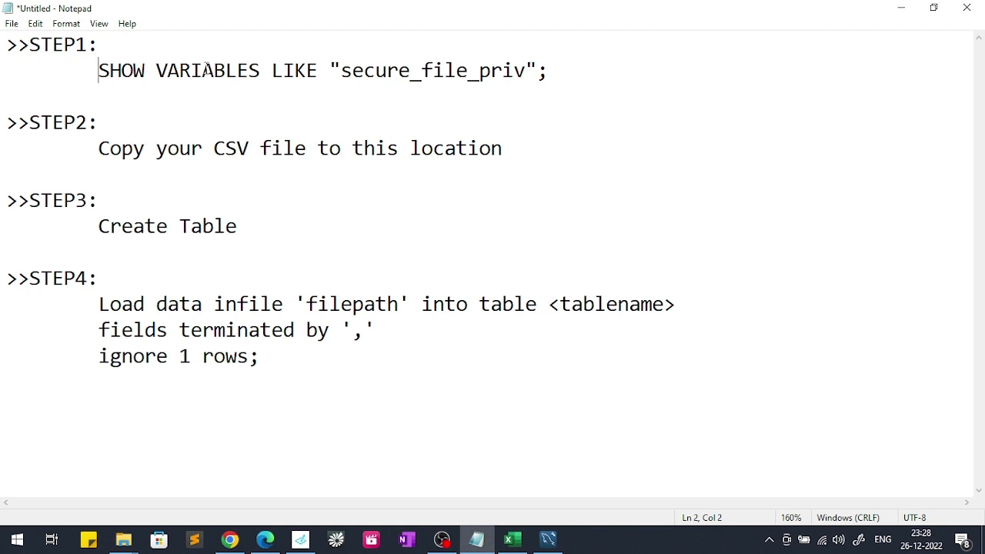
mouse_move(50, 41)
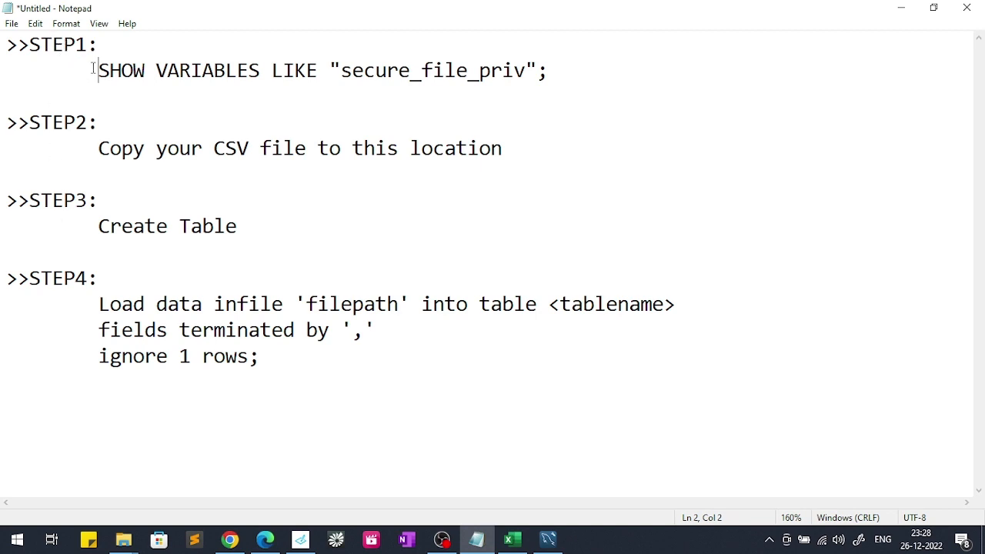
Step: Select the SHOW VARIABLES LIKE "secure_file_priv" line in Notepad and return to the SQL editor
drag(98, 70, 547, 70)
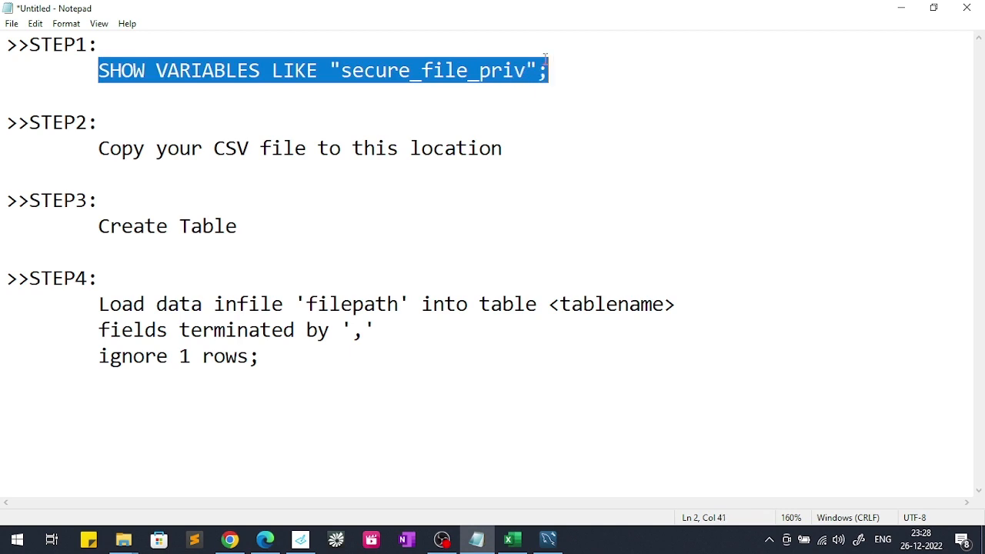
mouse_move(398, 495)
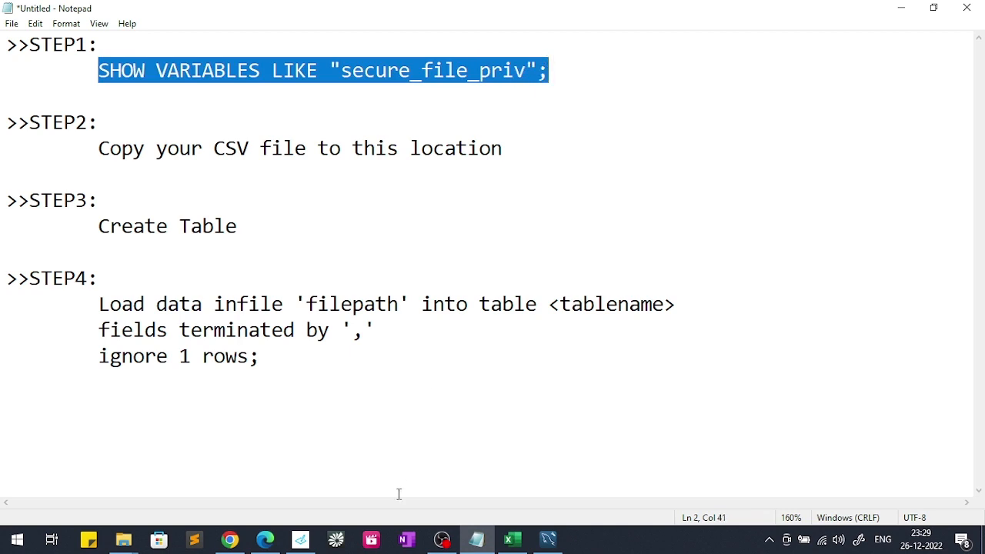
click(548, 539)
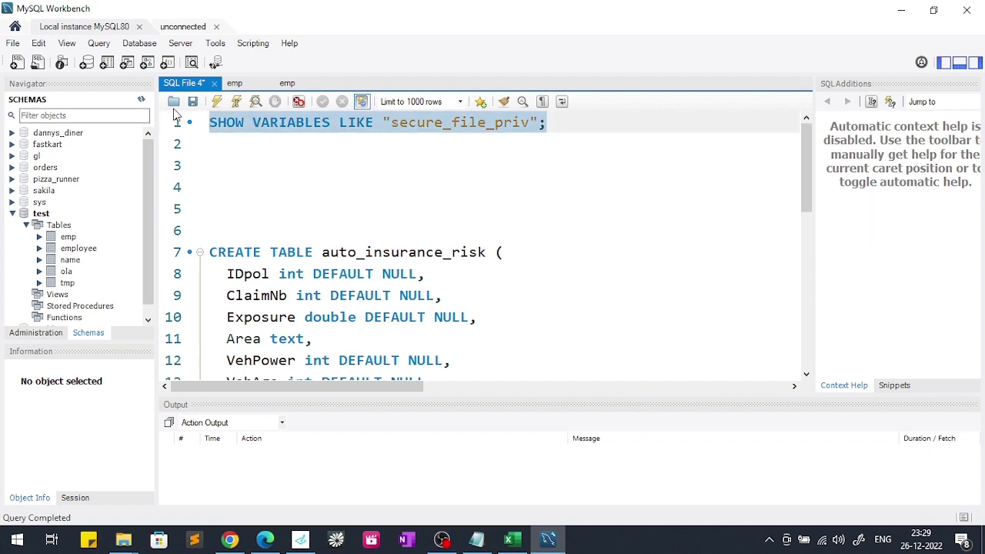
mouse_move(218, 101)
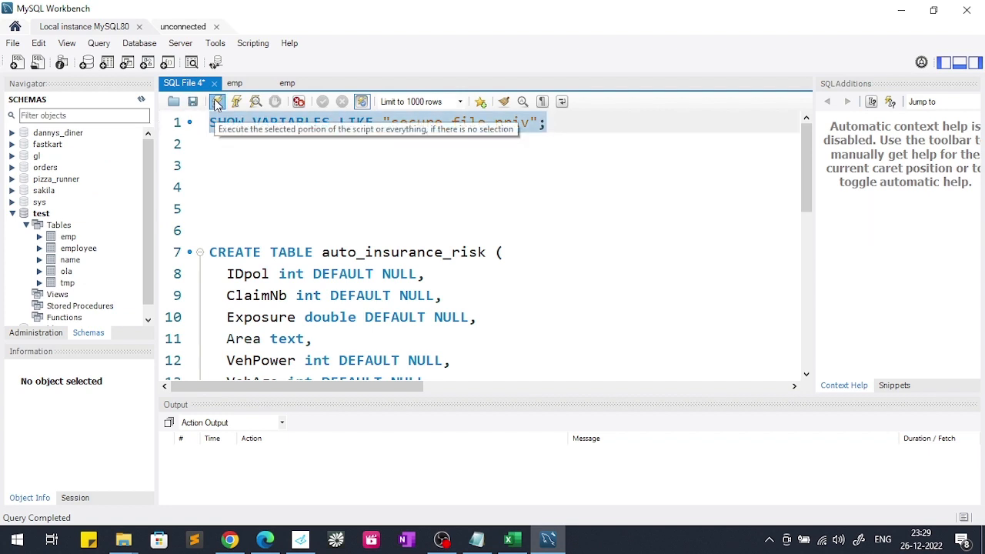
Step: Run the secure_file_priv query and copy the Uploads folder path unquoted
click(217, 101)
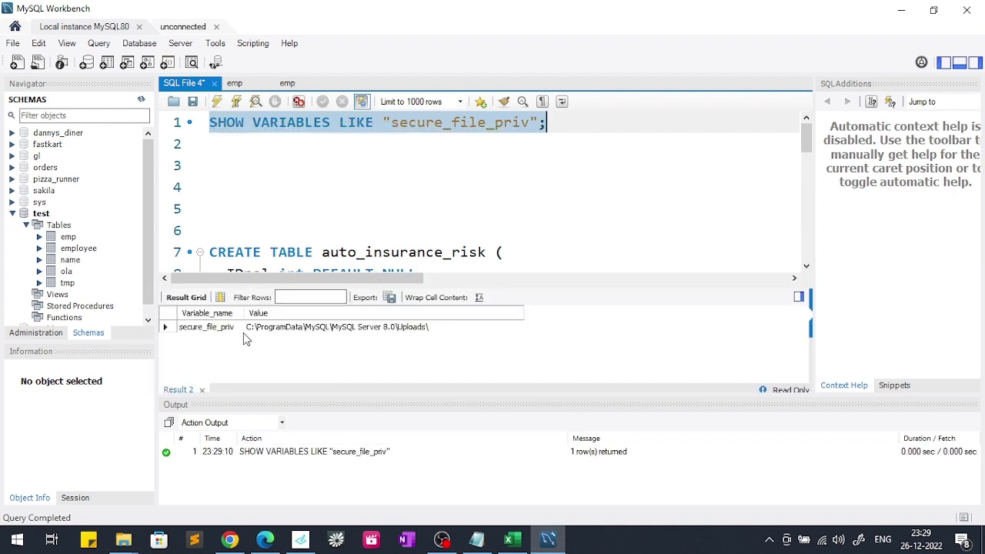
click(336, 326)
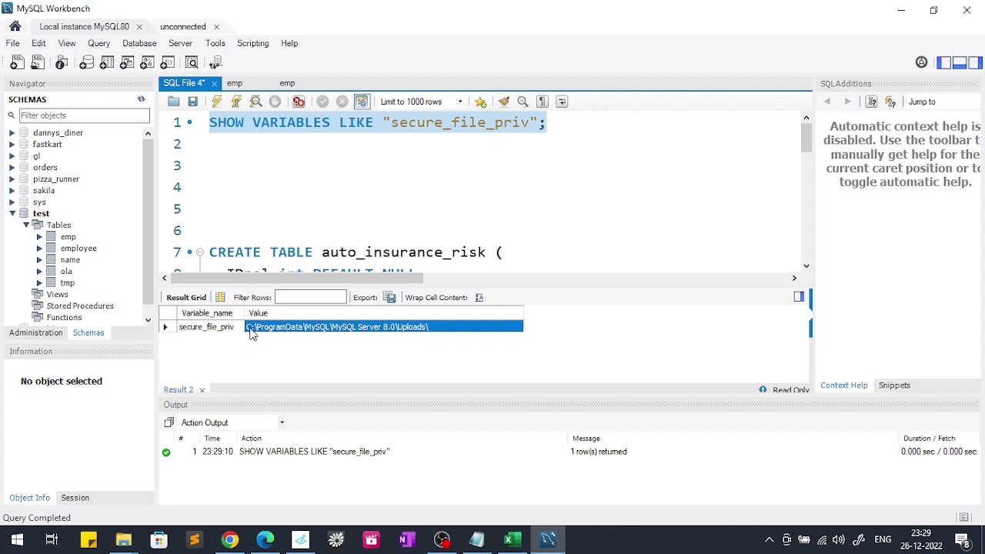
right_click(252, 326)
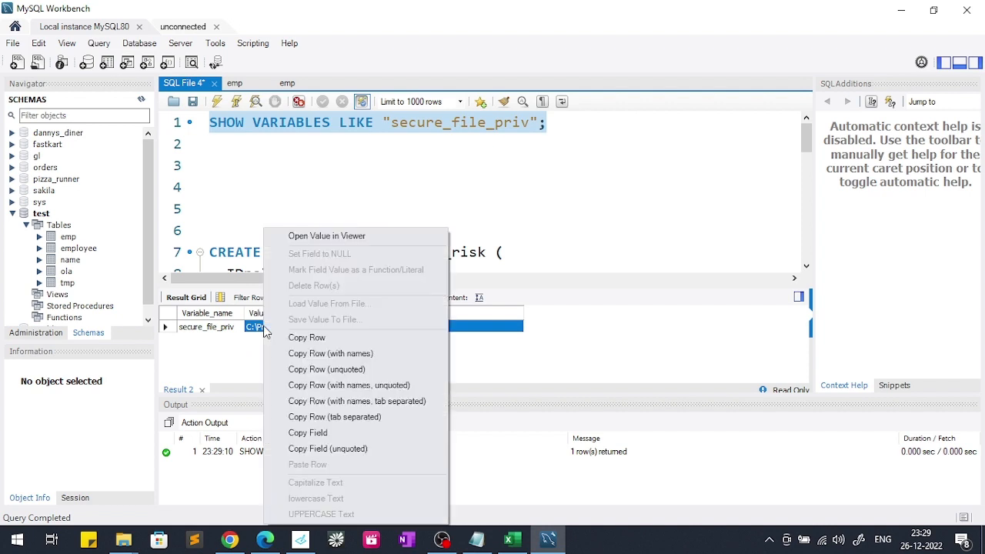
mouse_move(328, 448)
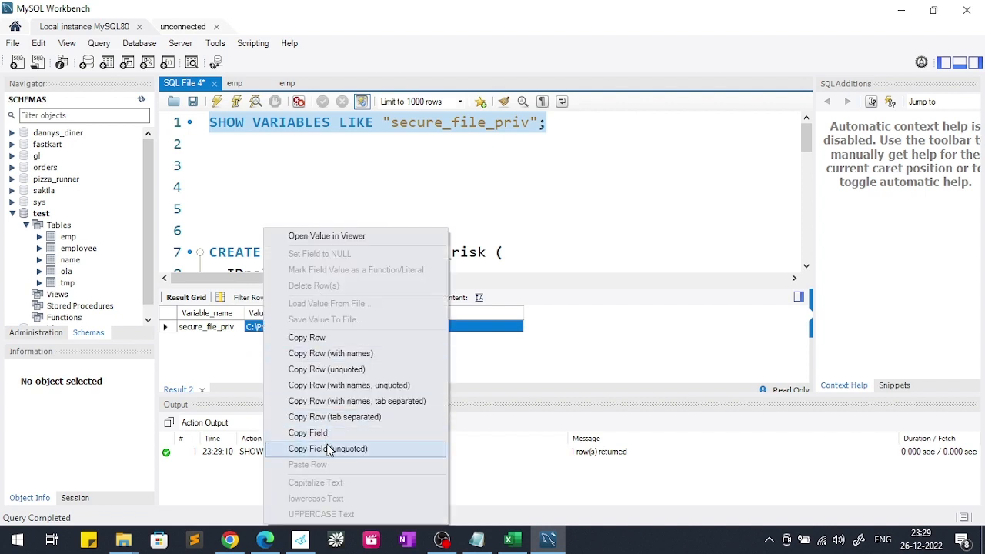
click(328, 449)
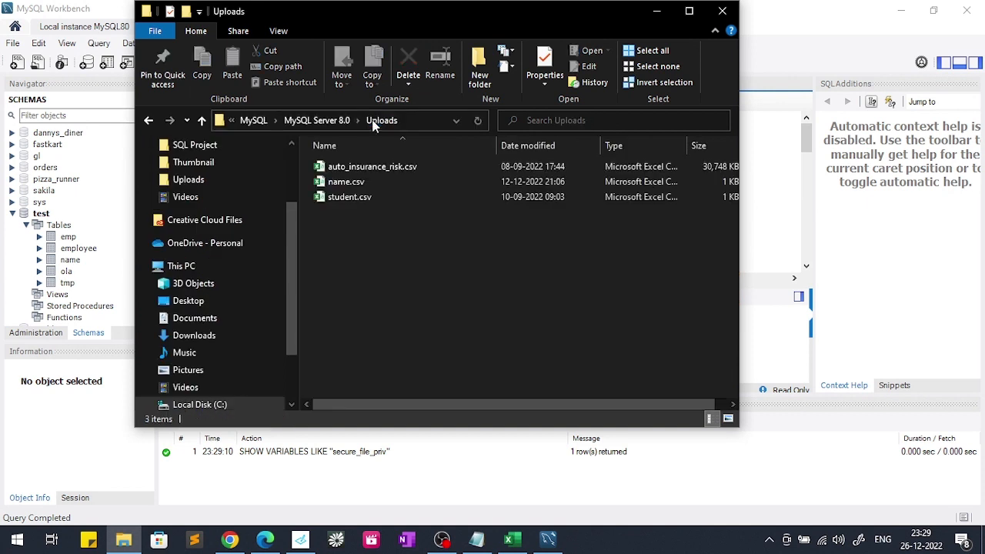
Step: Delete the old auto_insurance_risk.csv from Uploads and paste in the desktop copy
click(373, 166)
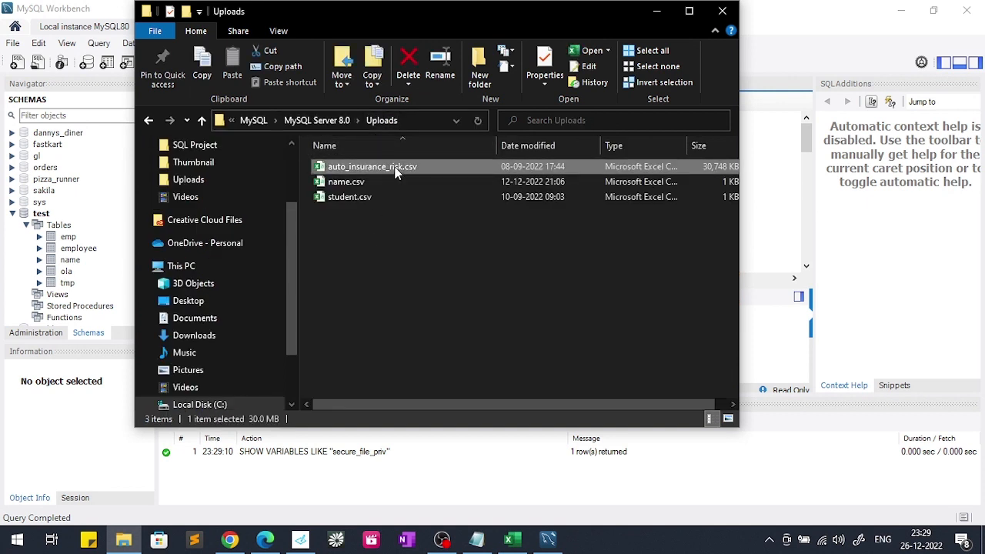
mouse_move(431, 304)
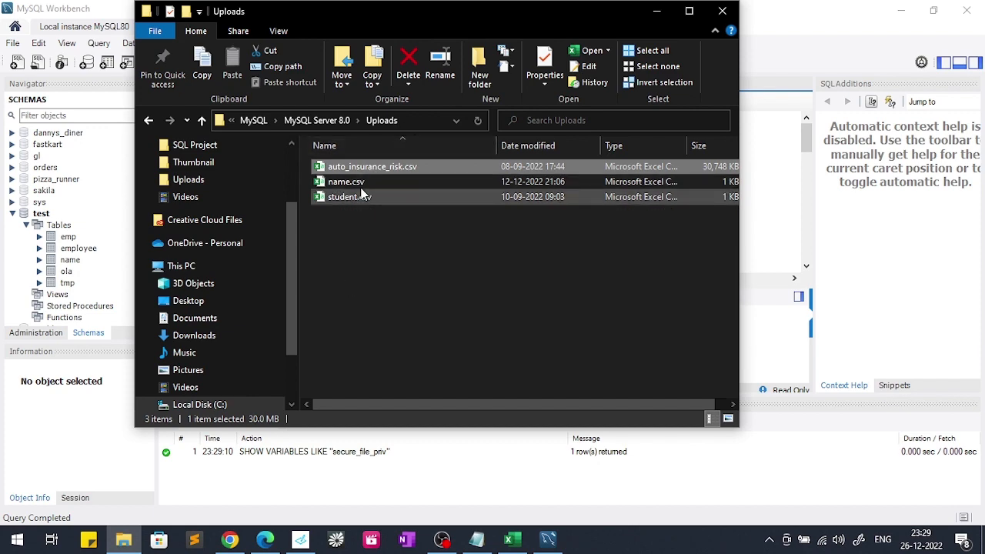
click(407, 65)
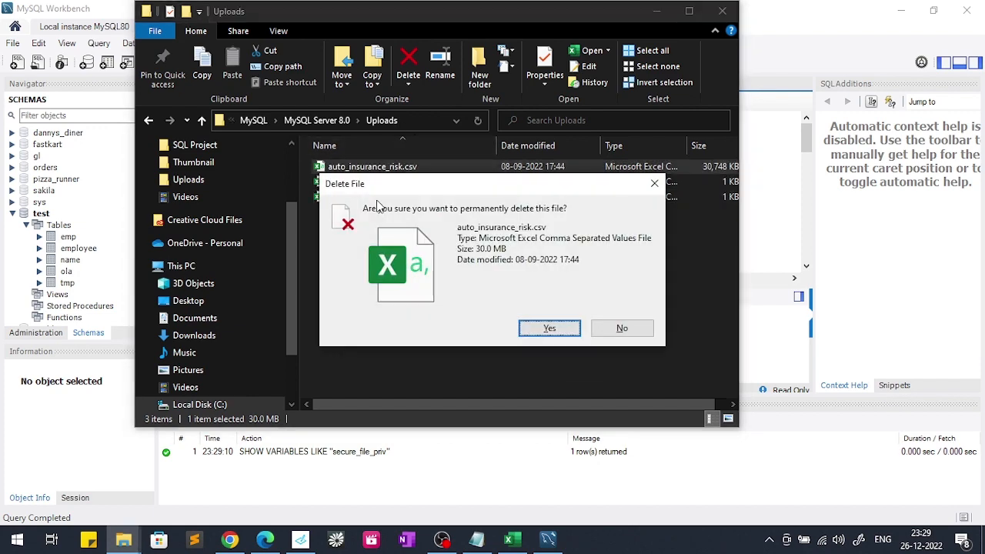
click(549, 328)
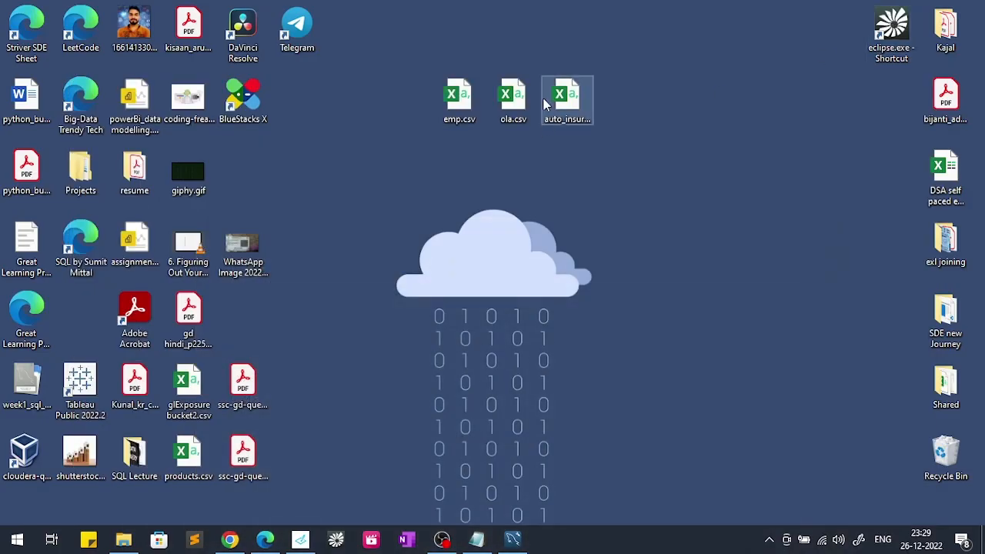
right_click(567, 100)
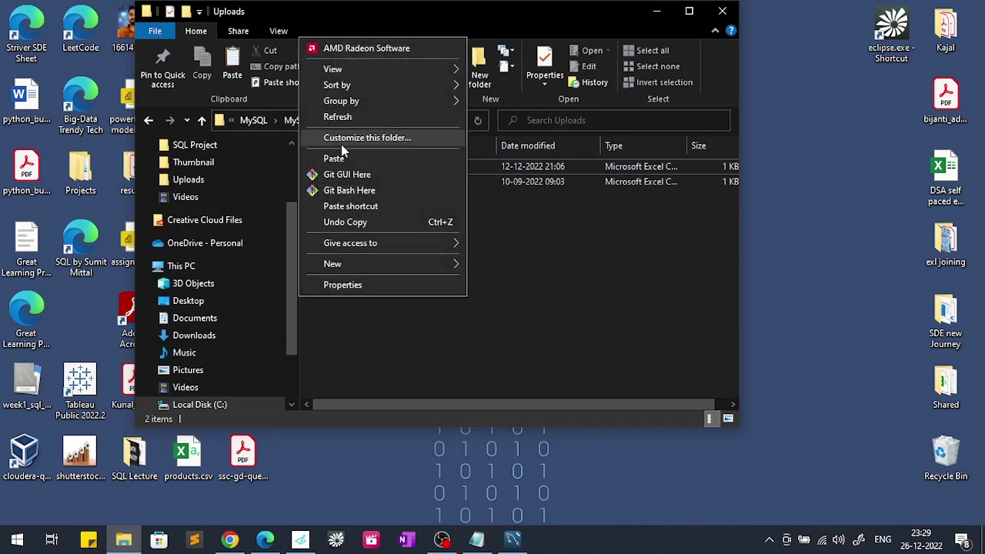
click(334, 158)
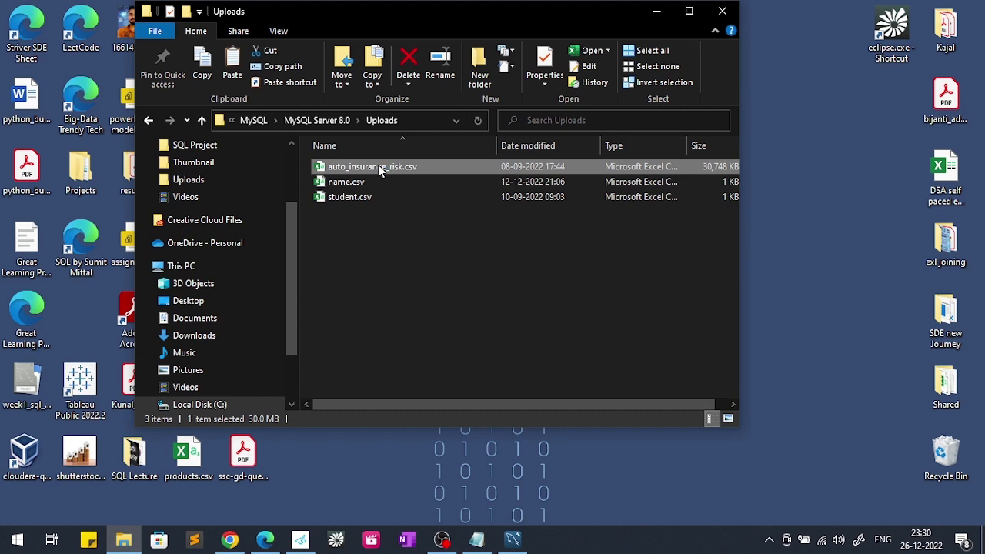
Step: Open auto_insurance_risk.csv in Excel, maximized, and confirm the IDpol data reaches row 678014
double_click(372, 166)
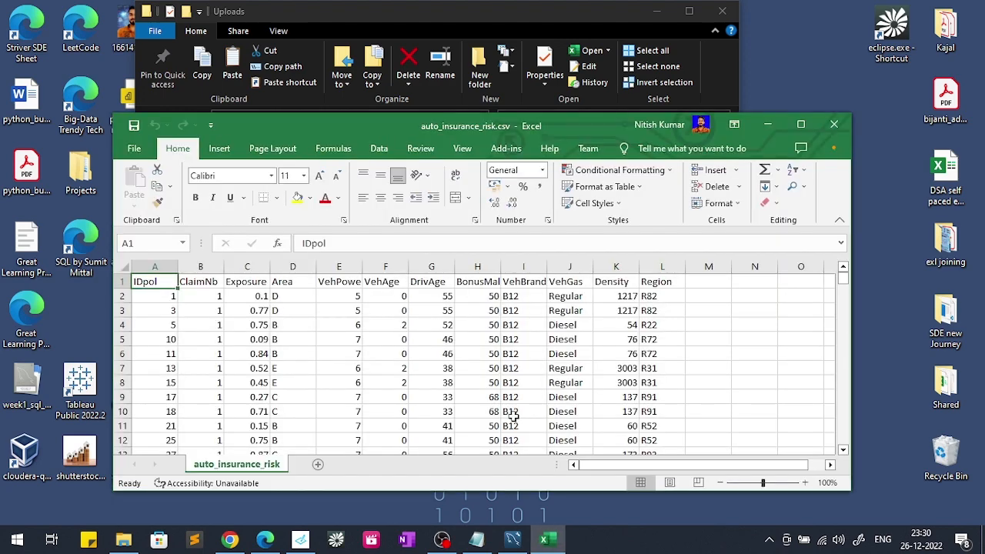
click(800, 124)
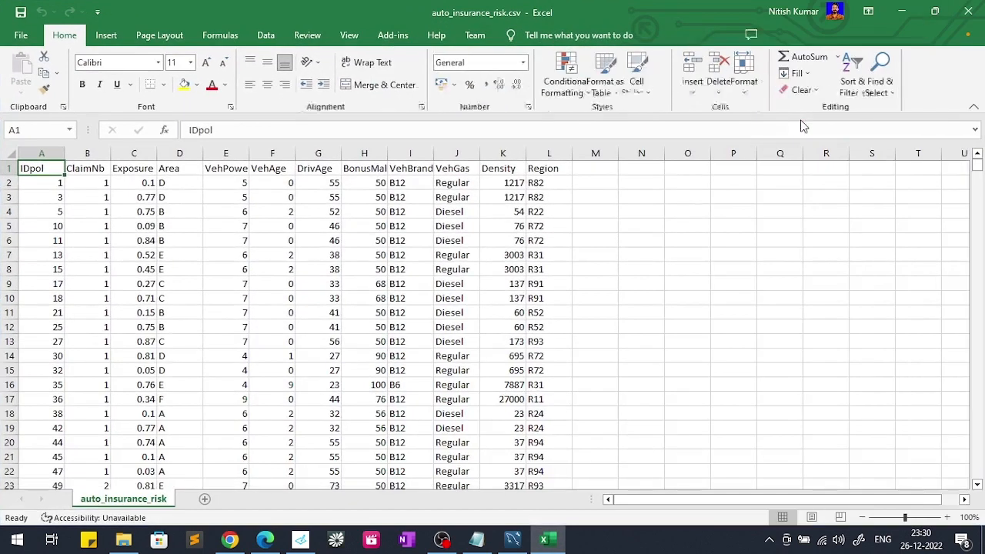
click(42, 312)
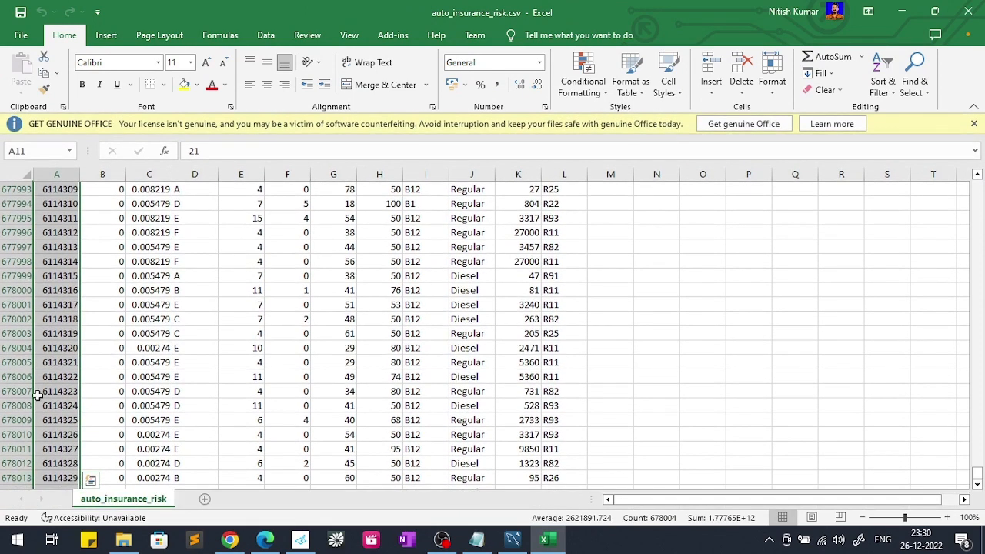
scroll(down, 3)
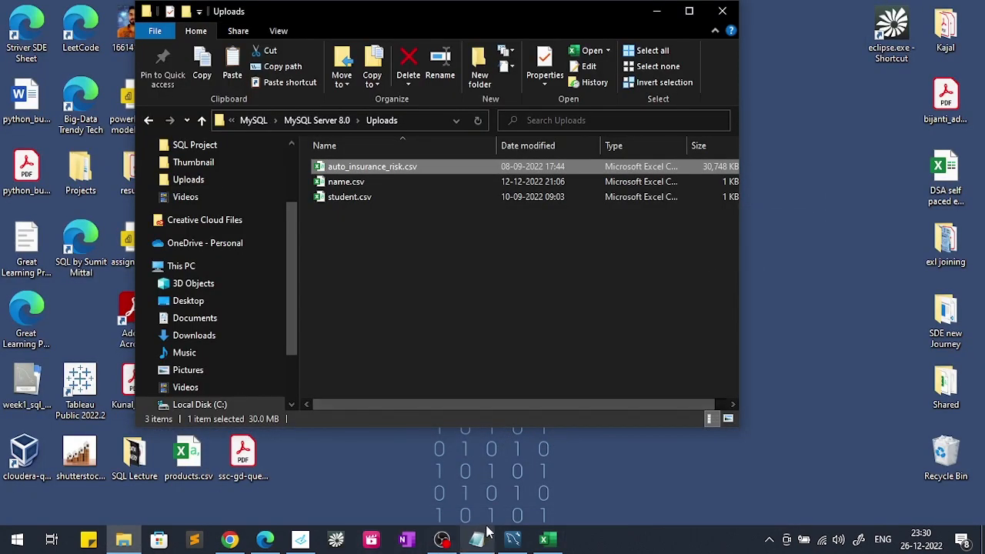
click(476, 538)
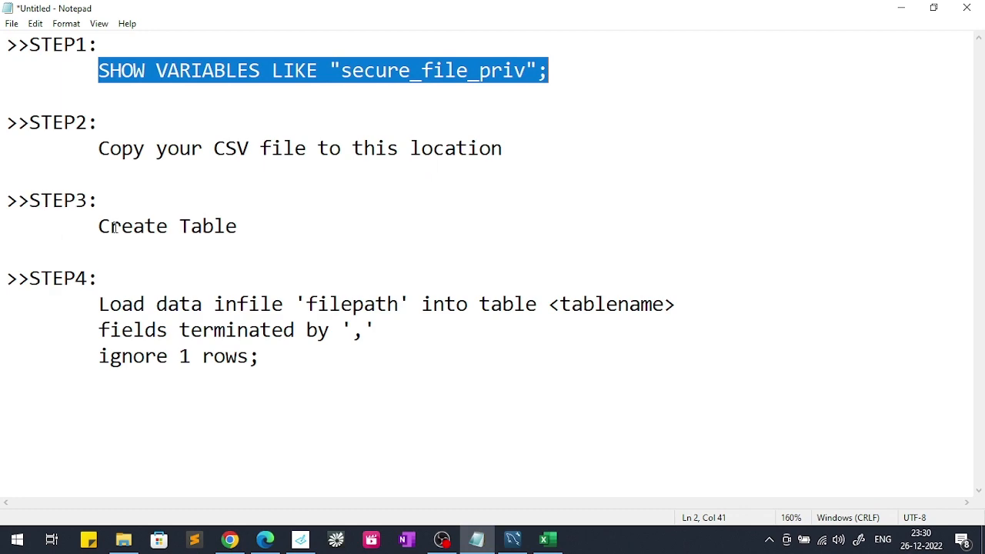
mouse_move(545, 505)
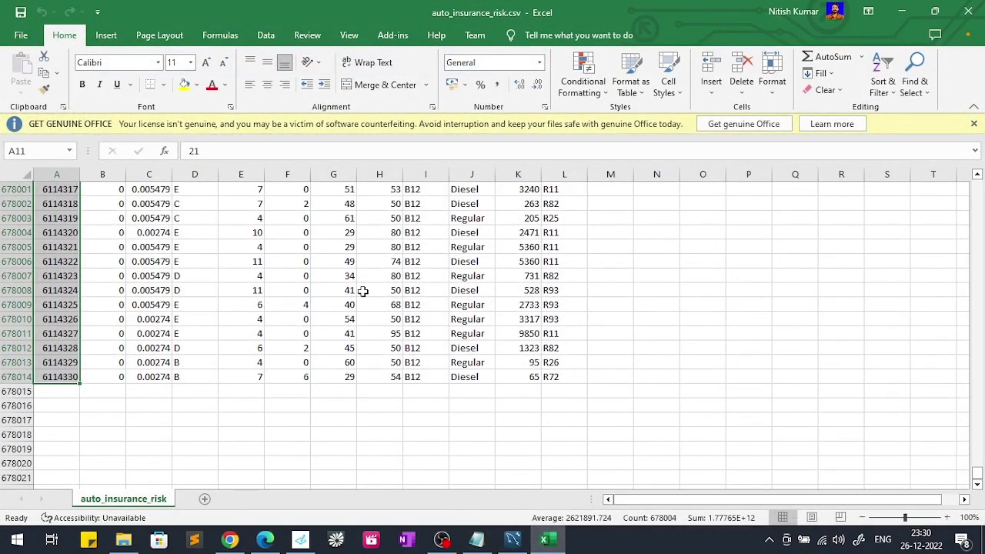
click(56, 275)
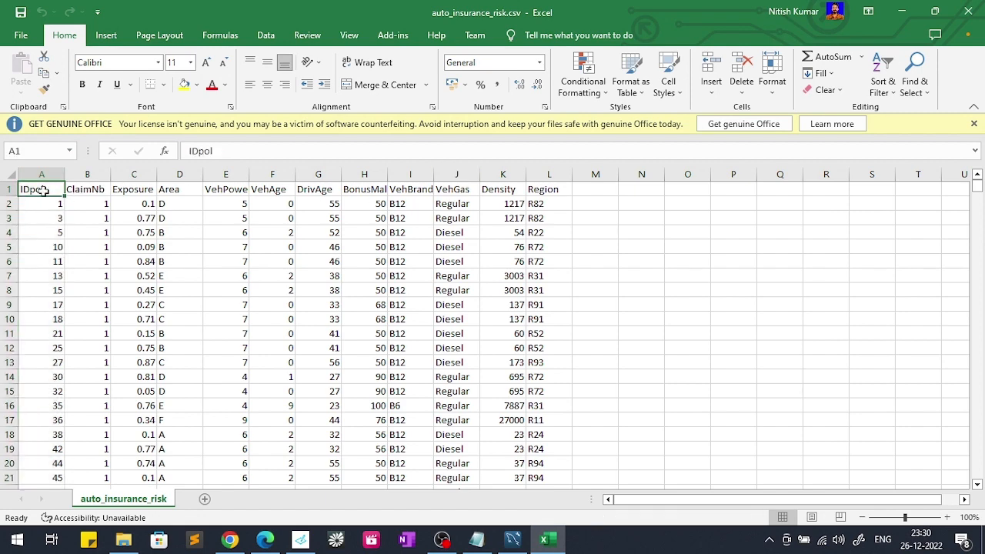
mouse_move(512, 539)
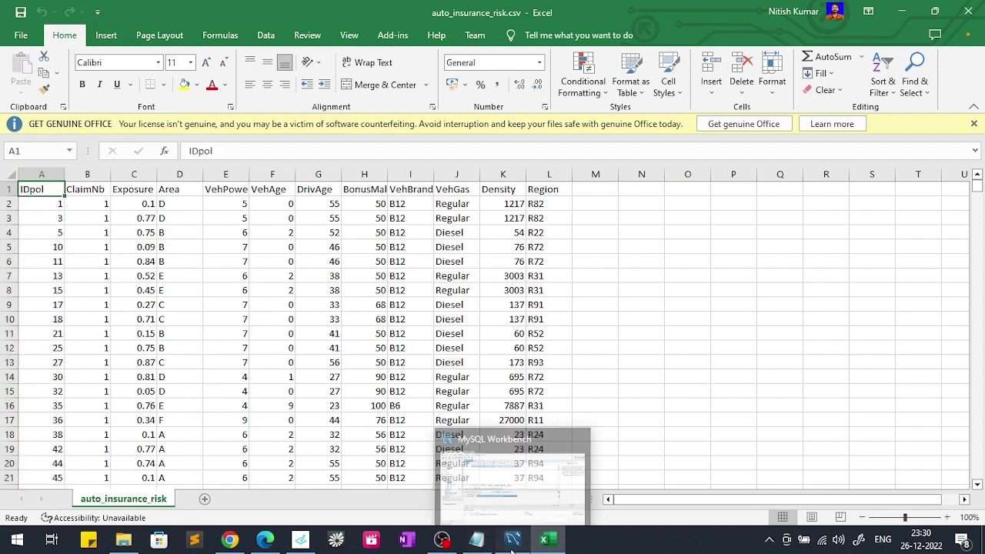
Step: Select and execute the CREATE TABLE auto_insurance_risk statement in the SQL editor
click(511, 539)
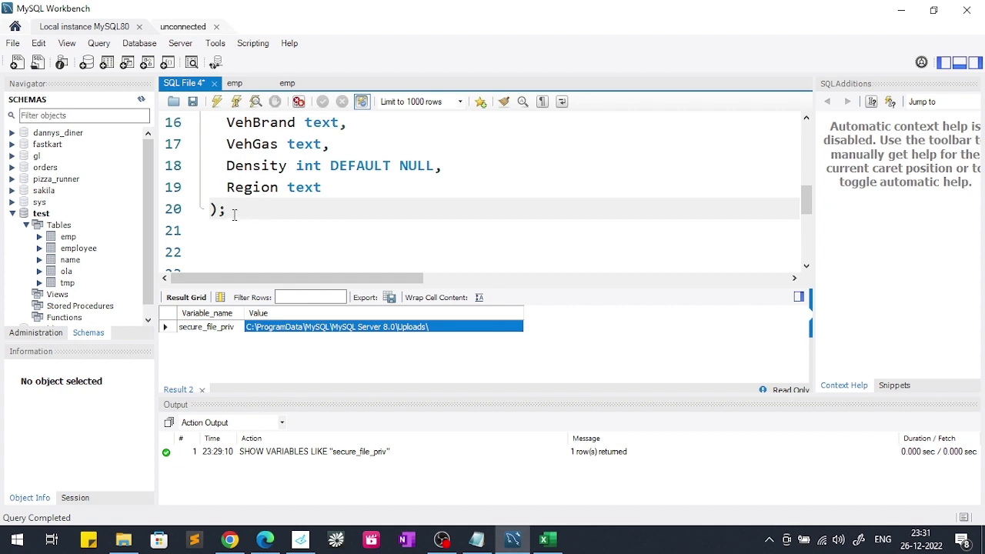
drag(226, 121, 224, 209)
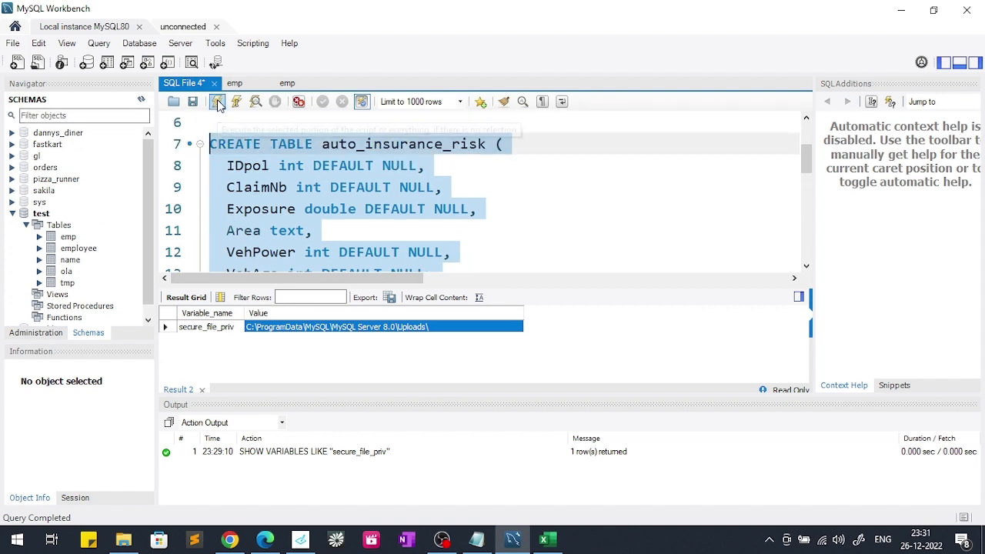
click(217, 101)
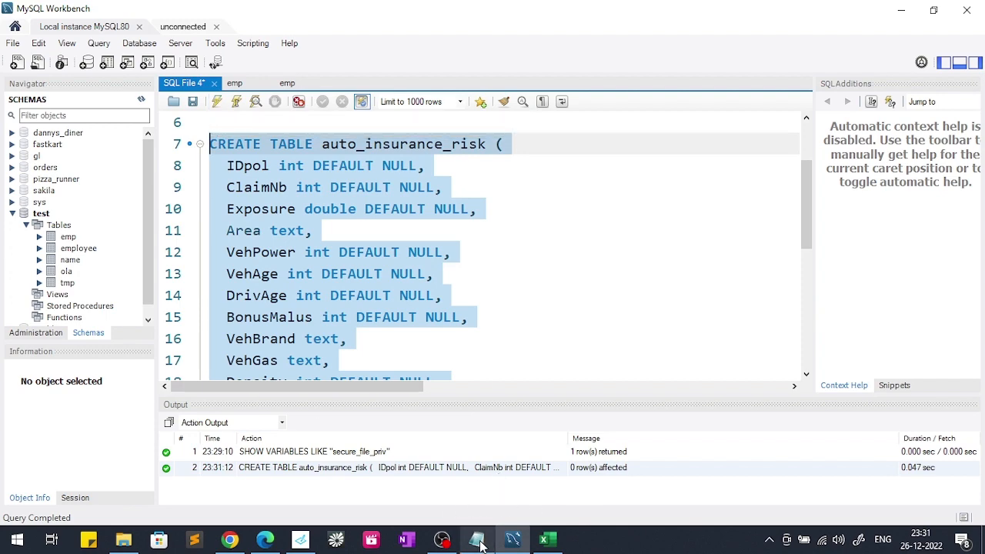
click(477, 539)
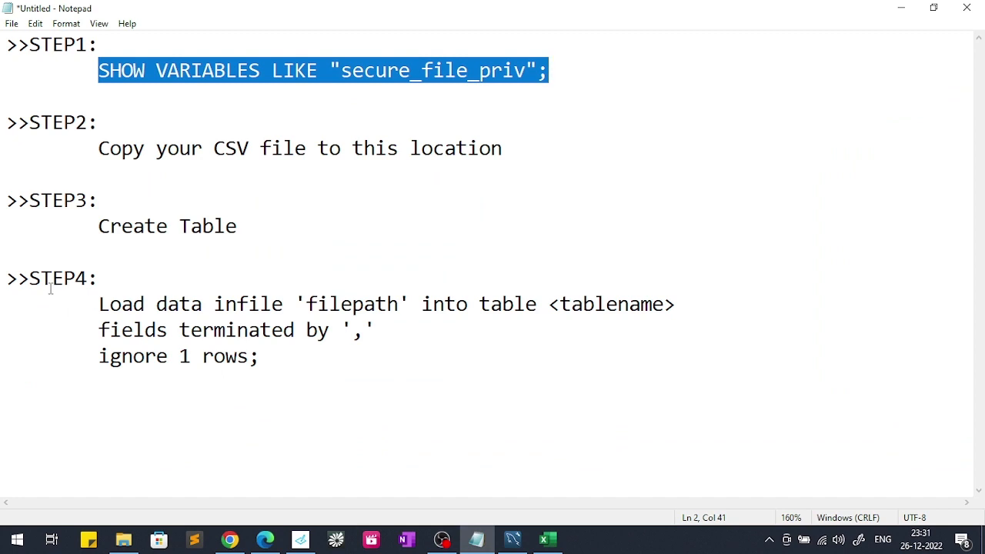
mouse_move(283, 307)
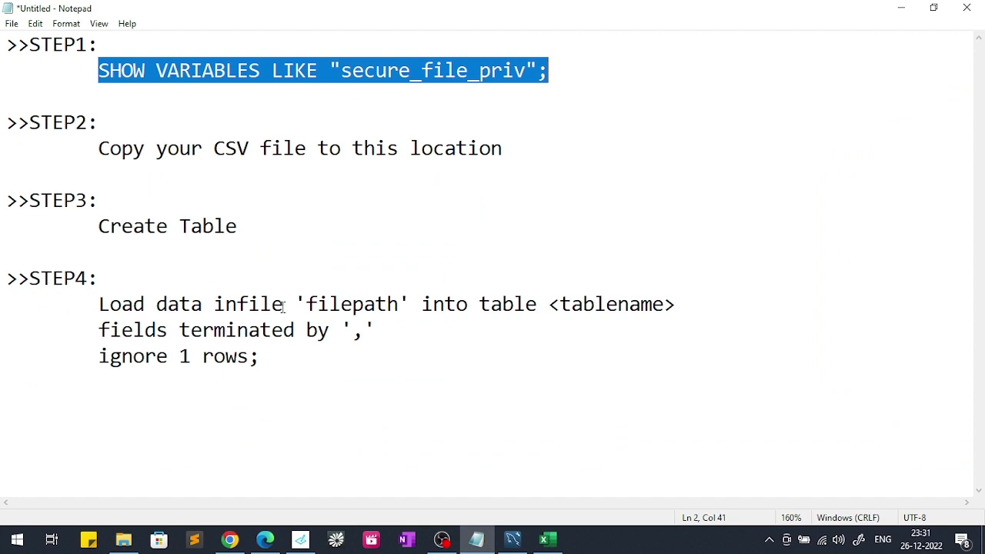
mouse_move(378, 304)
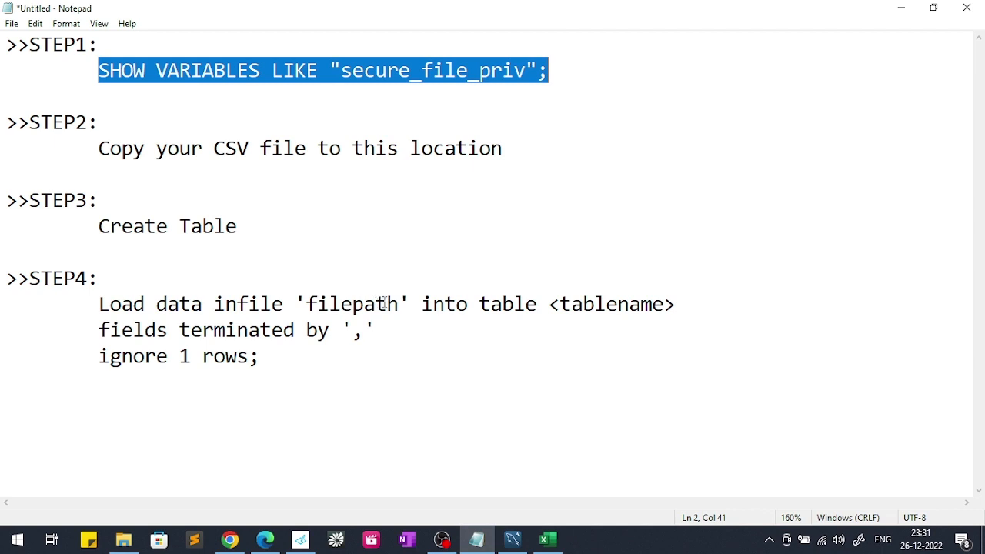
mouse_move(507, 304)
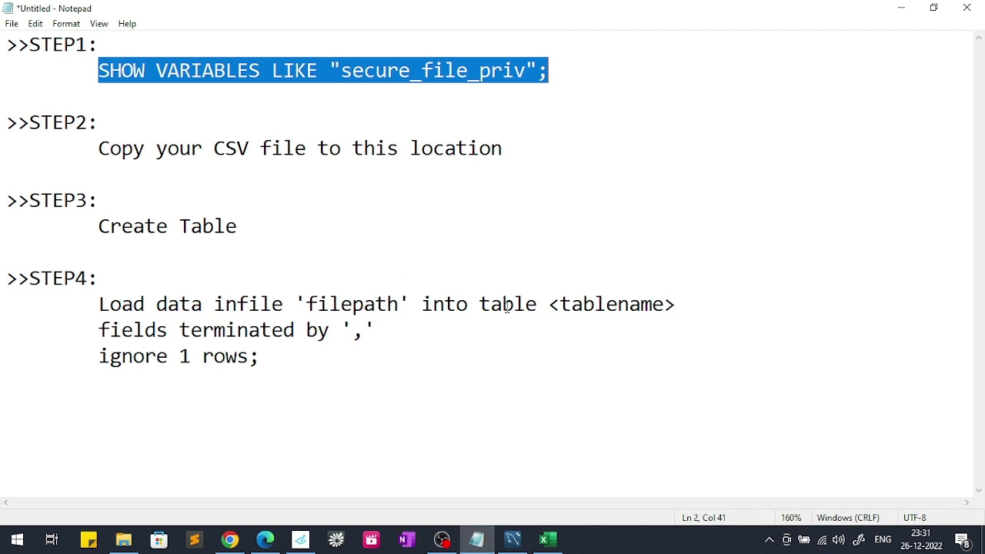
double_click(610, 304)
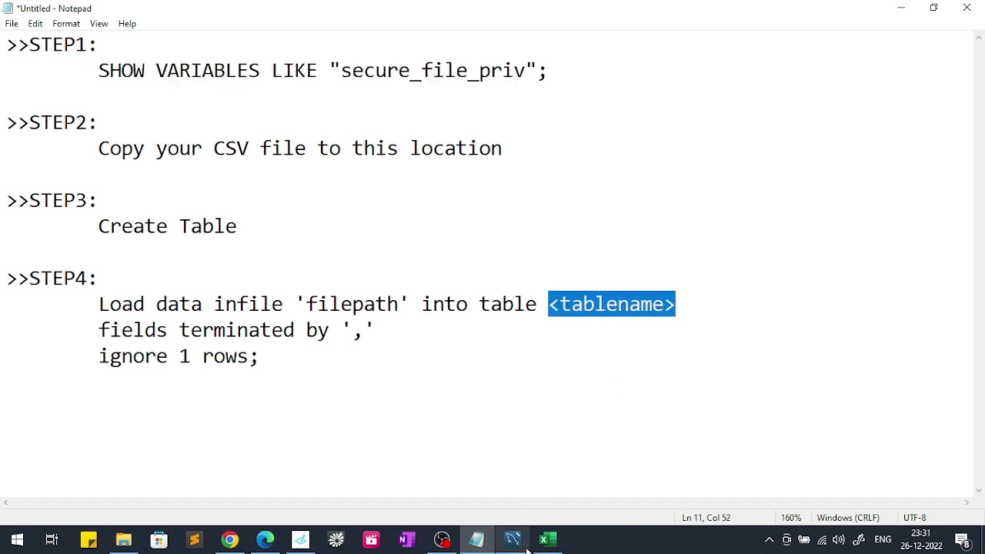
click(511, 539)
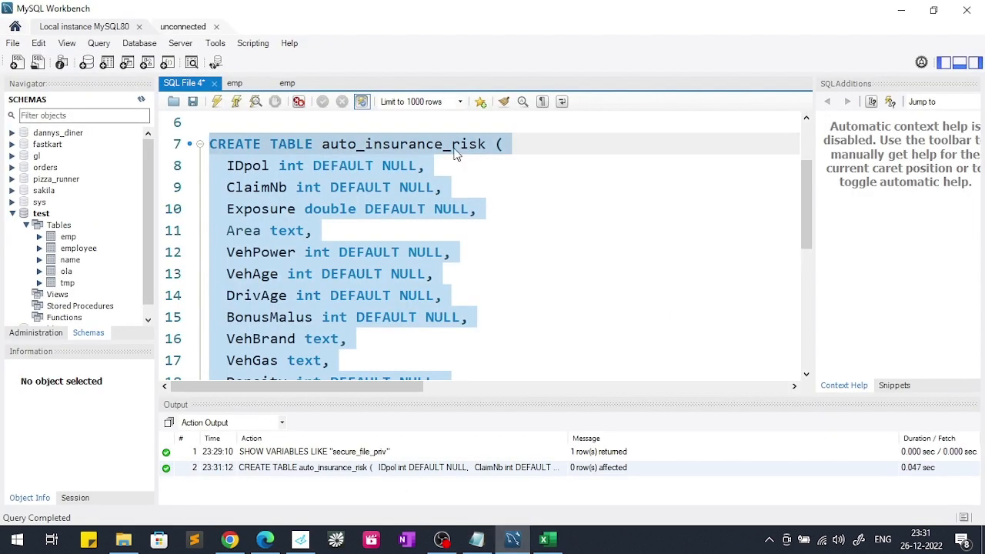
click(142, 99)
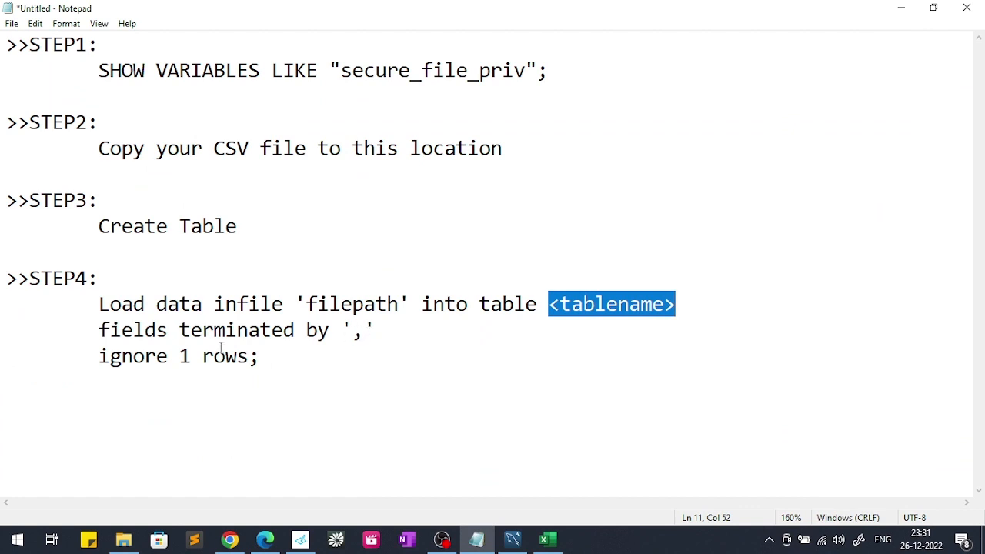
mouse_move(237, 357)
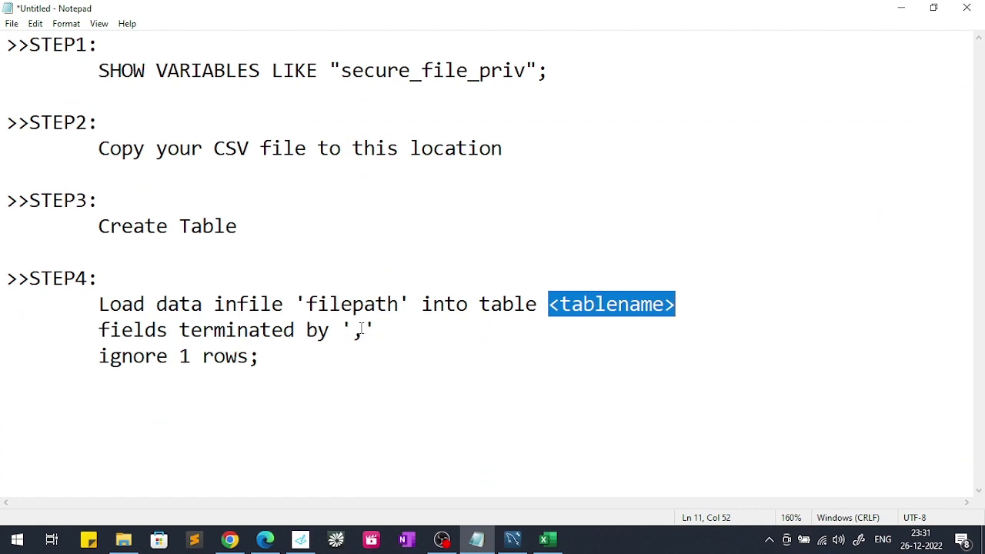
Step: Add "lines terminated by '\n'" and change the template to "ignore 1 lines"
click(372, 329)
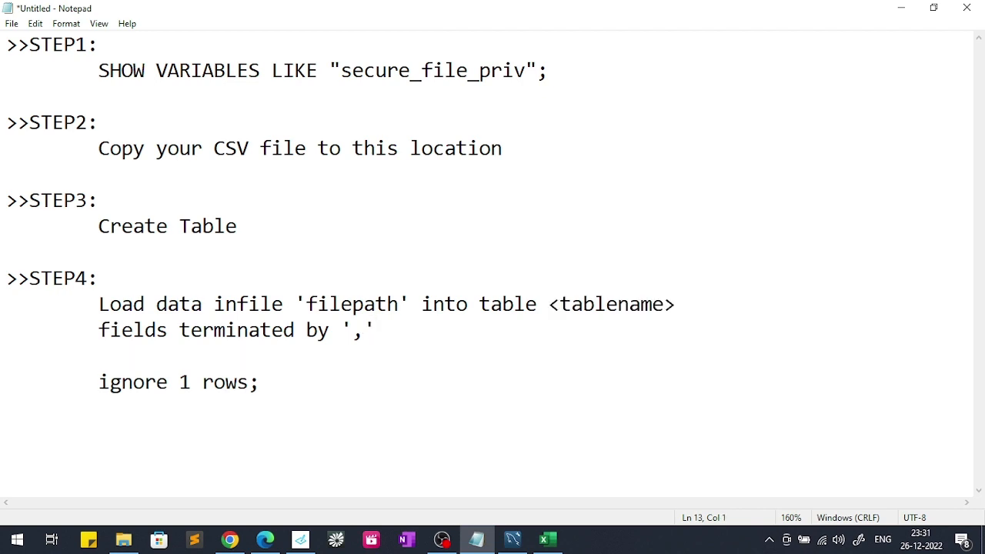
text(f)
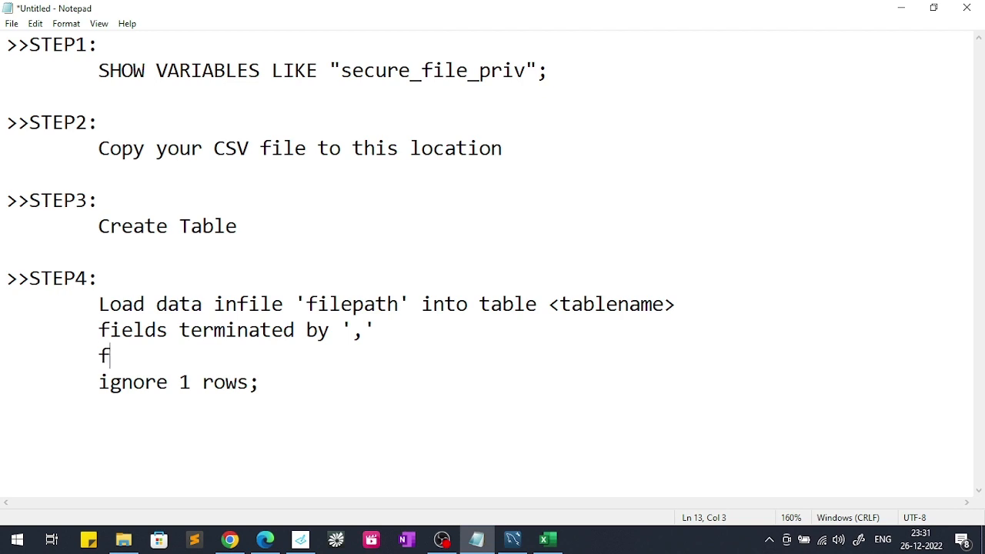
text(l)
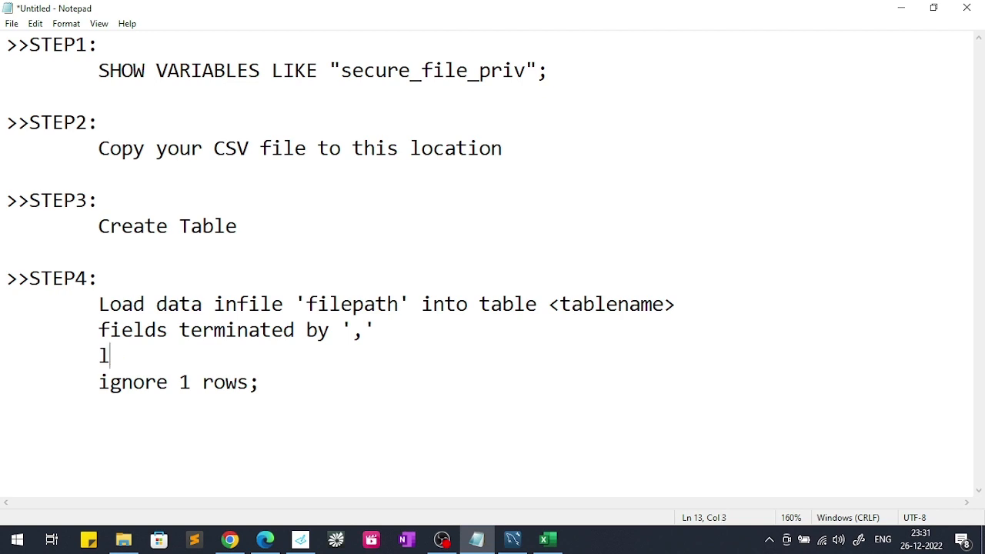
text(ines ter)
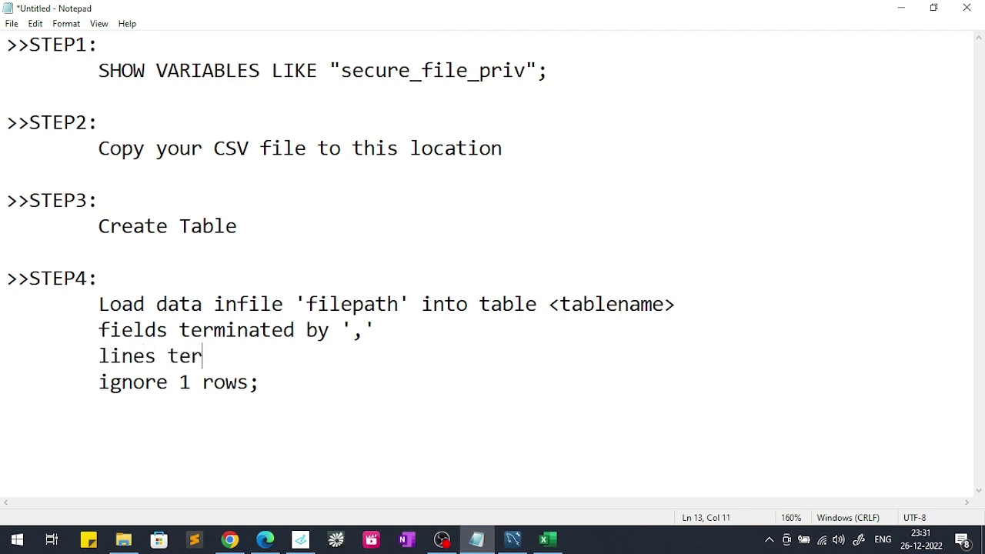
text(minated by ')
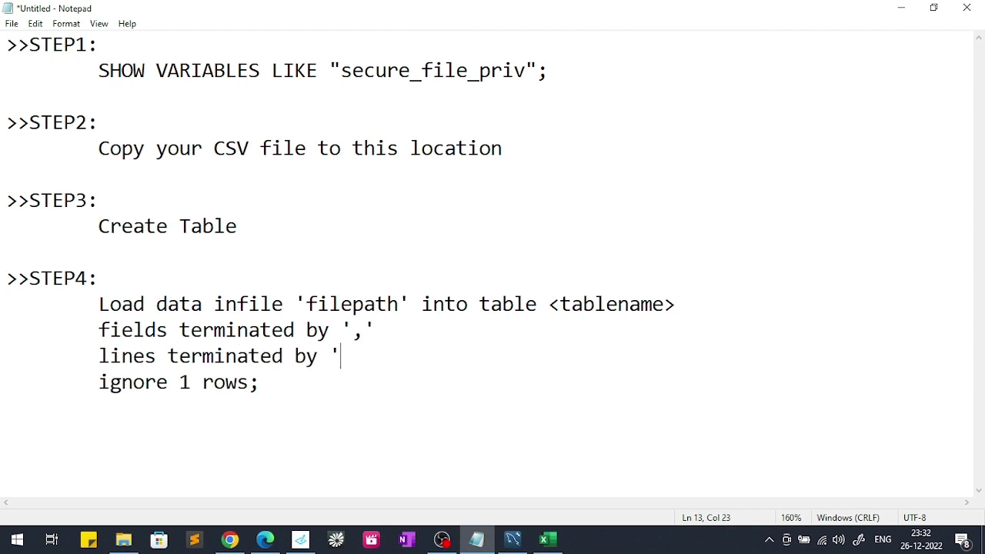
text(\')
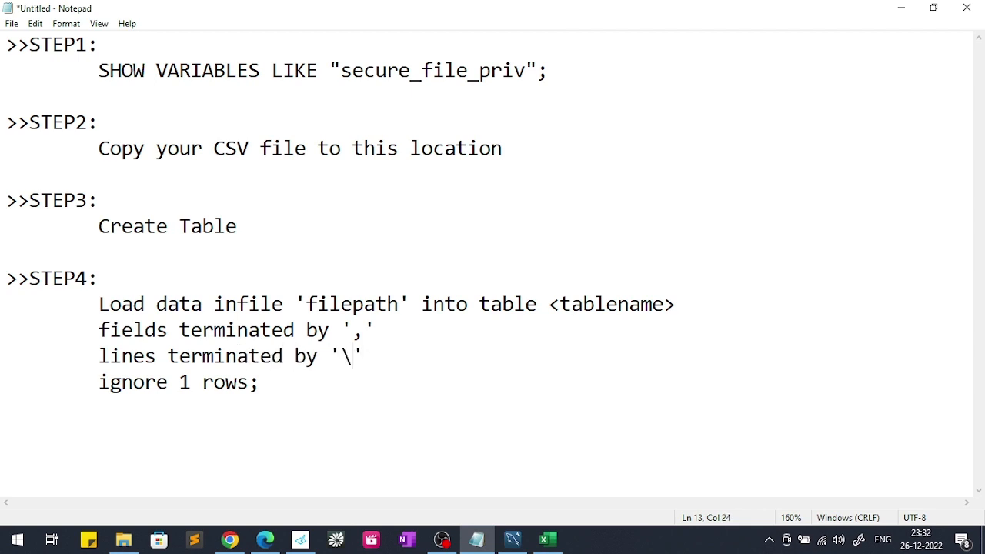
text(n)
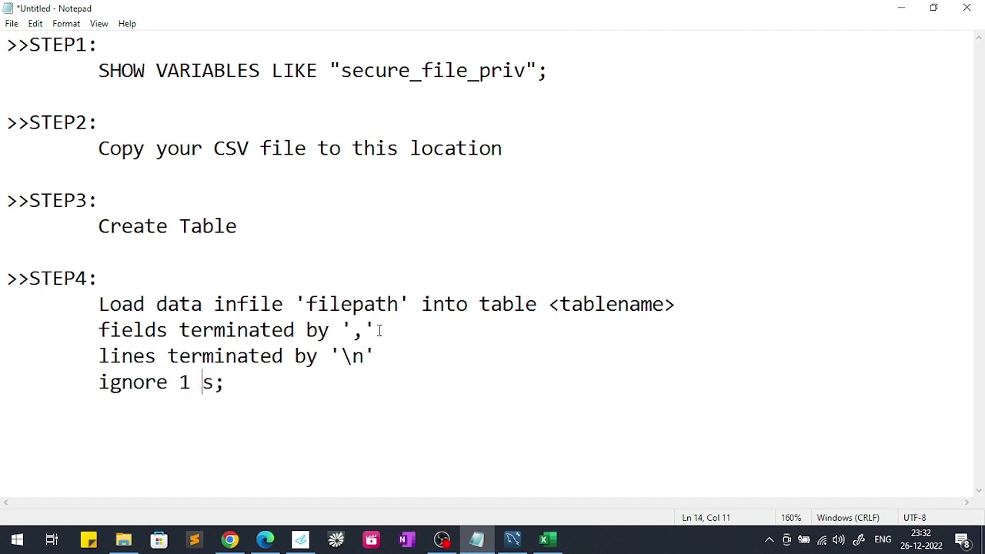
text(line)
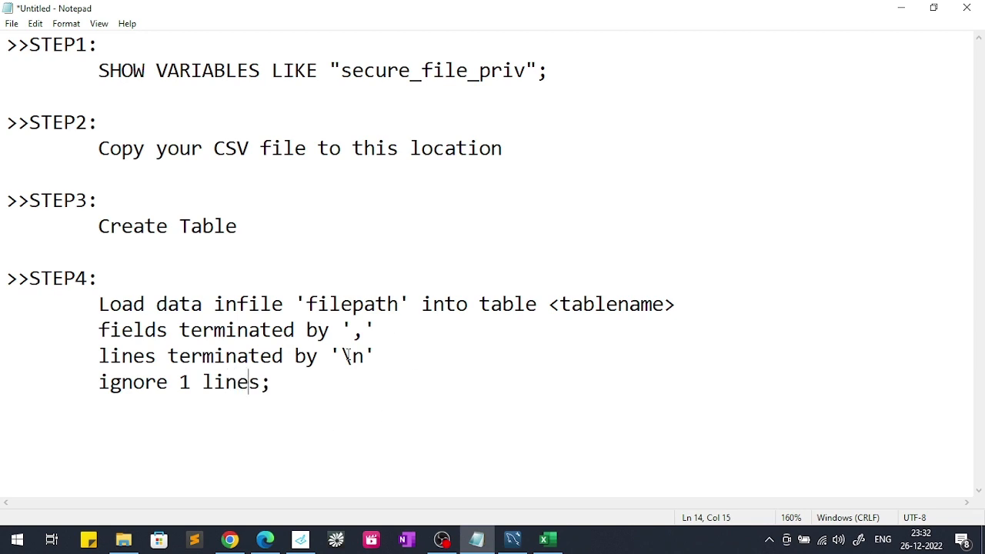
mouse_move(421, 463)
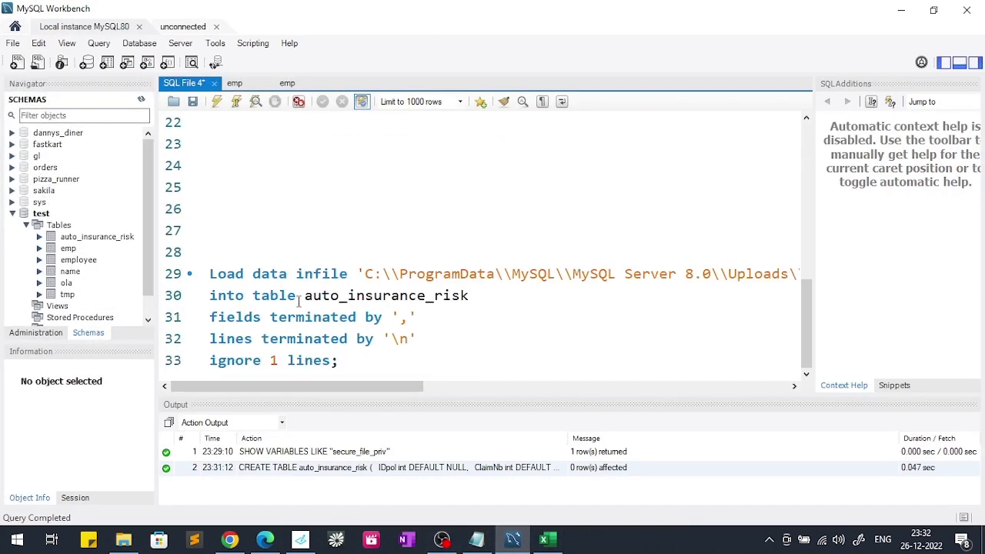
Step: Fill the LOAD DATA INFILE statement with the Uploads path and auto_insurance_risk table, then select it
drag(210, 273, 337, 361)
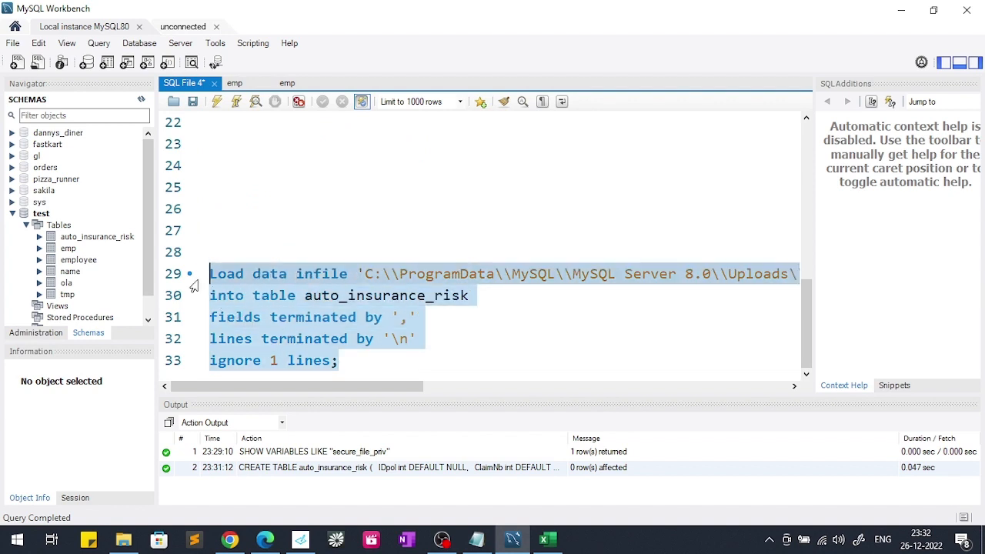
mouse_move(350, 260)
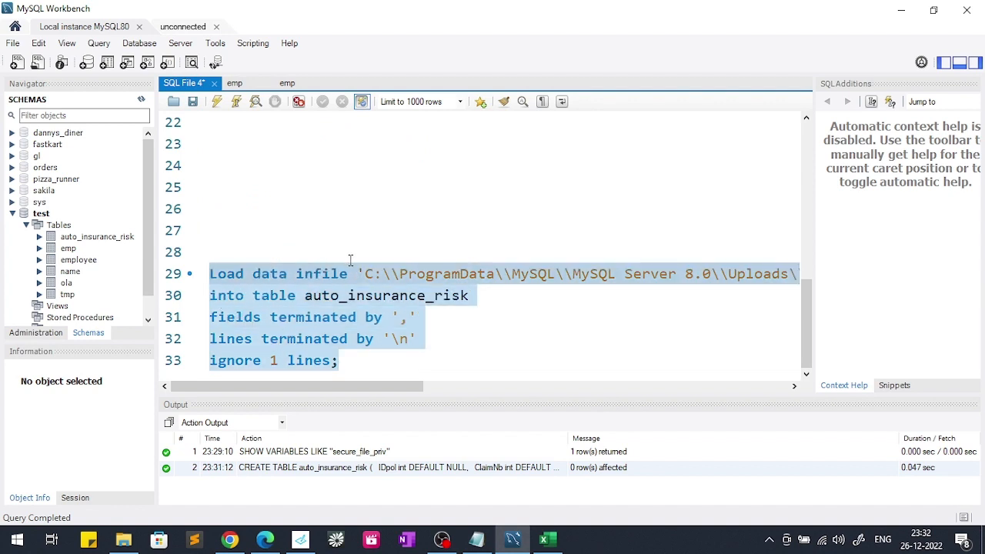
mouse_move(515, 275)
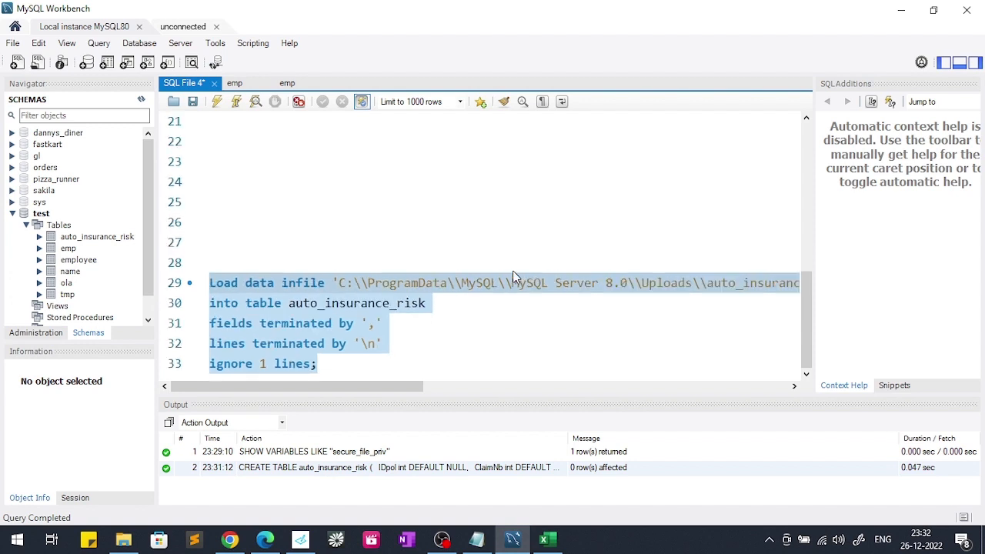
mouse_move(381, 321)
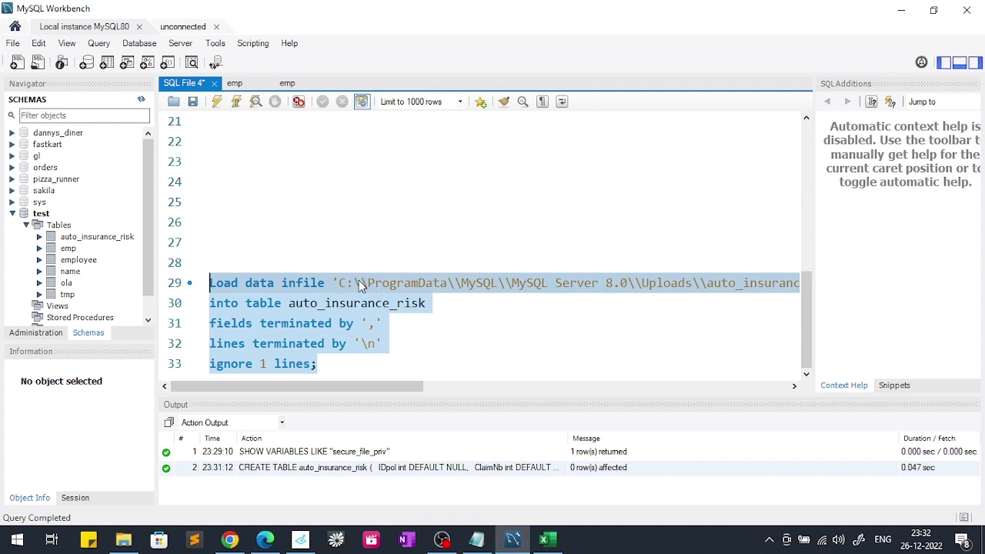
mouse_move(359, 287)
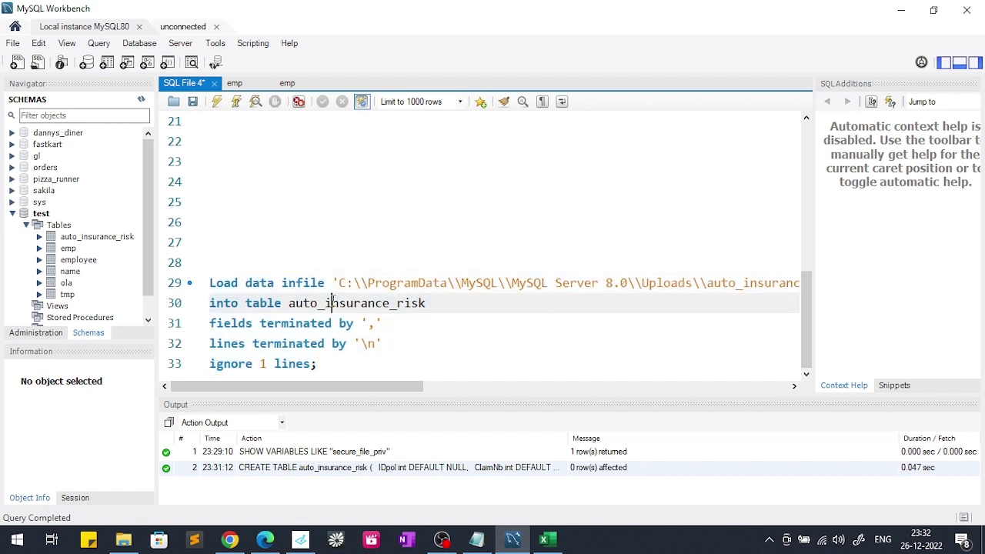
double_click(356, 303)
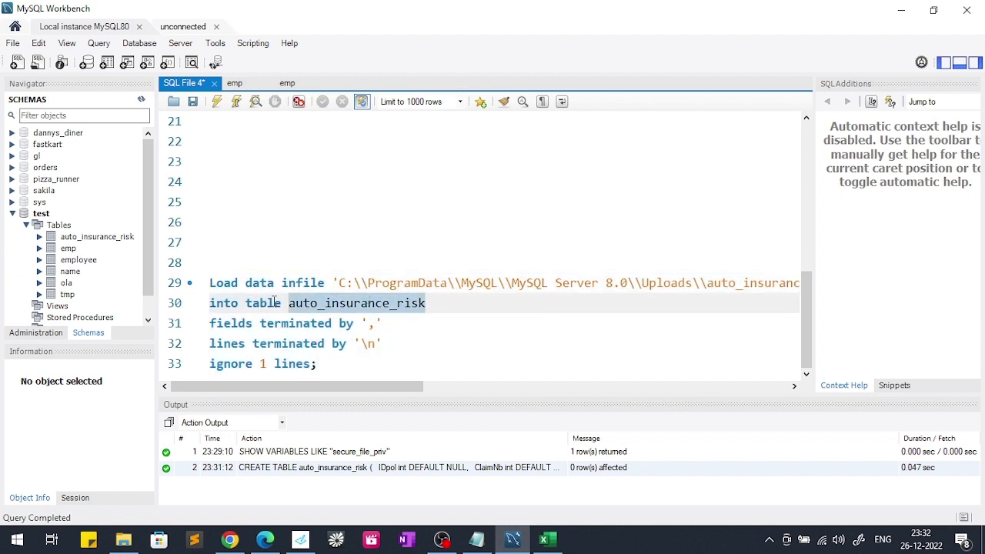
mouse_move(336, 322)
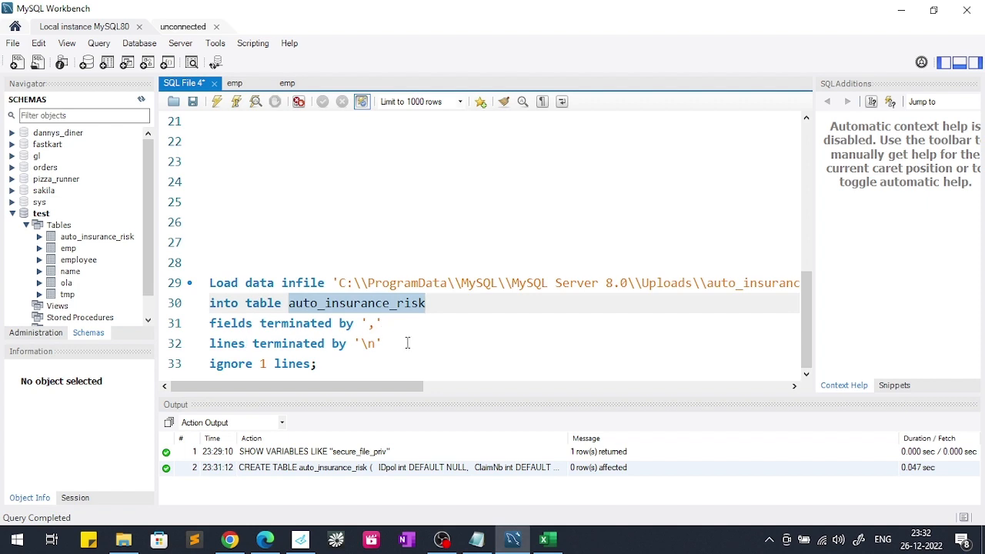
drag(209, 324, 317, 368)
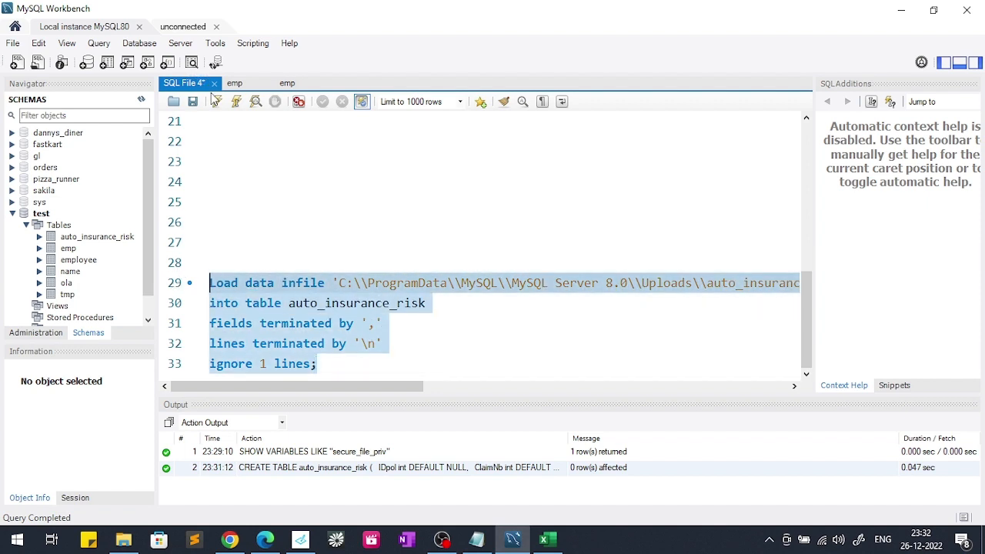
Step: Execute the LOAD DATA INFILE, confirming 678013 records loaded with 0 skipped and 0 warnings
click(217, 100)
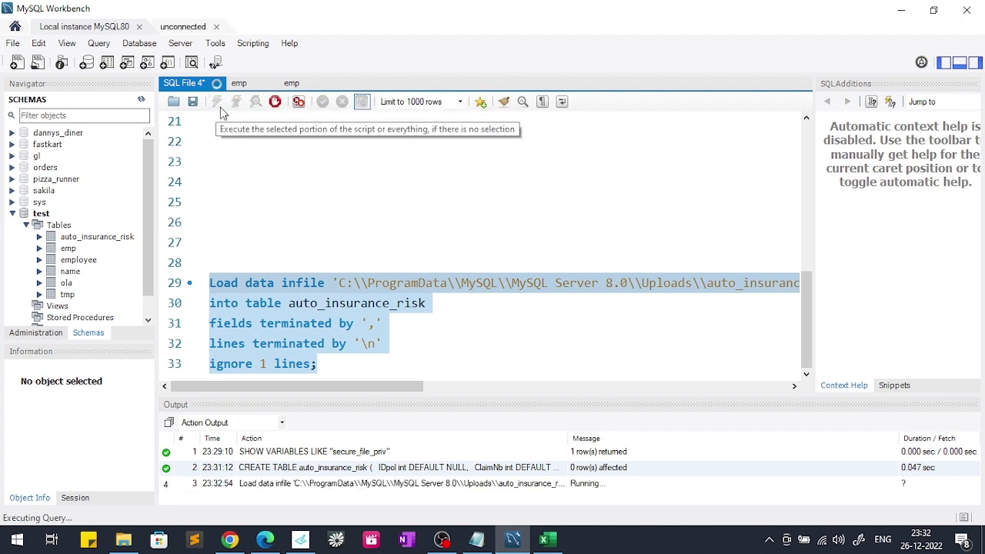
mouse_move(636, 495)
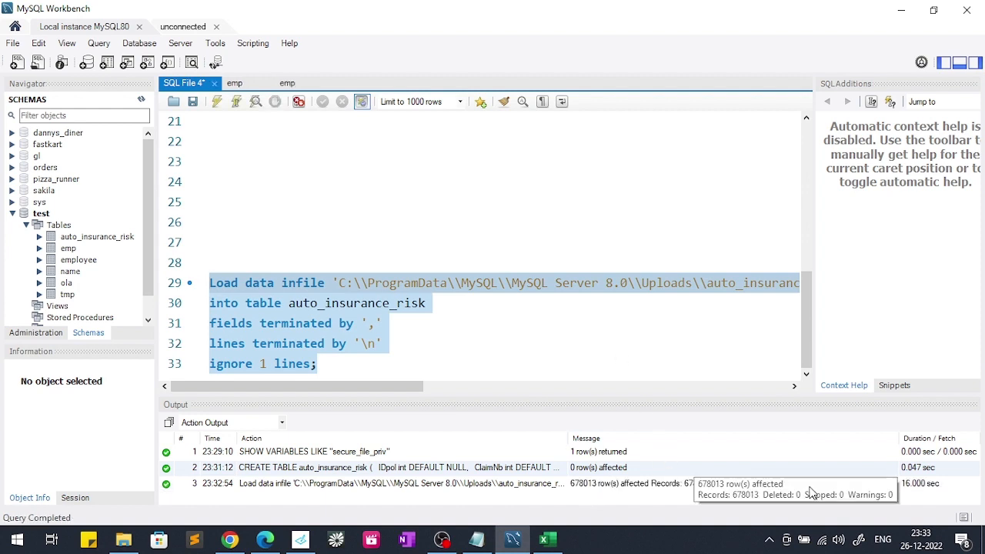
mouse_move(872, 482)
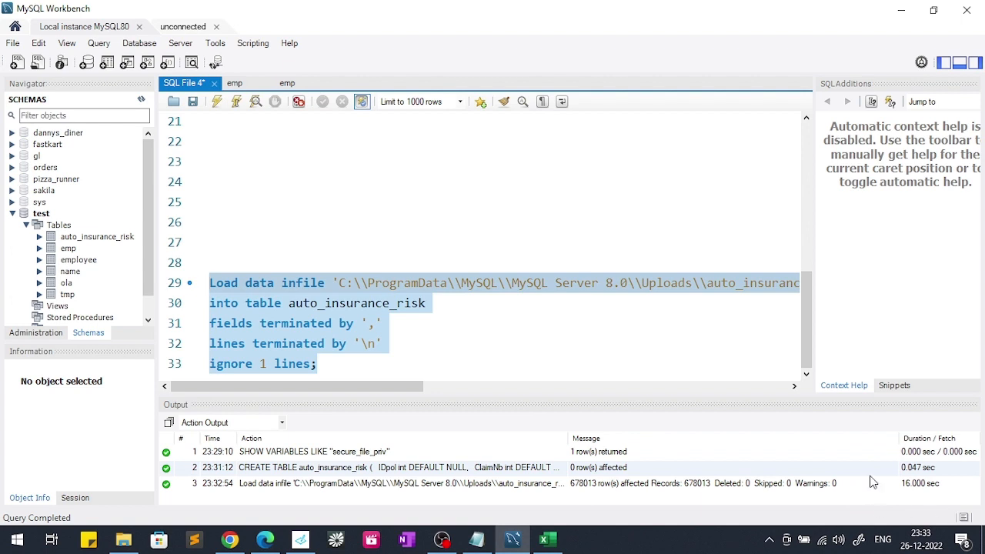
mouse_move(887, 463)
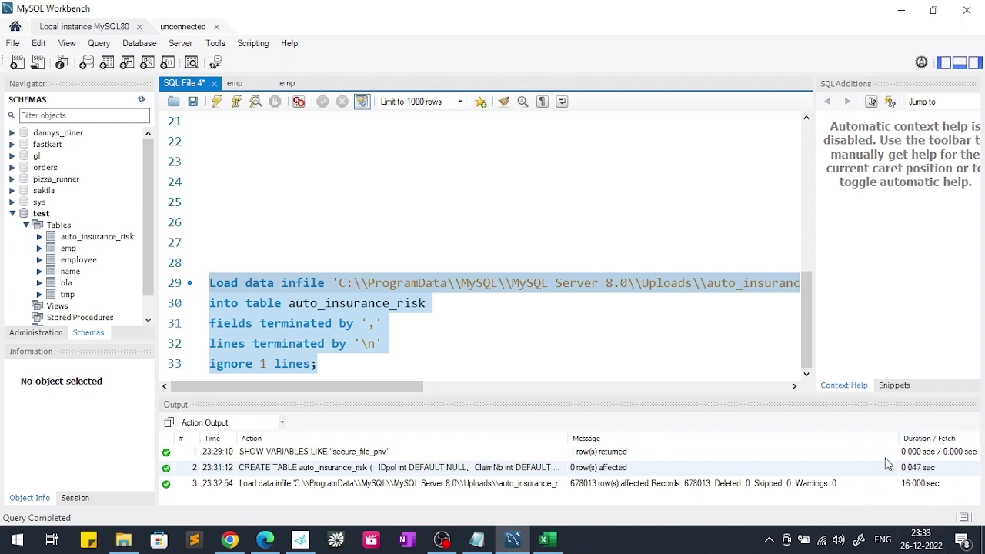
mouse_move(527, 344)
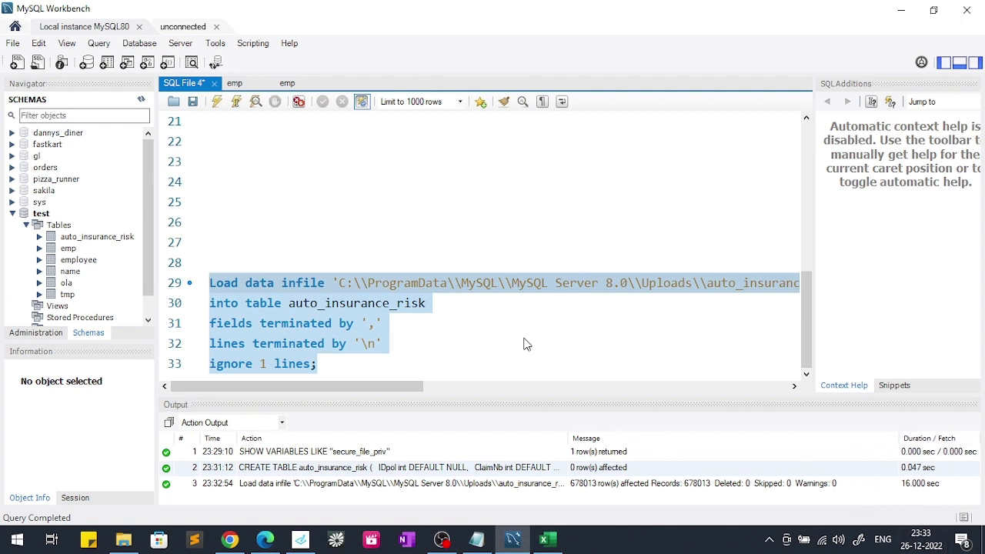
click(331, 363)
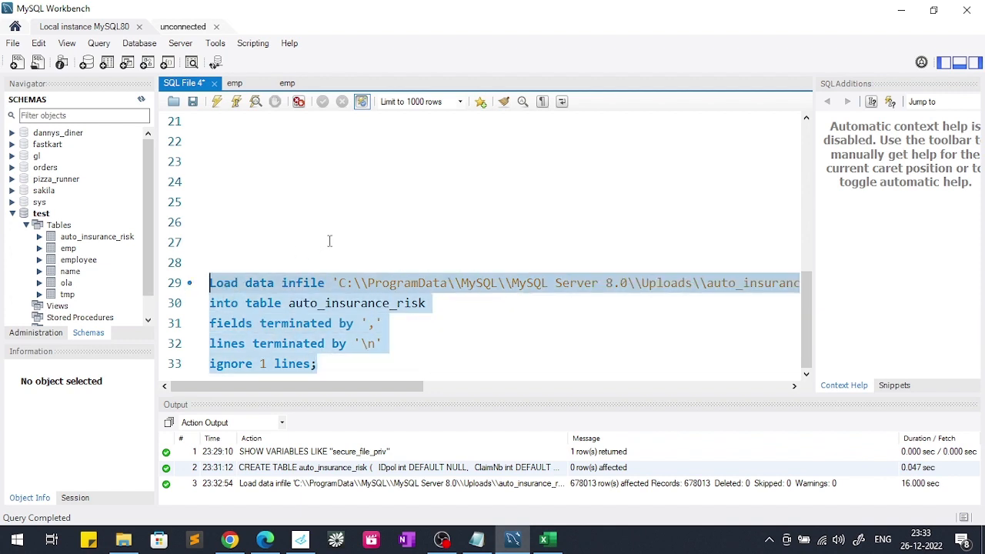
click(330, 242)
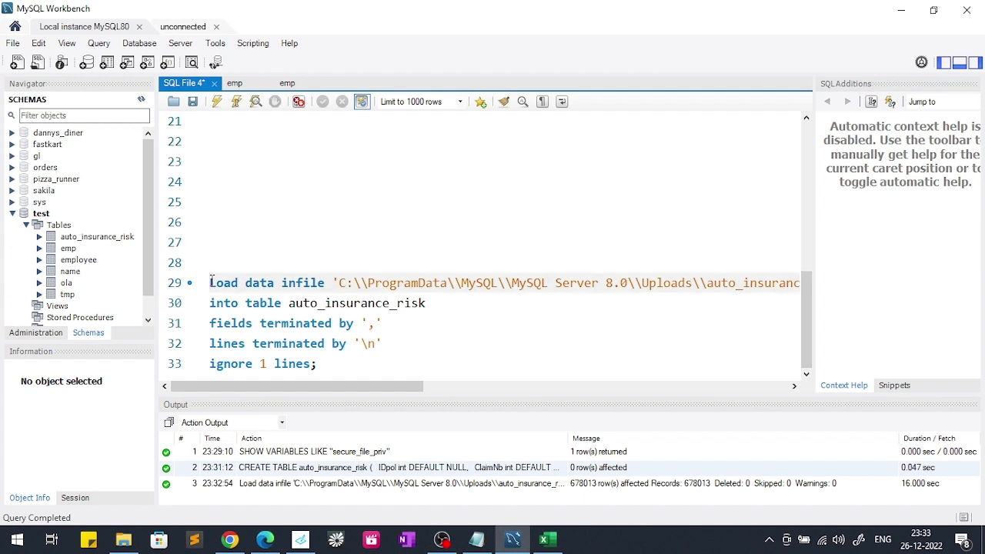
click(315, 364)
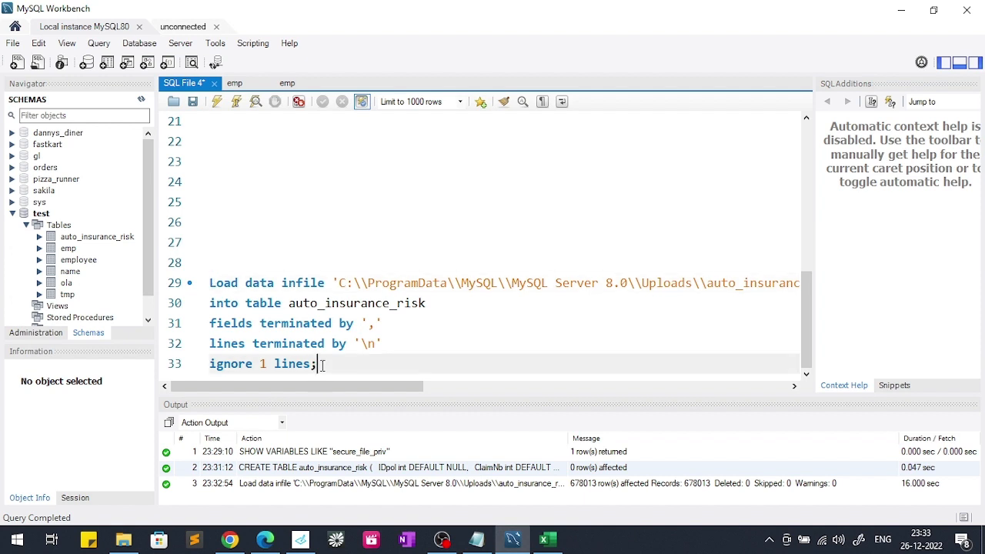